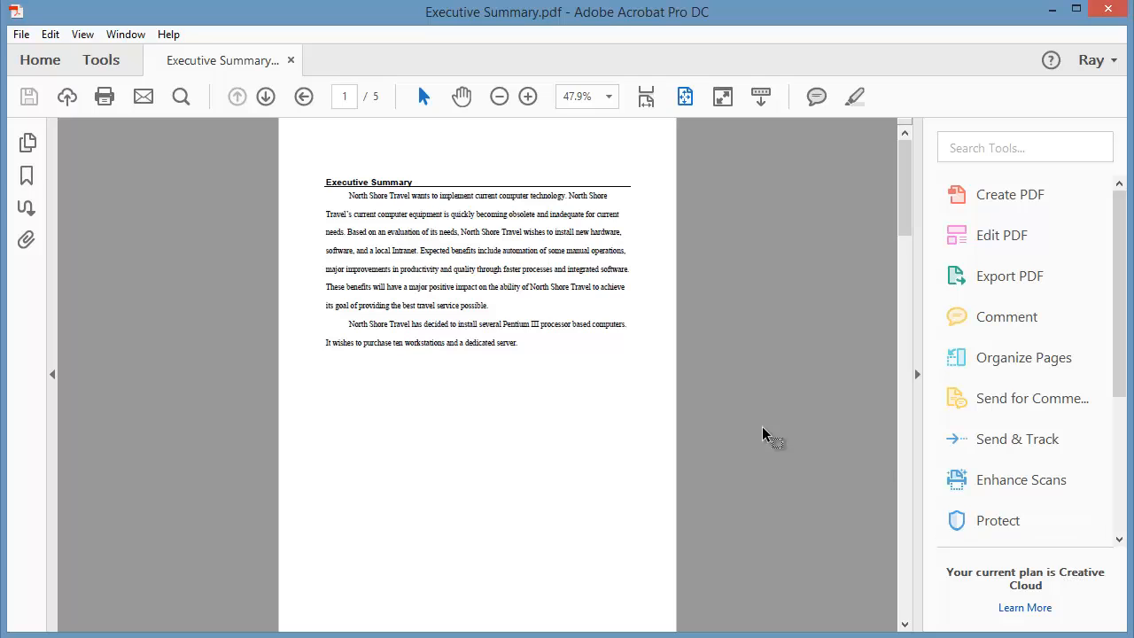
{"action": "mouse_move", "coordinate": [1017, 316]}
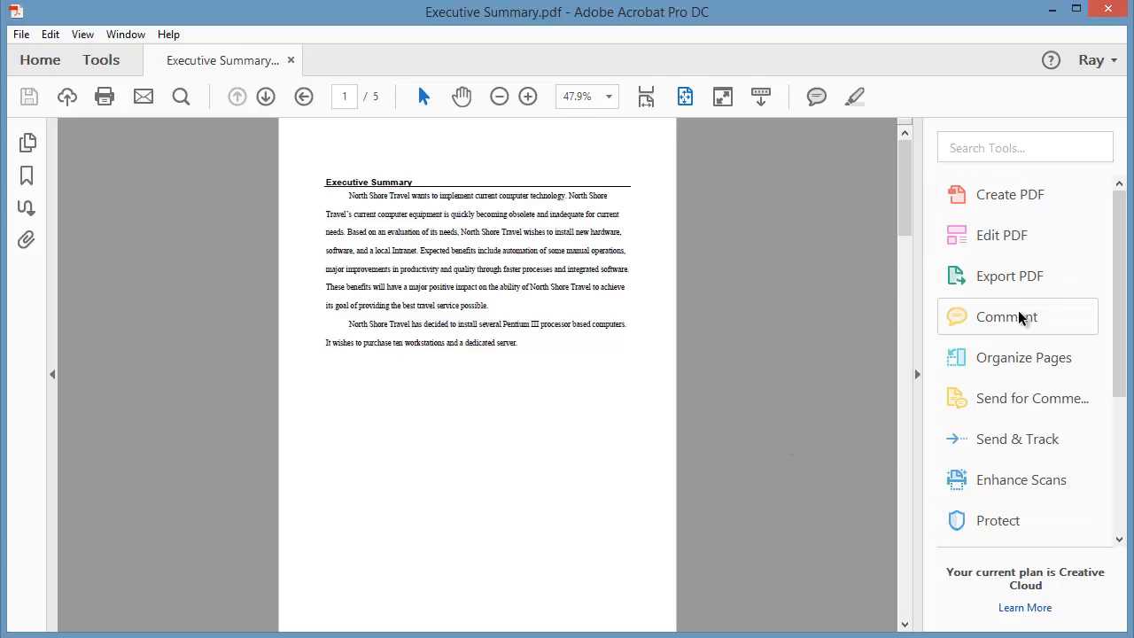
{"action": "mouse_move", "coordinate": [1017, 398]}
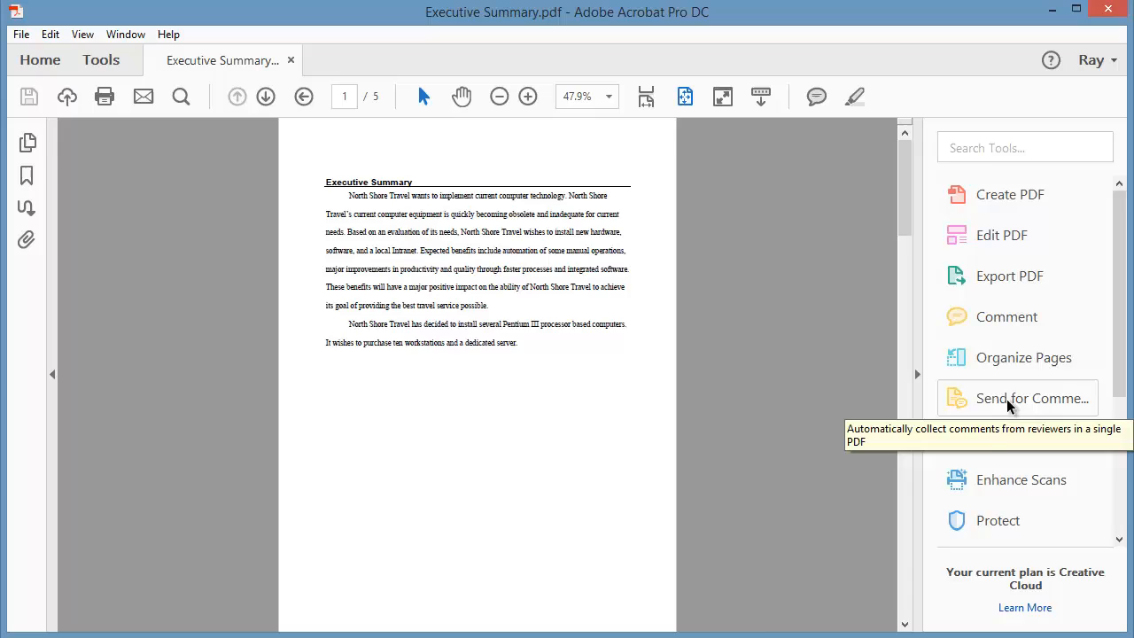
Step: Activate the Send for Comments tool from the Tools pane
{"action": "left_click", "coordinate": [1030, 397]}
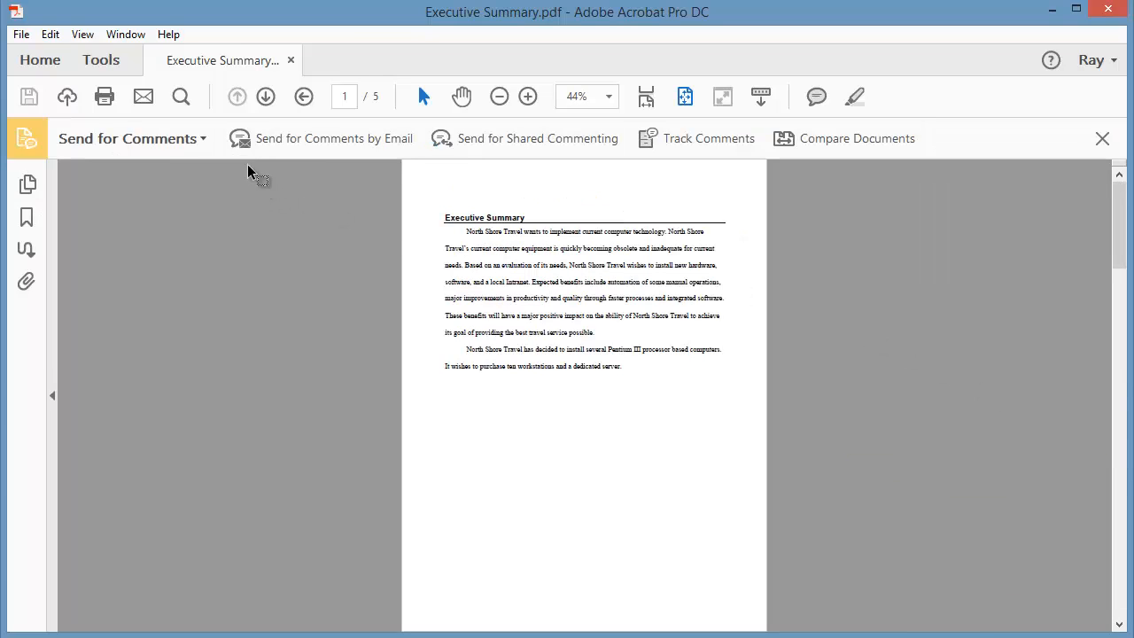
{"action": "mouse_move", "coordinate": [553, 182]}
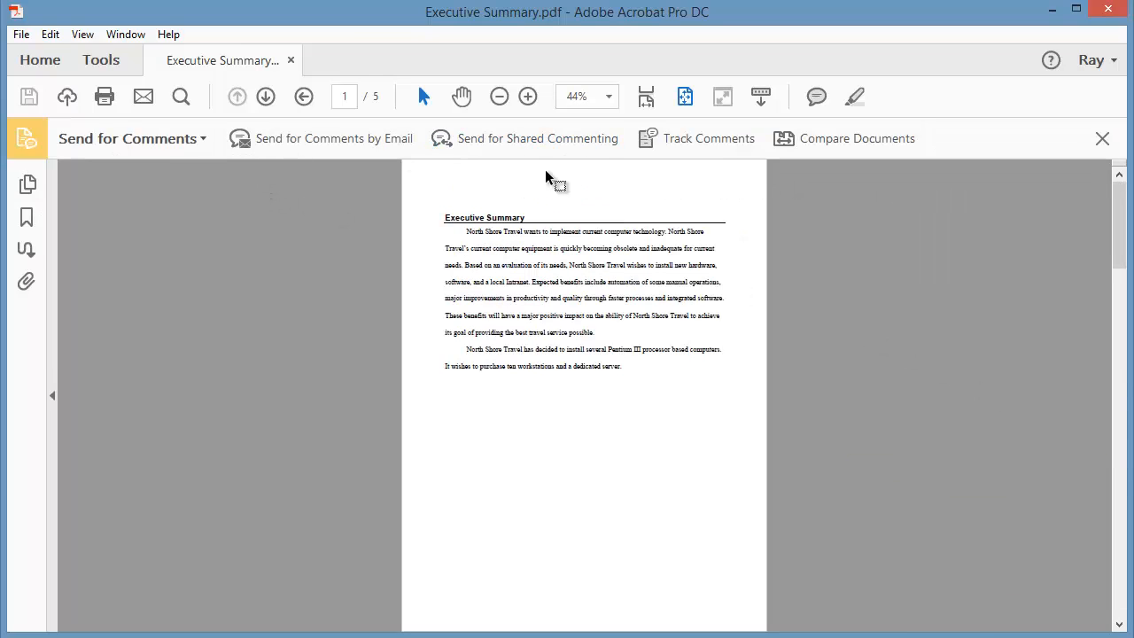
Step: Start a shared review collected on the internal server at \\lenovoz70\users\aweeb_000\Desktop\shared_folder\
{"action": "left_click", "coordinate": [538, 138]}
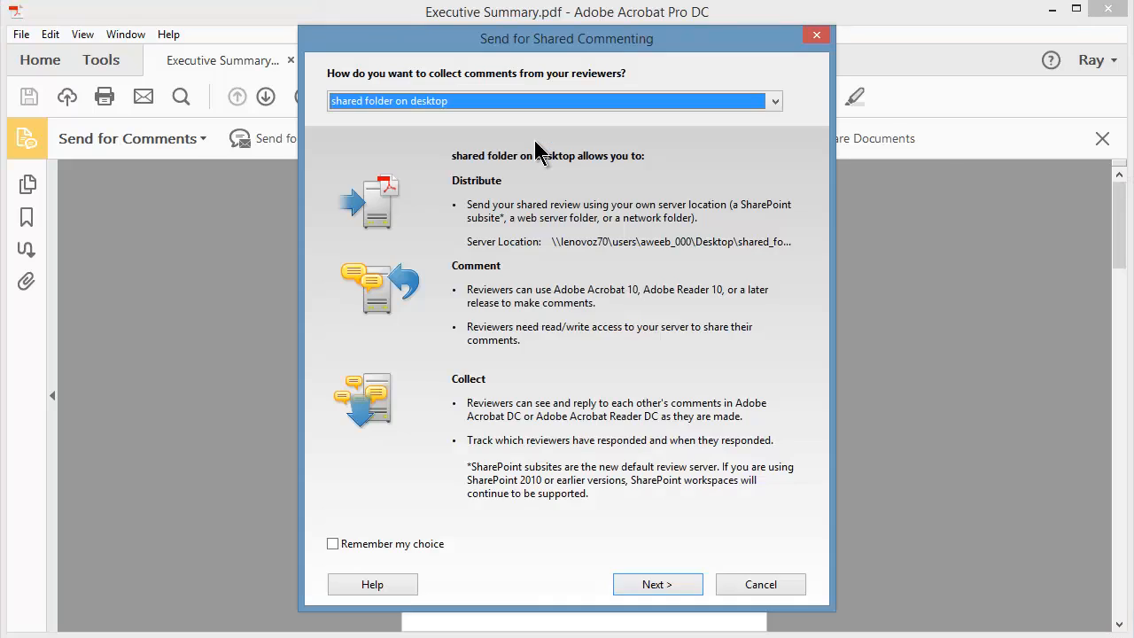
{"action": "mouse_move", "coordinate": [401, 124]}
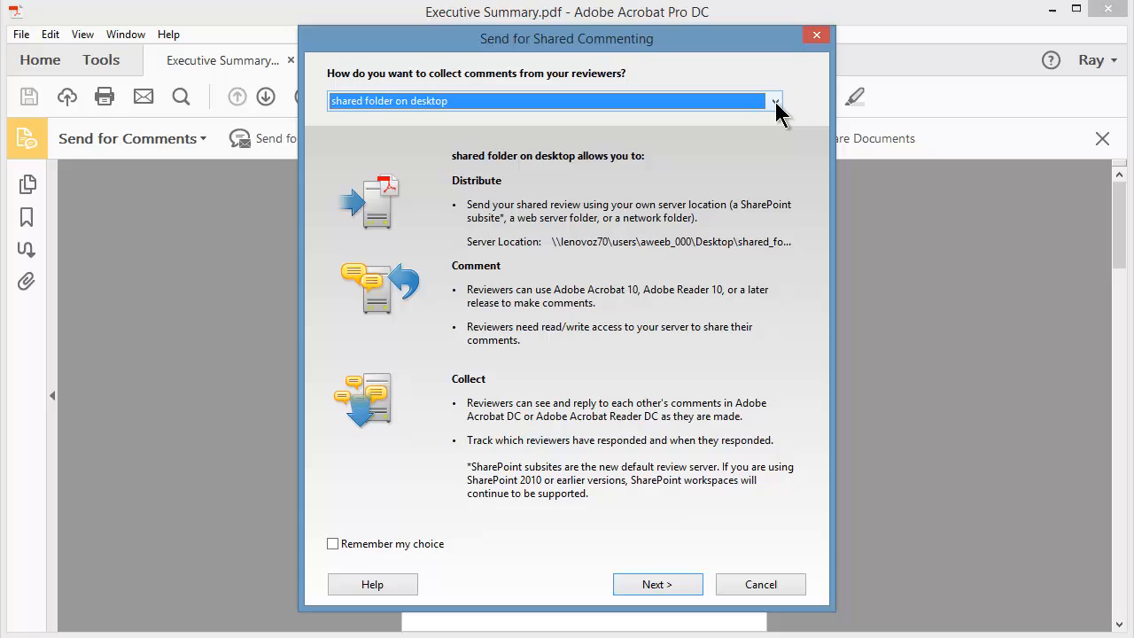
{"action": "left_click", "coordinate": [774, 100]}
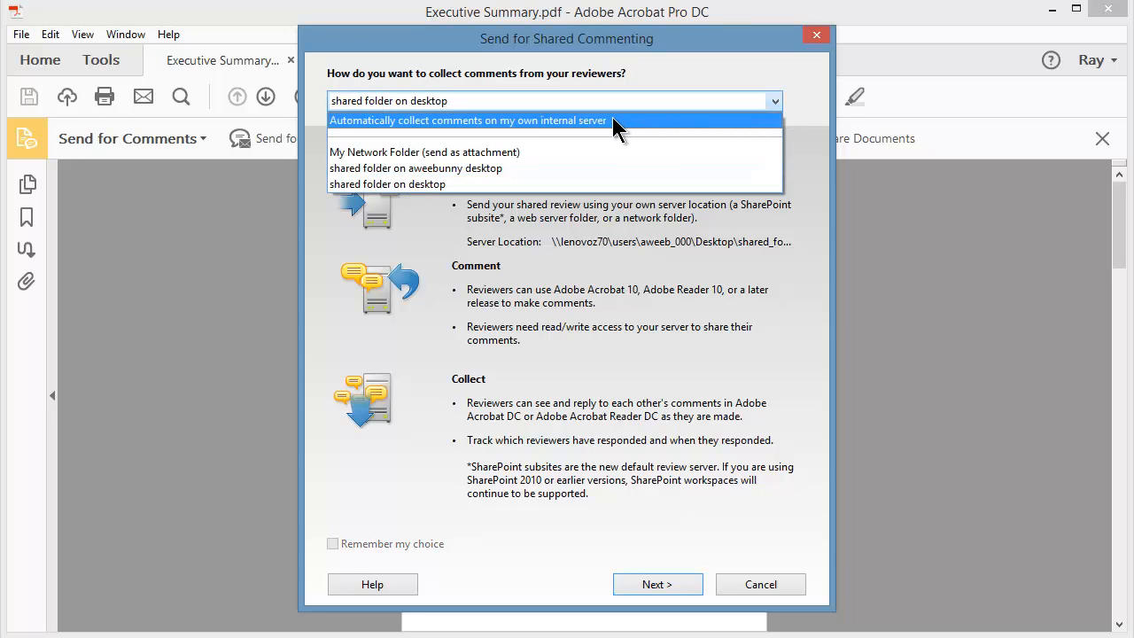
{"action": "mouse_move", "coordinate": [642, 128]}
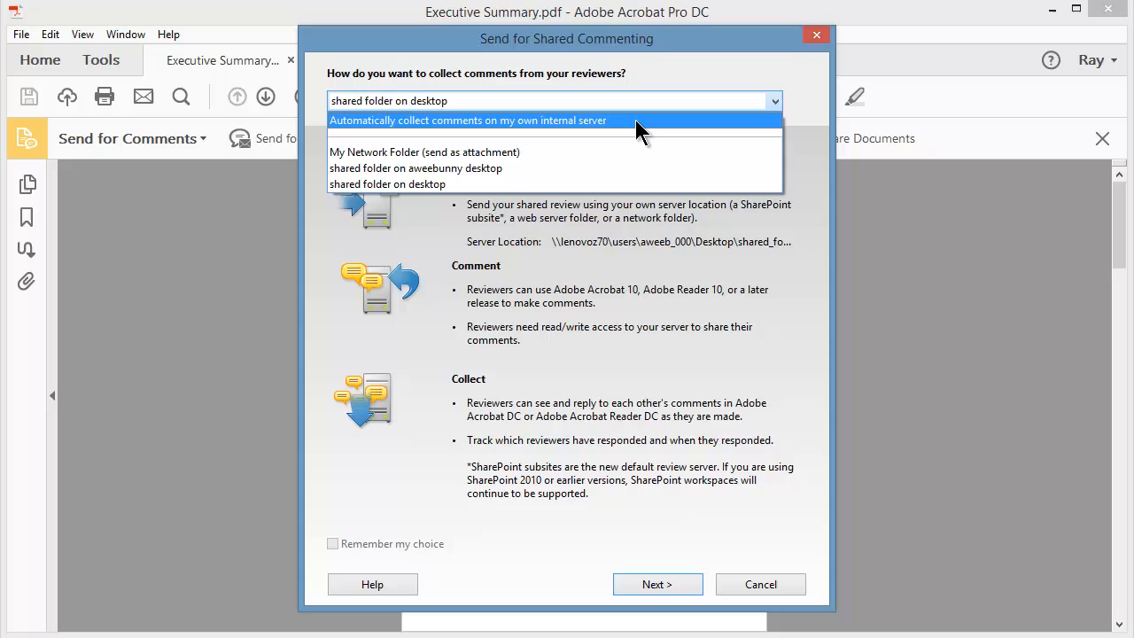
{"action": "mouse_move", "coordinate": [510, 152]}
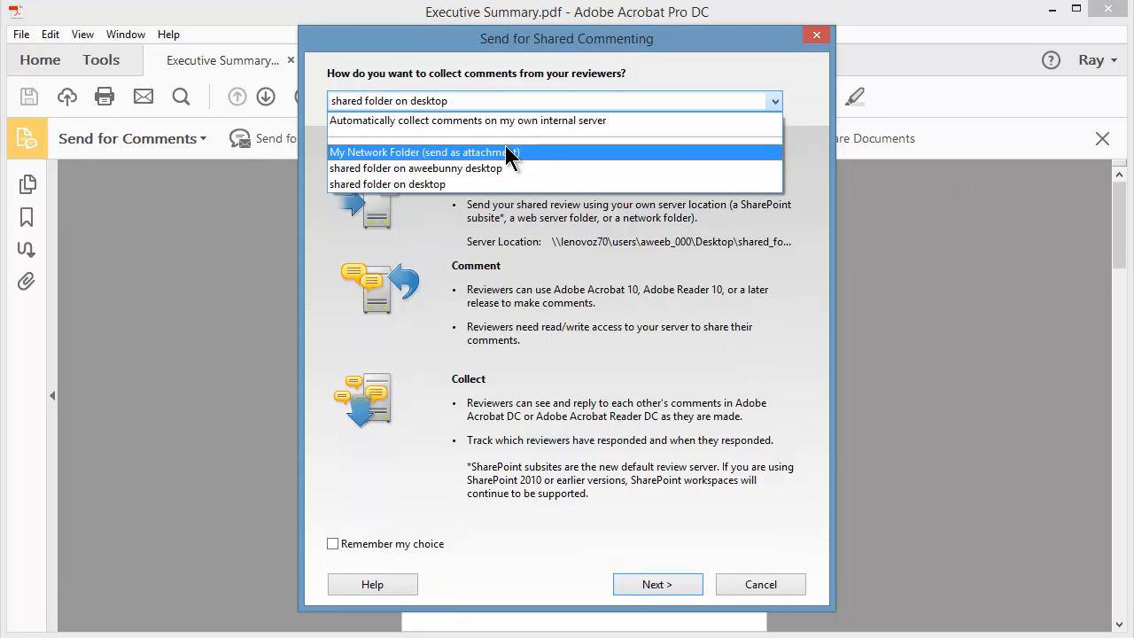
{"action": "mouse_move", "coordinate": [434, 184]}
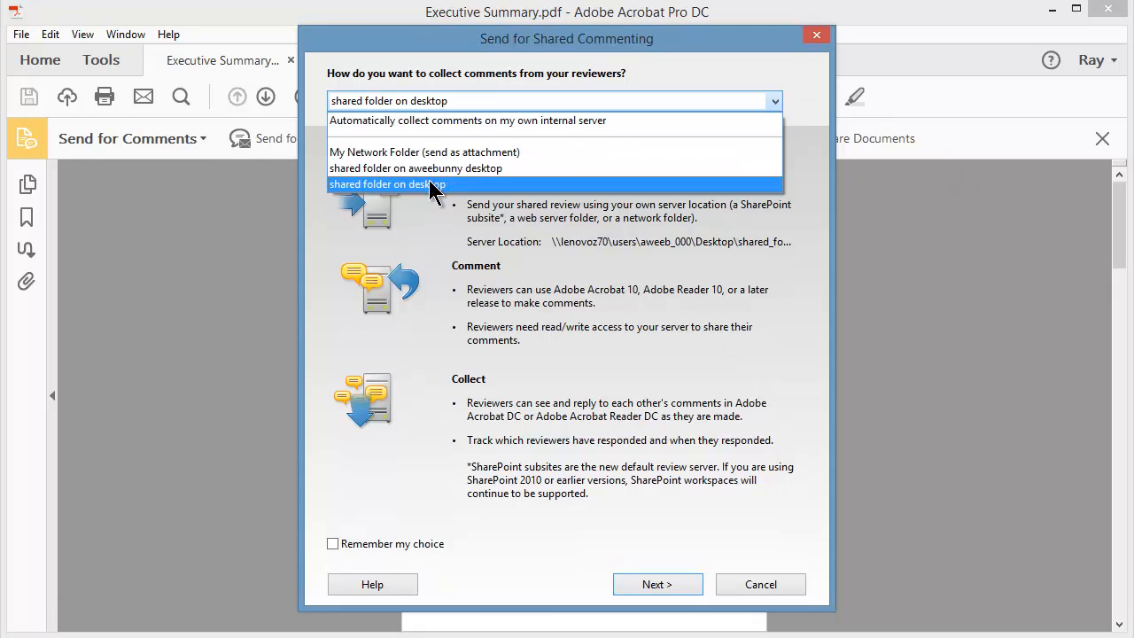
{"action": "mouse_move", "coordinate": [485, 120]}
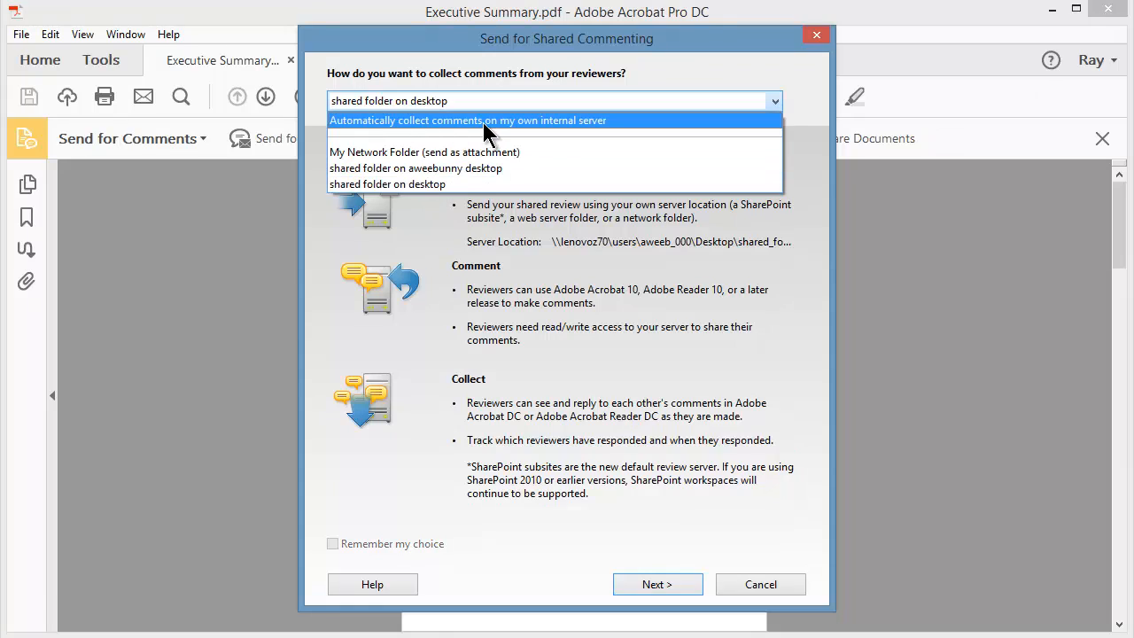
{"action": "left_click", "coordinate": [468, 119]}
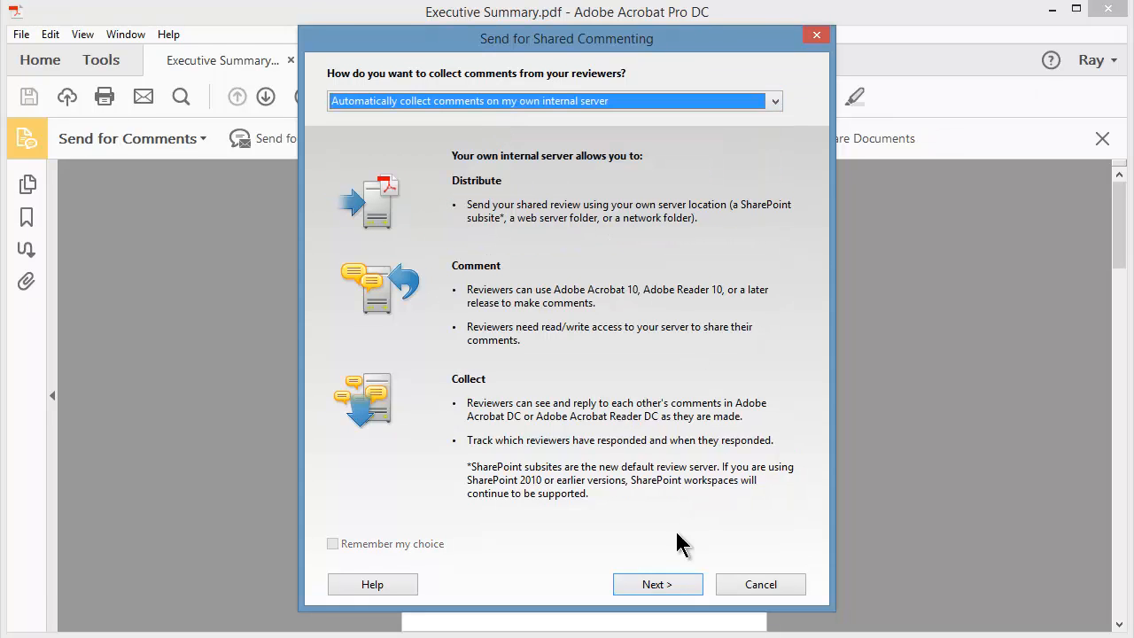
{"action": "left_click", "coordinate": [657, 584]}
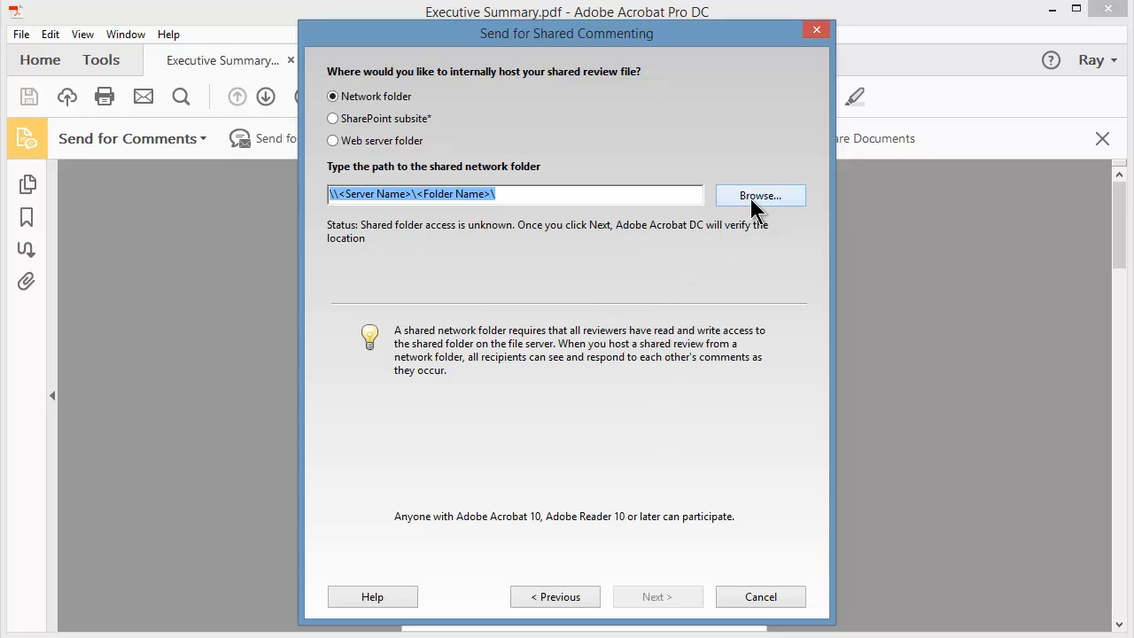
{"action": "mouse_move", "coordinate": [753, 208]}
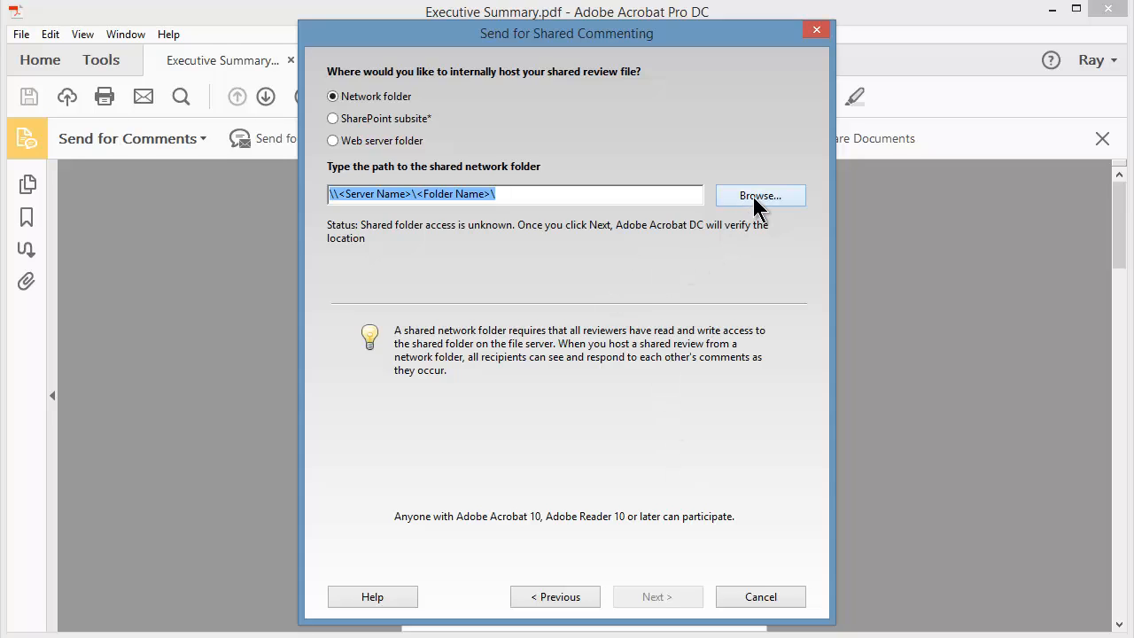
{"action": "type", "text": "\\\\lenovoz70\\users\\aweeb_000\\Desktop\\shared_folder\\"}
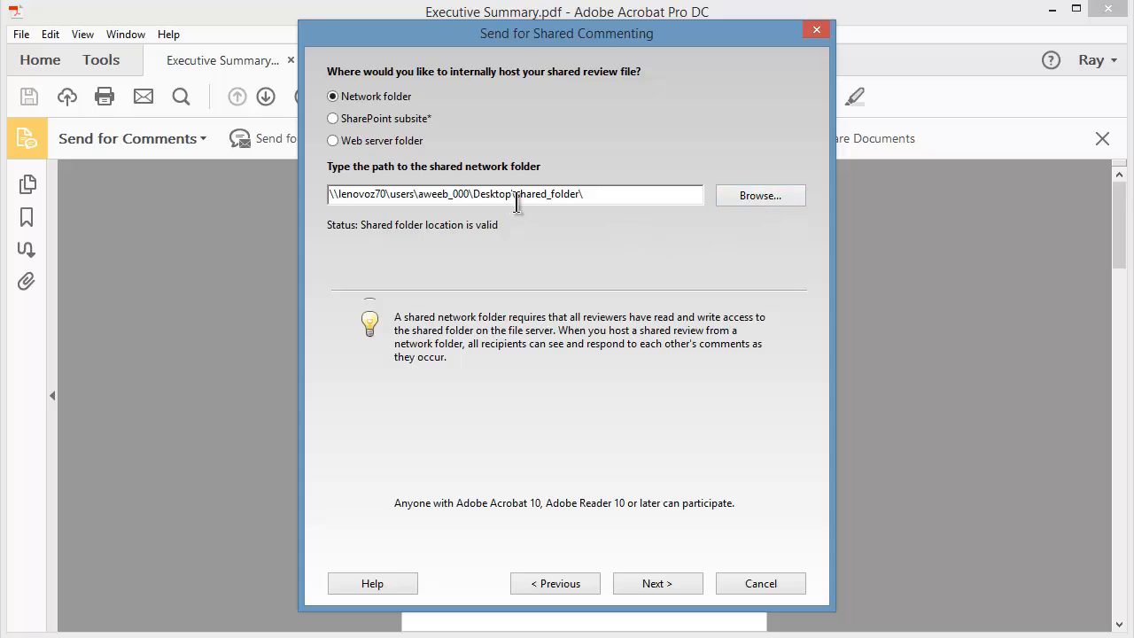
Step: Send the review as an Acrobat attachment and name the server profile 'aweebunny share'
{"action": "left_click", "coordinate": [657, 583]}
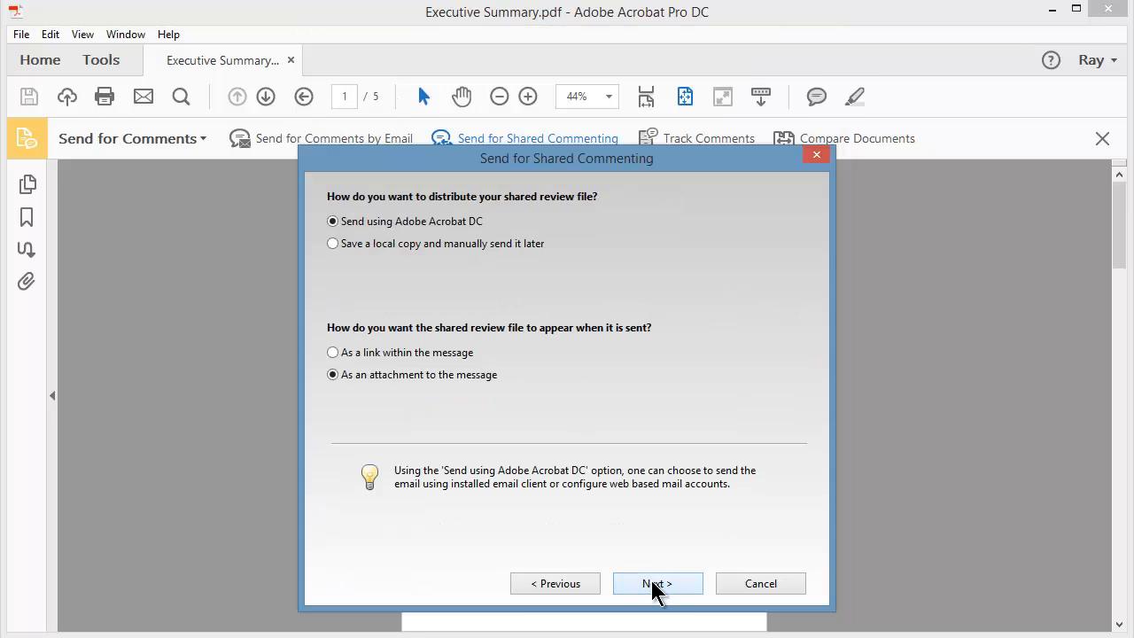
{"action": "mouse_move", "coordinate": [639, 401]}
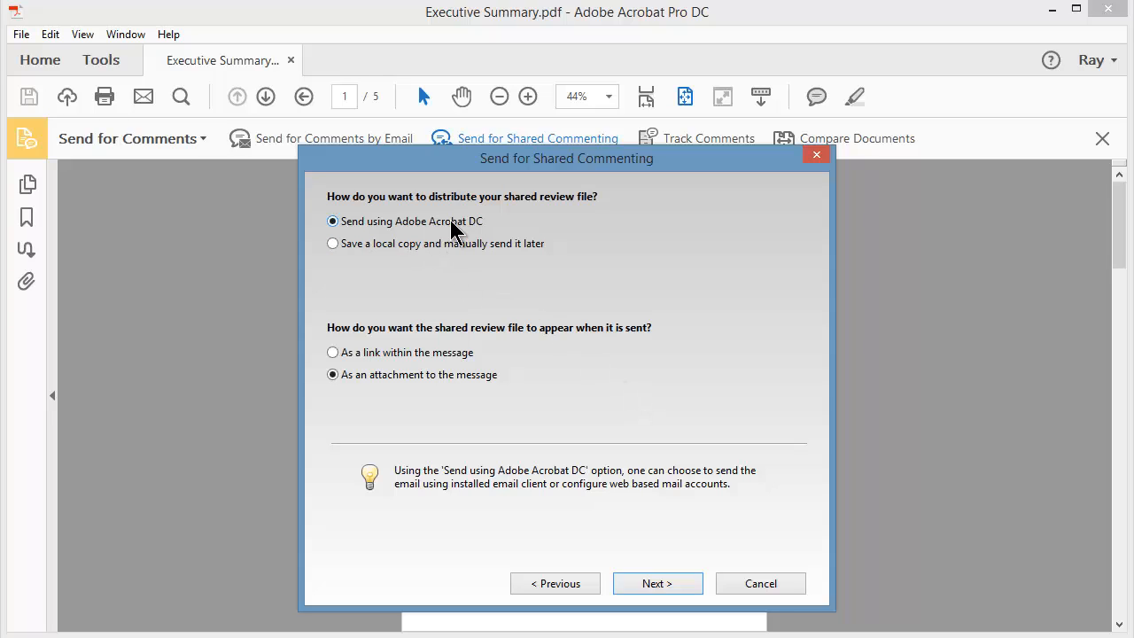
{"action": "mouse_move", "coordinate": [434, 252]}
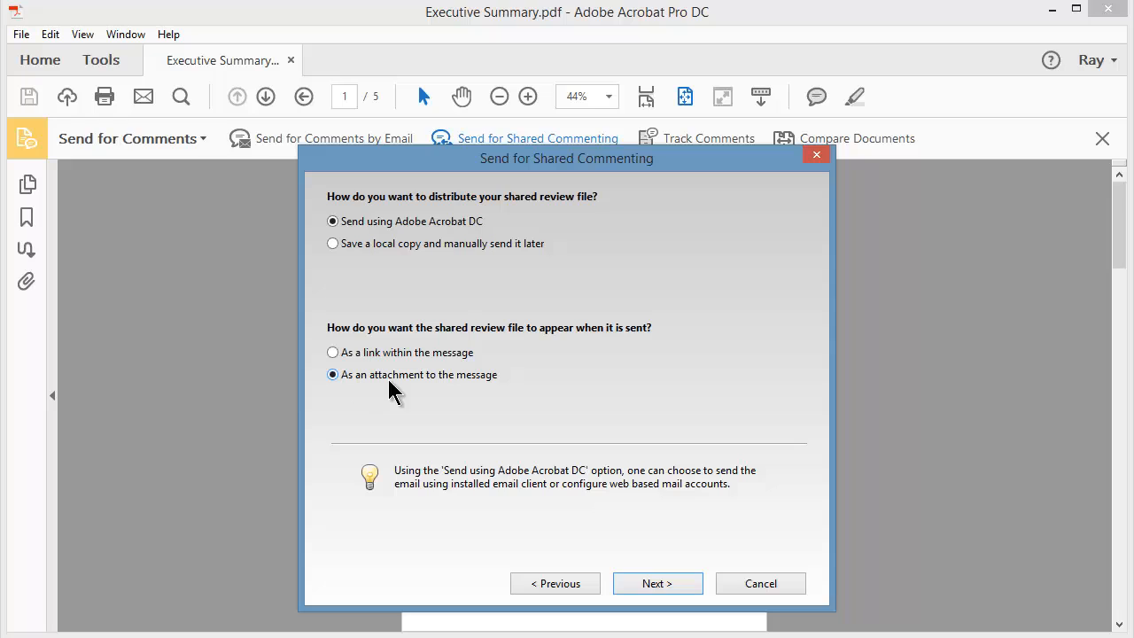
{"action": "mouse_move", "coordinate": [531, 387]}
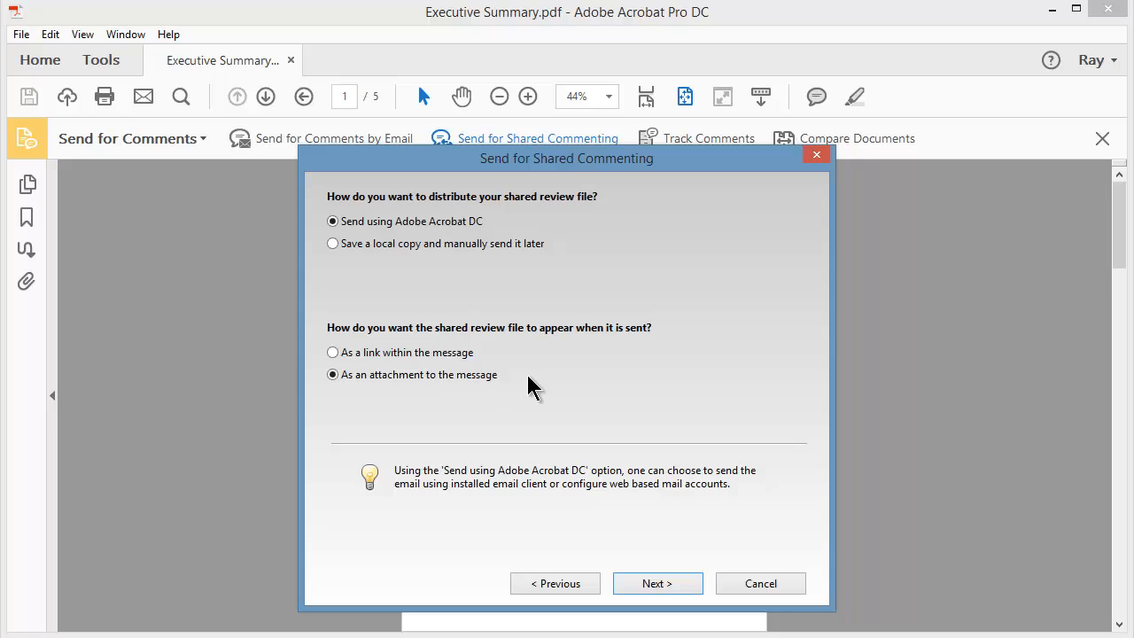
{"action": "left_click", "coordinate": [658, 583]}
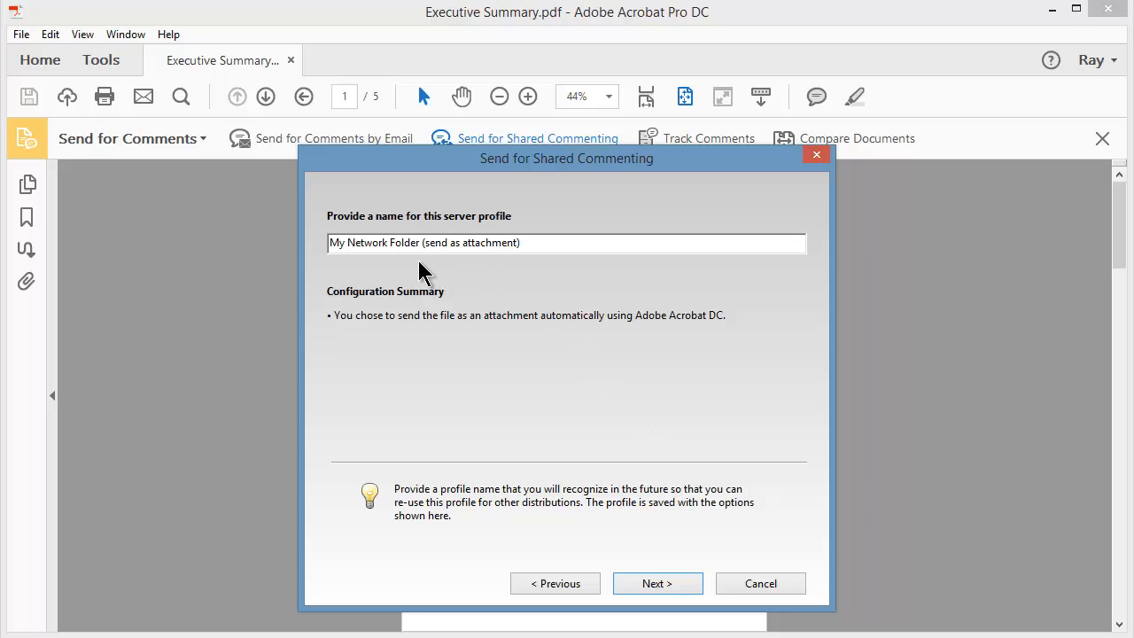
{"action": "mouse_move", "coordinate": [445, 257]}
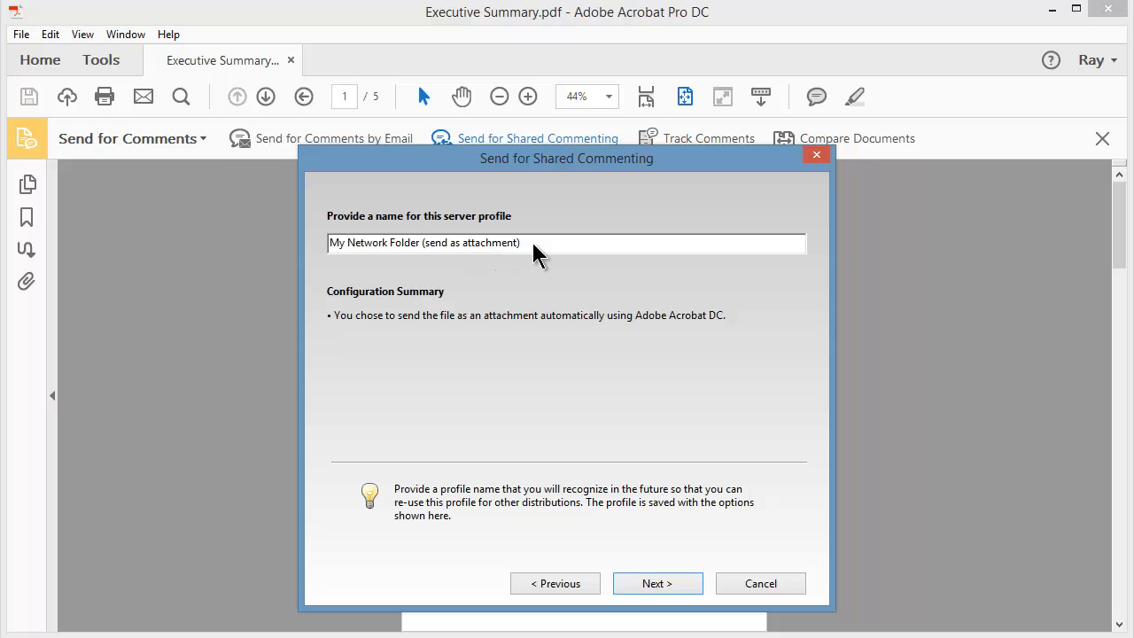
{"action": "mouse_move", "coordinate": [536, 257]}
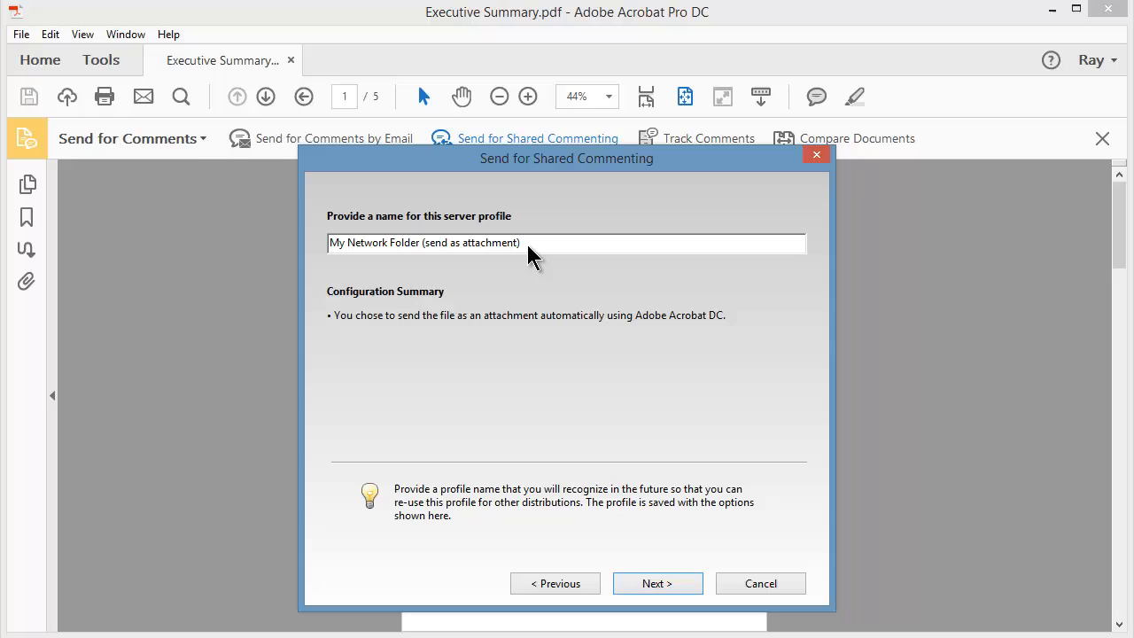
{"action": "triple_click", "coordinate": [425, 242]}
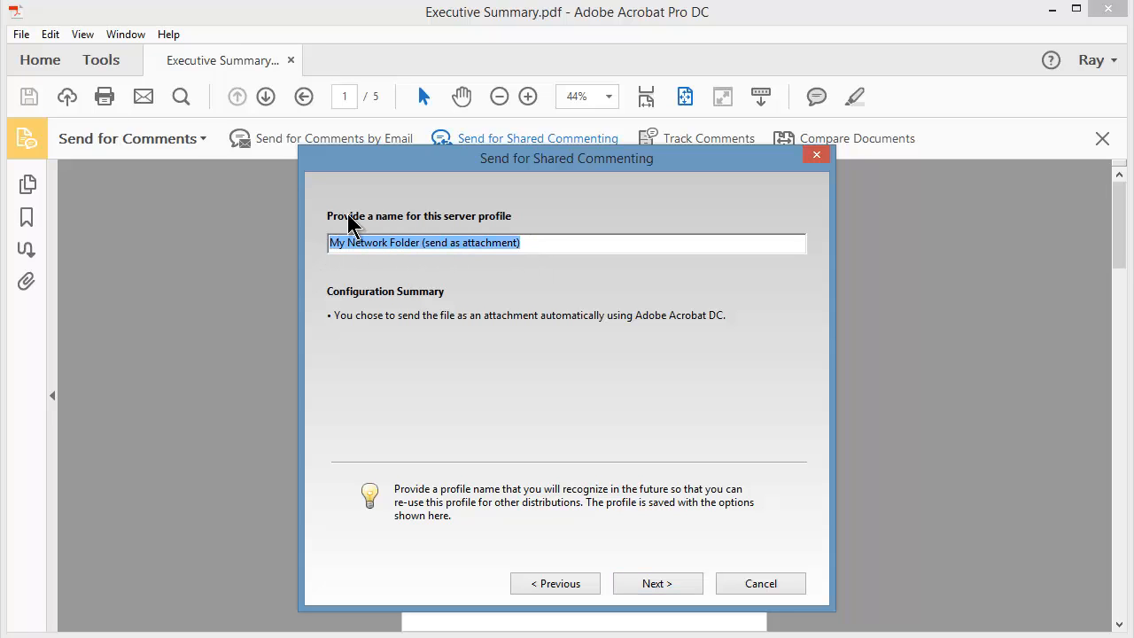
{"action": "mouse_move", "coordinate": [356, 219]}
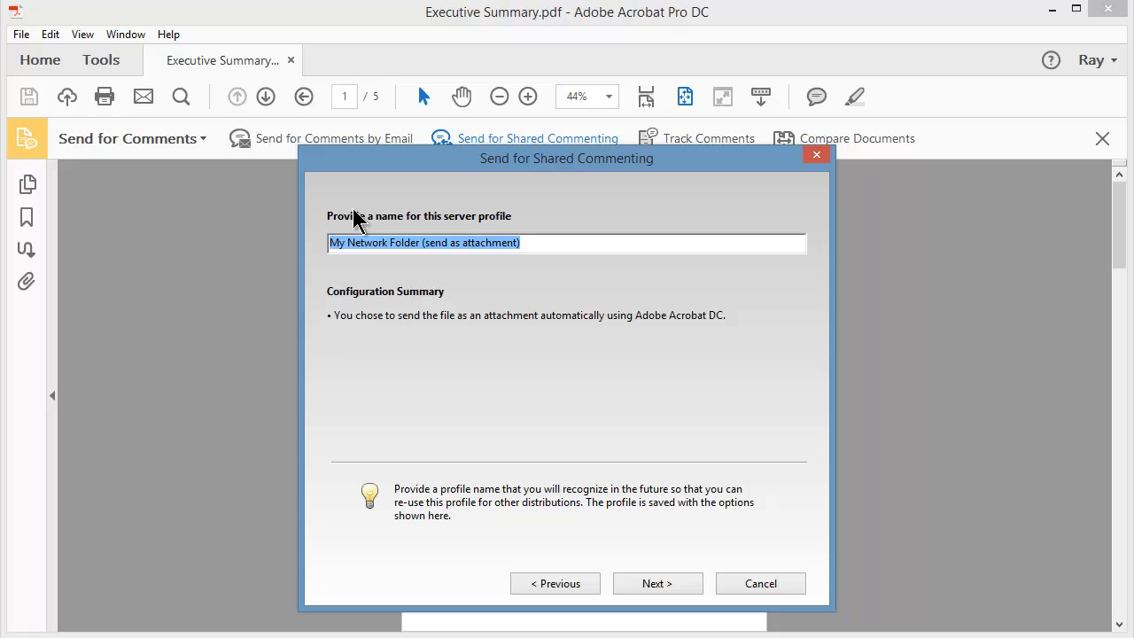
{"action": "type", "text": "aweebunny share"}
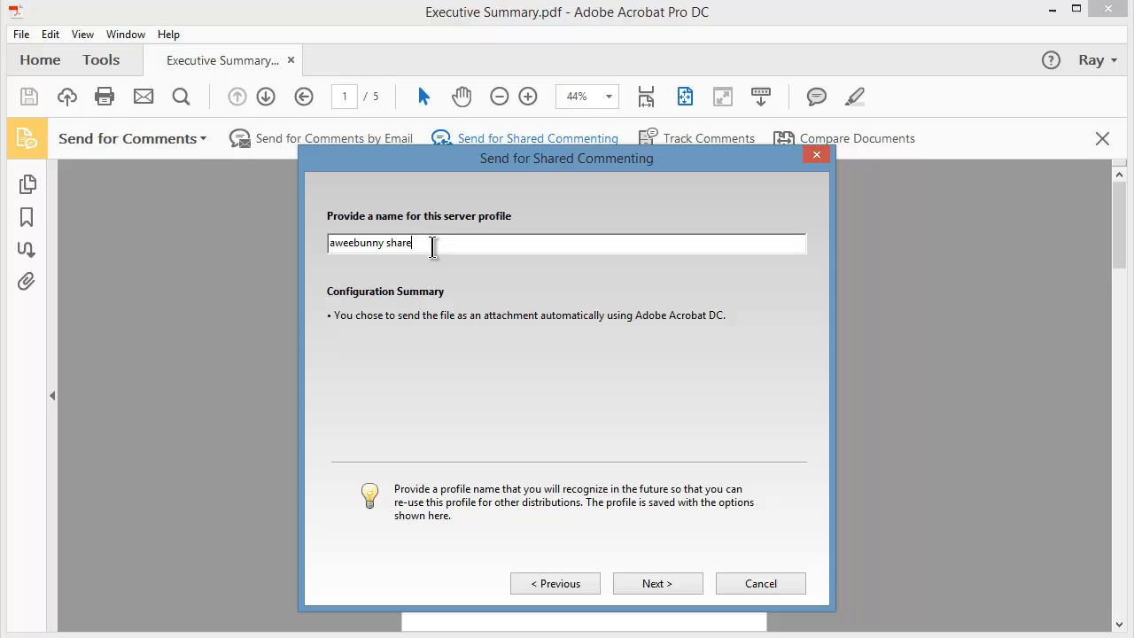
{"action": "mouse_move", "coordinate": [435, 237]}
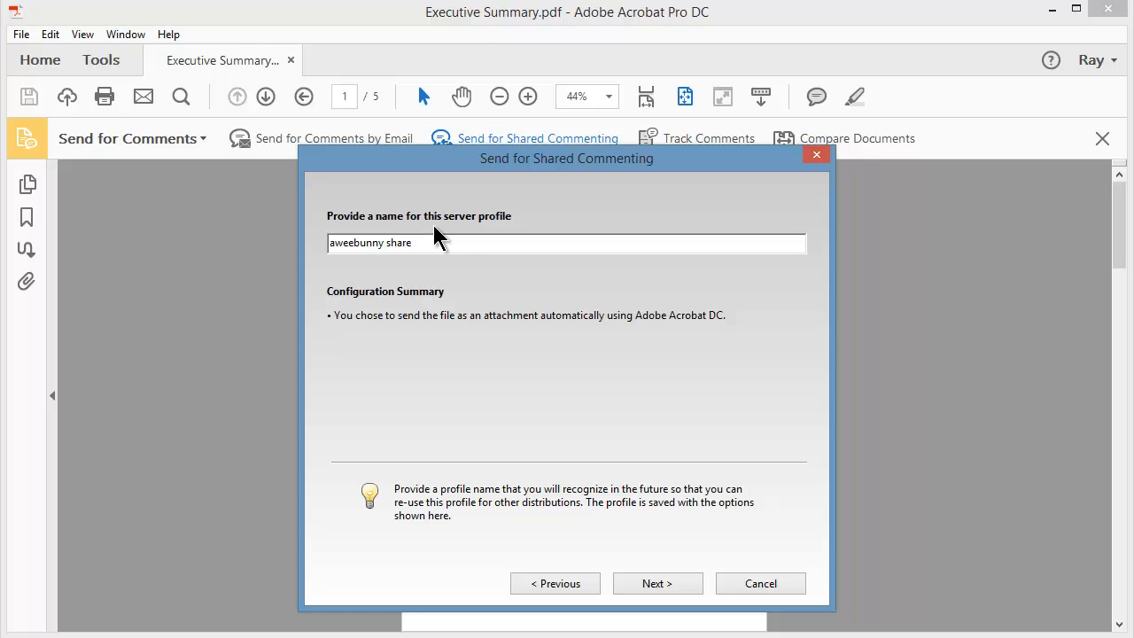
{"action": "left_click", "coordinate": [657, 583]}
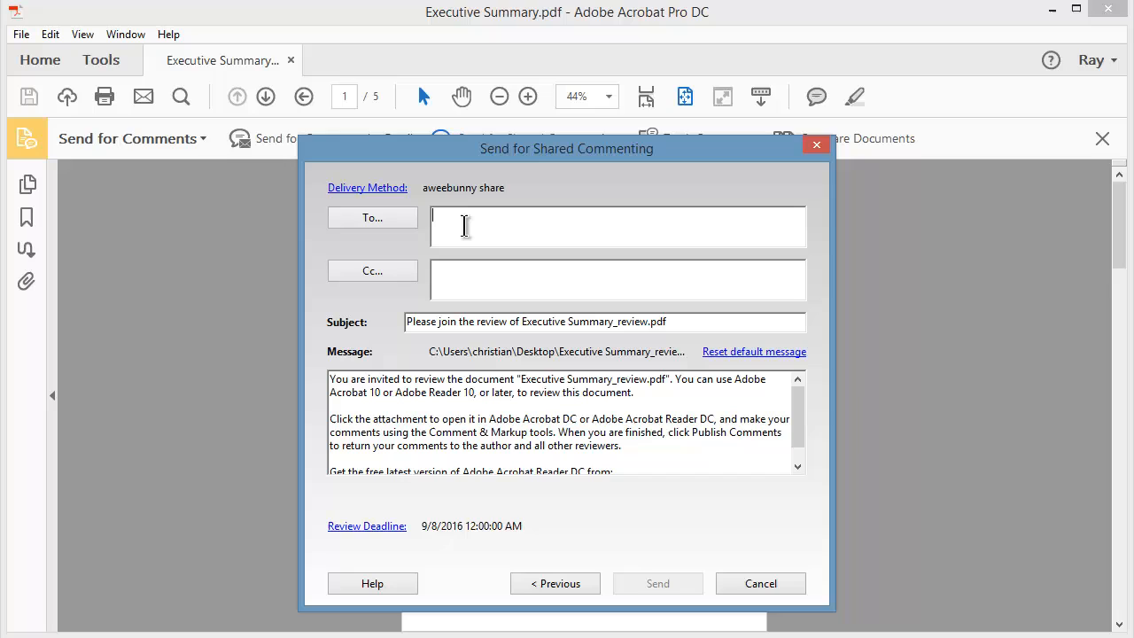
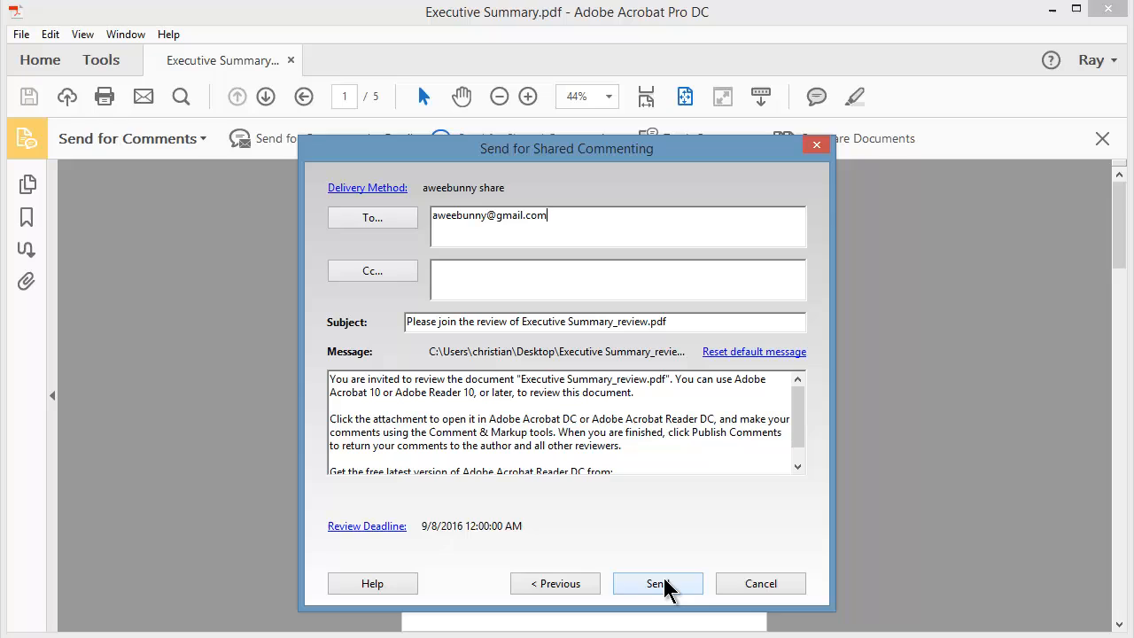
Step: Submit the invitation and allow Acrobat to view and manage Google mail and contacts
{"action": "left_click", "coordinate": [658, 583]}
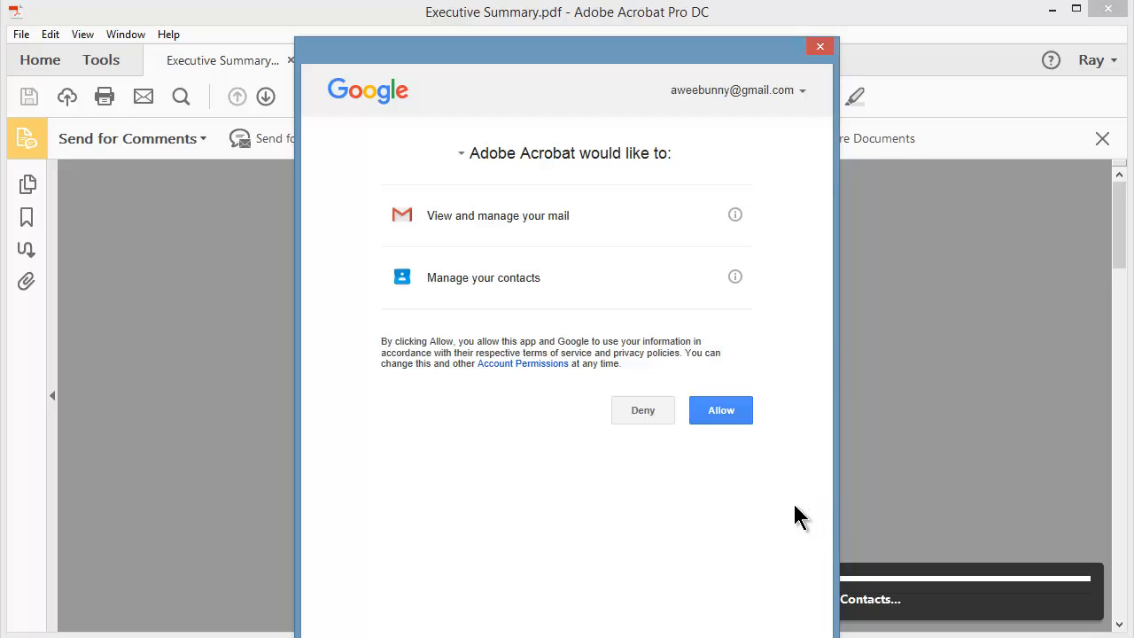
{"action": "mouse_move", "coordinate": [594, 266]}
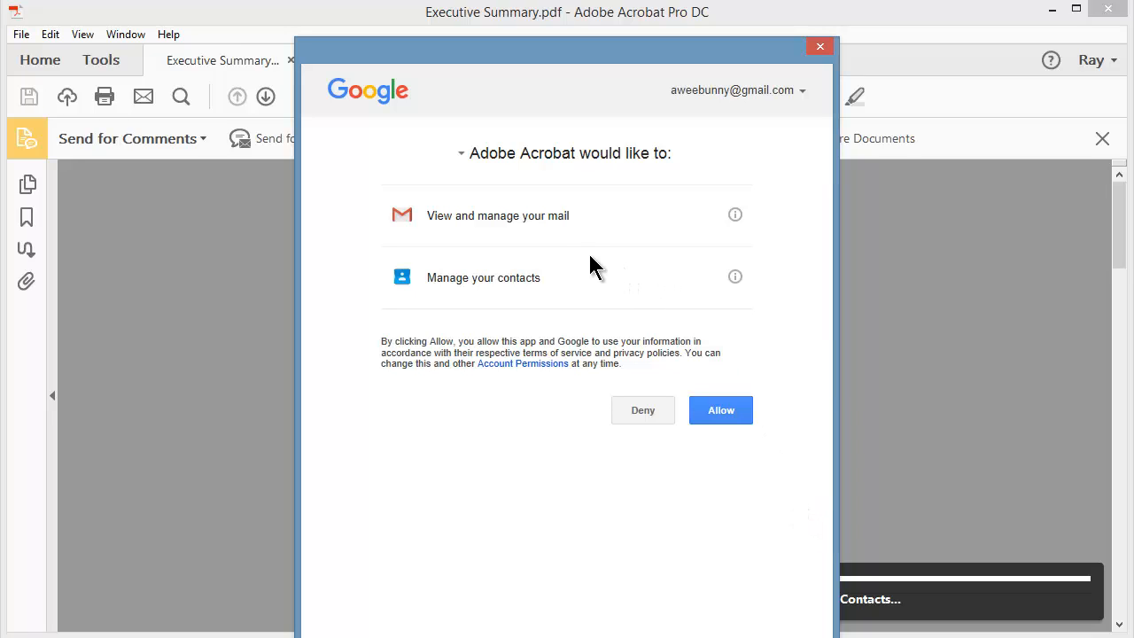
{"action": "mouse_move", "coordinate": [460, 251]}
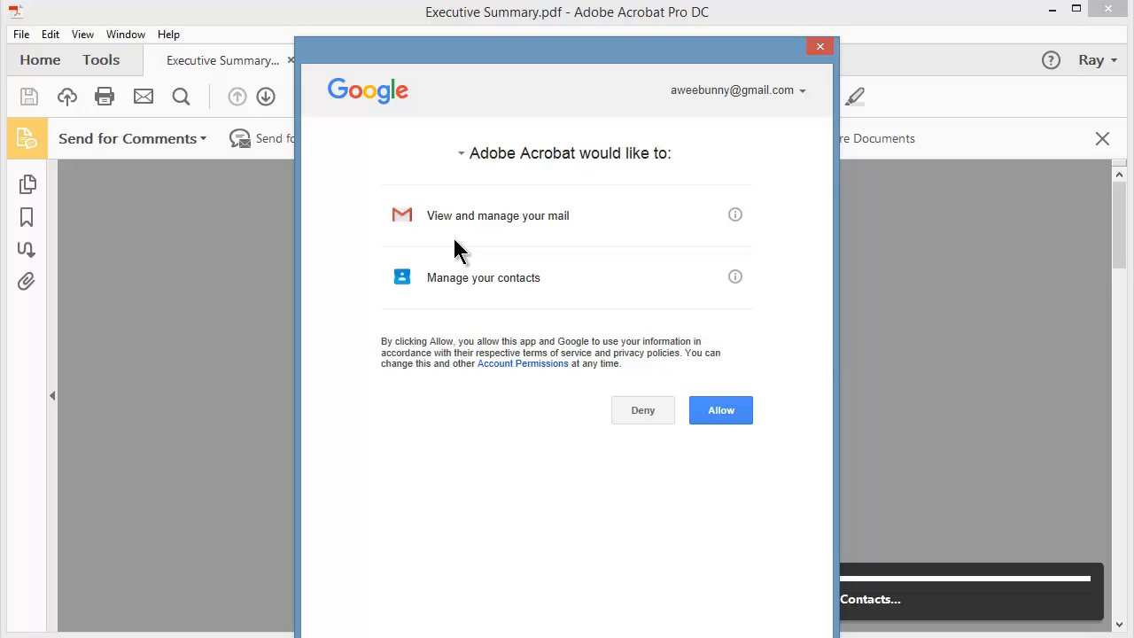
{"action": "mouse_move", "coordinate": [439, 250]}
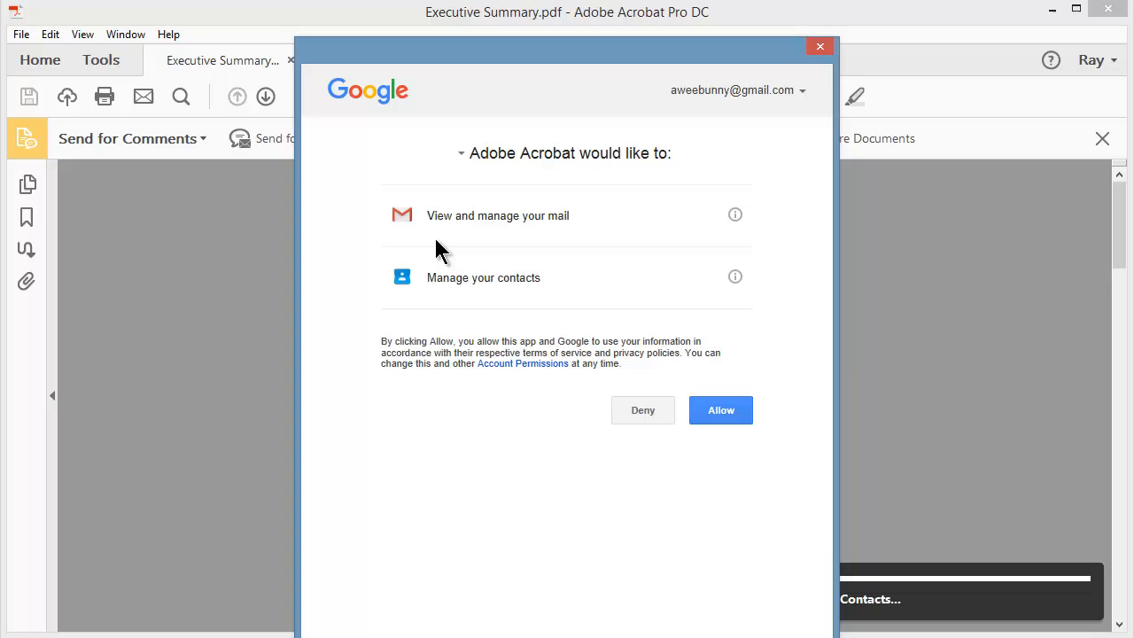
{"action": "mouse_move", "coordinate": [549, 292]}
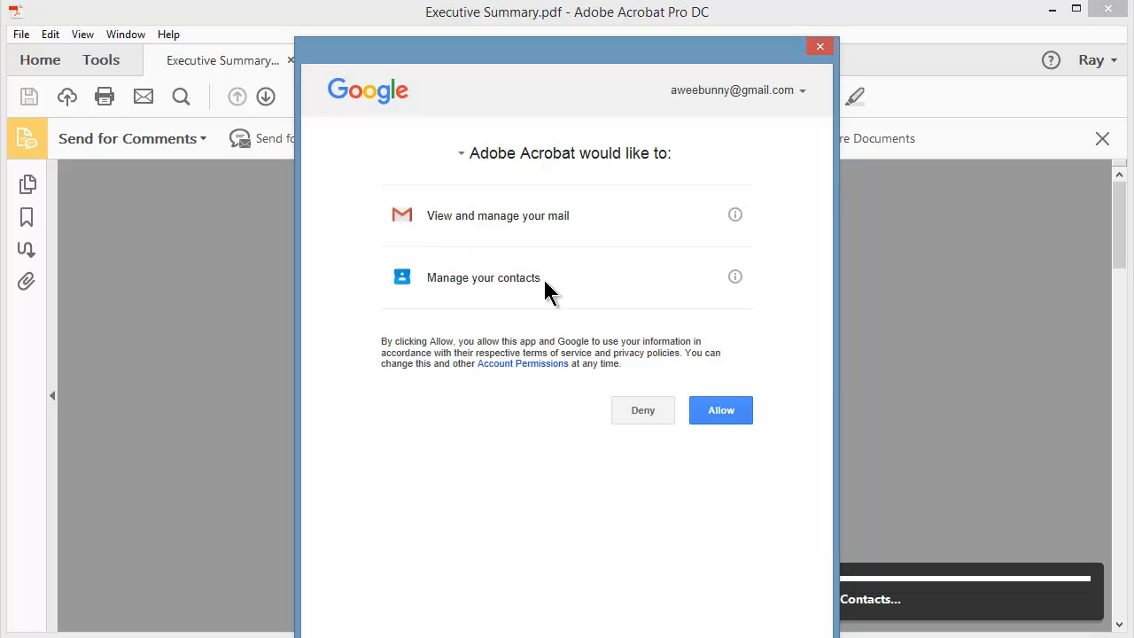
{"action": "left_click", "coordinate": [720, 409]}
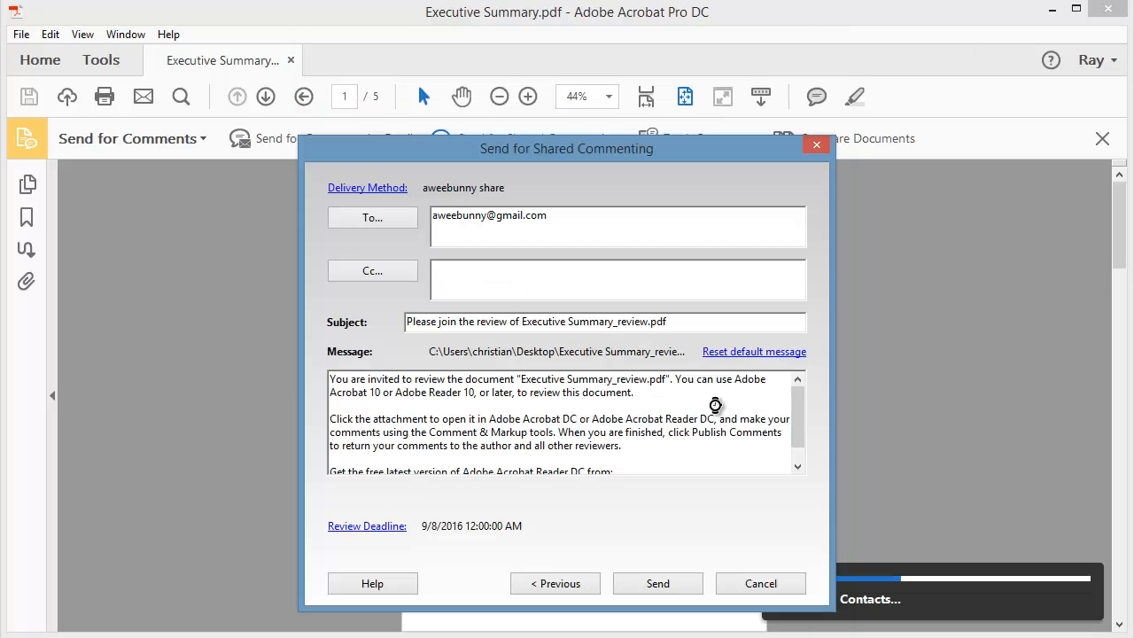
Step: Send the Executive Summary_review.pdf invitation from the Send for Shared Commenting dialog
{"action": "left_click", "coordinate": [657, 583]}
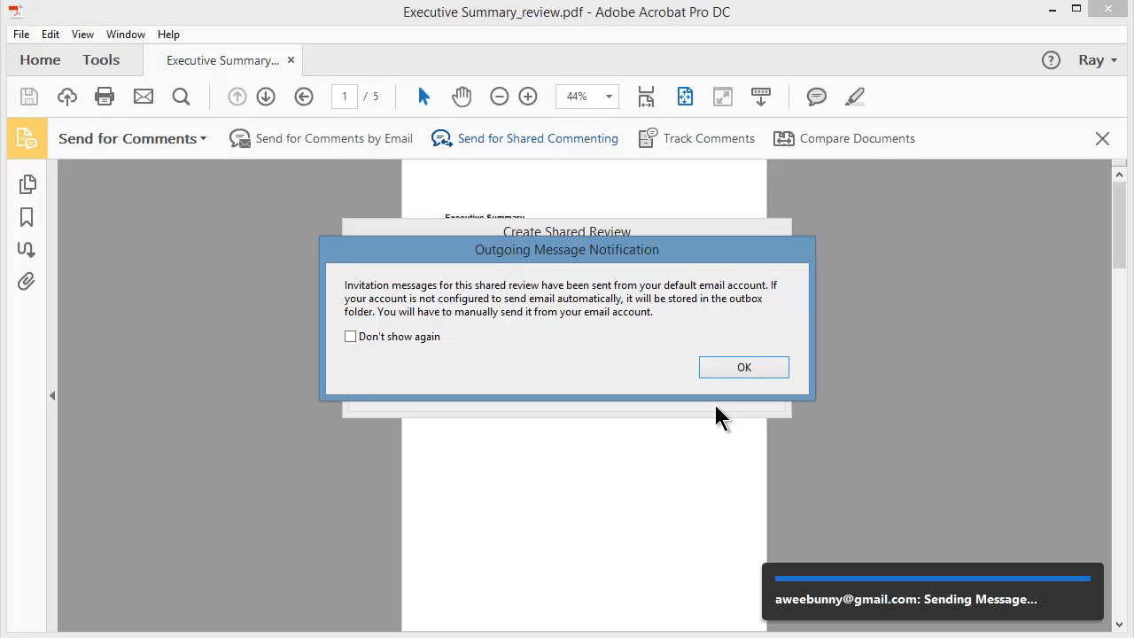
{"action": "mouse_move", "coordinate": [533, 321]}
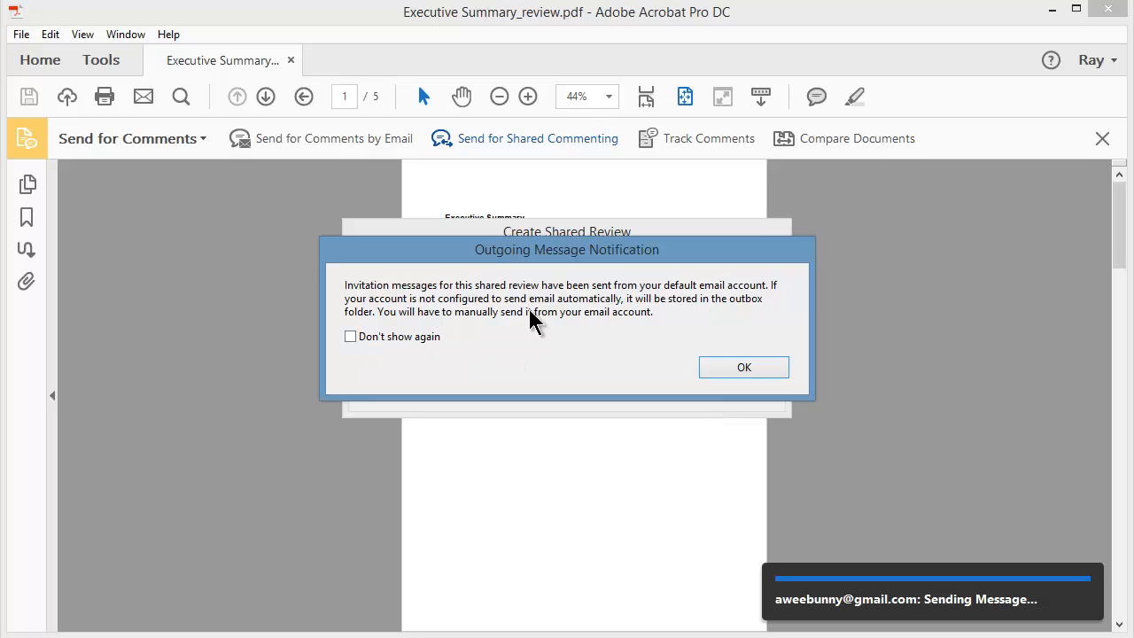
{"action": "mouse_move", "coordinate": [579, 327]}
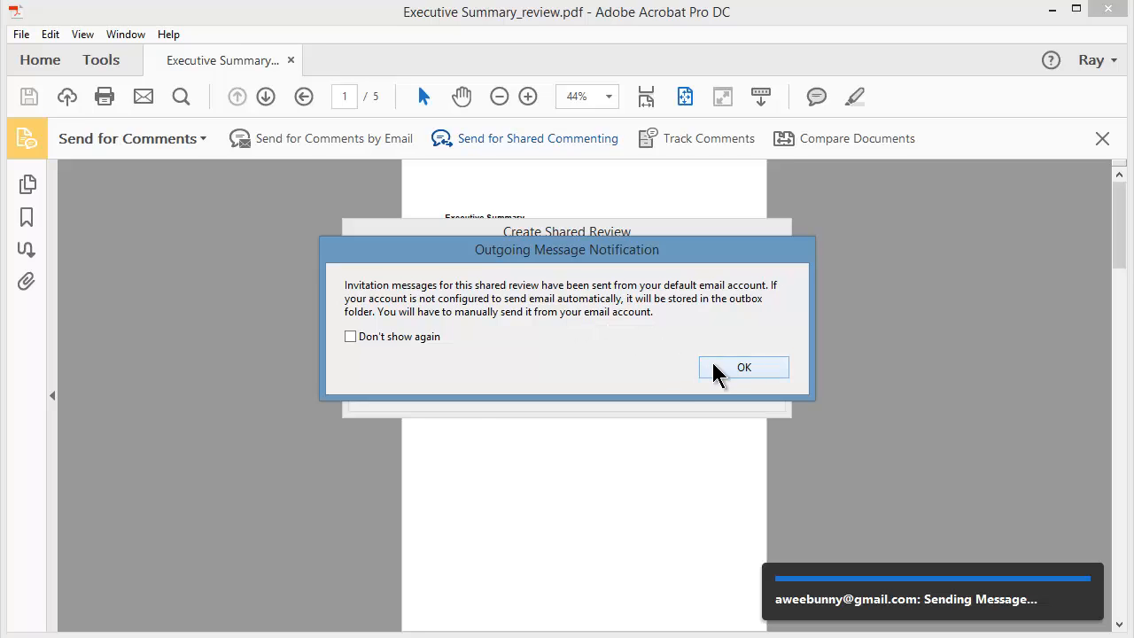
Step: Acknowledge the outgoing message notification and check the review for new comments
{"action": "left_click", "coordinate": [744, 367]}
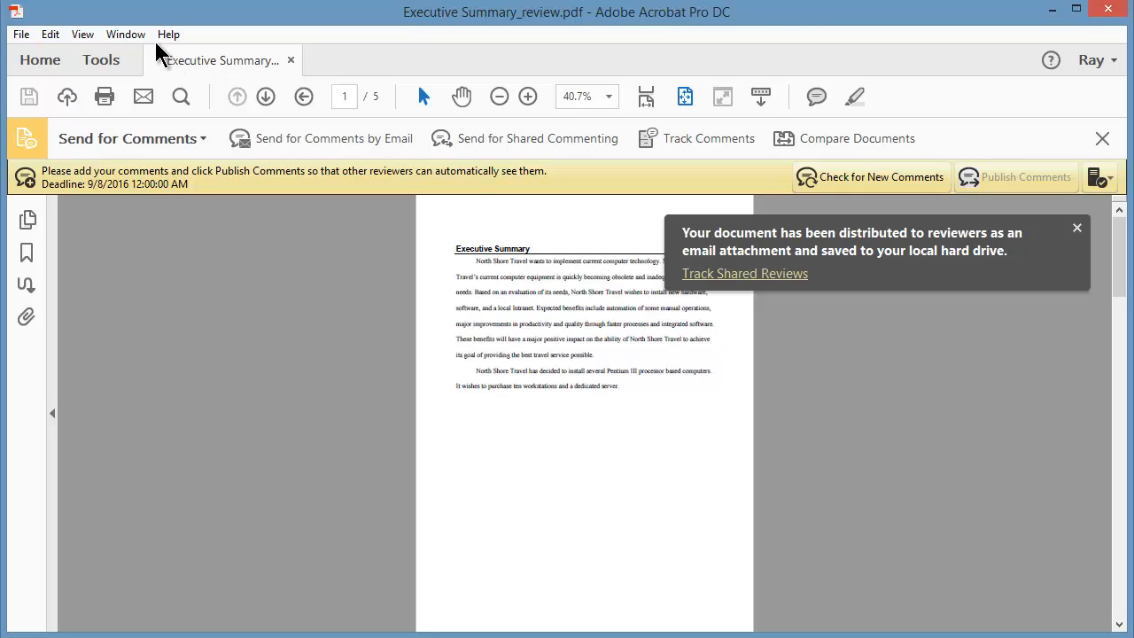
{"action": "left_click", "coordinate": [125, 34]}
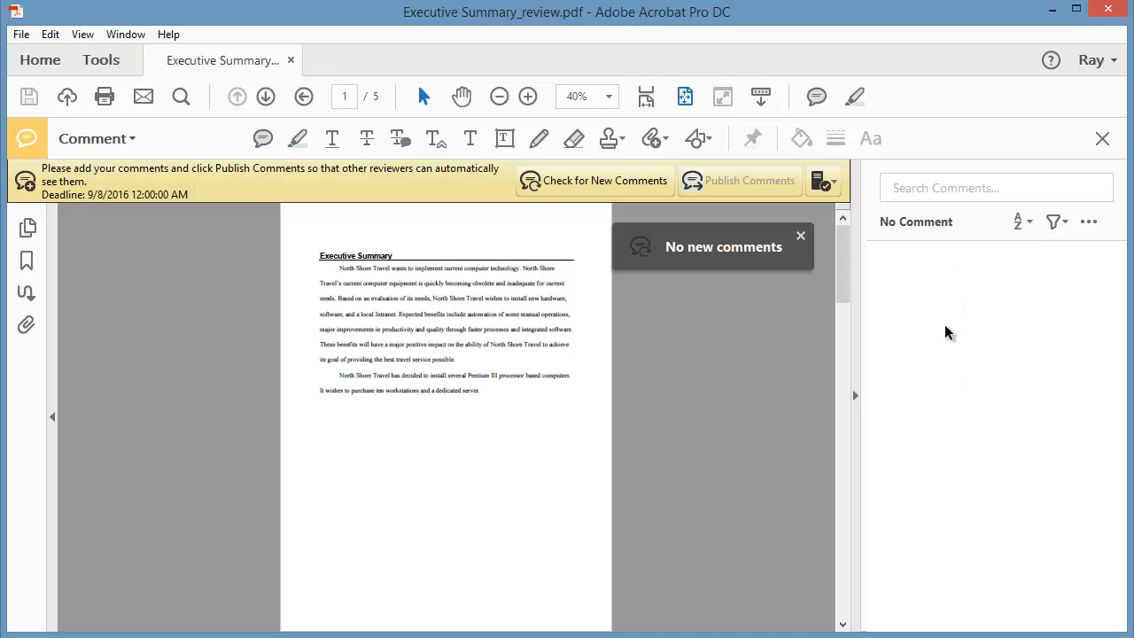
{"action": "mouse_move", "coordinate": [818, 213]}
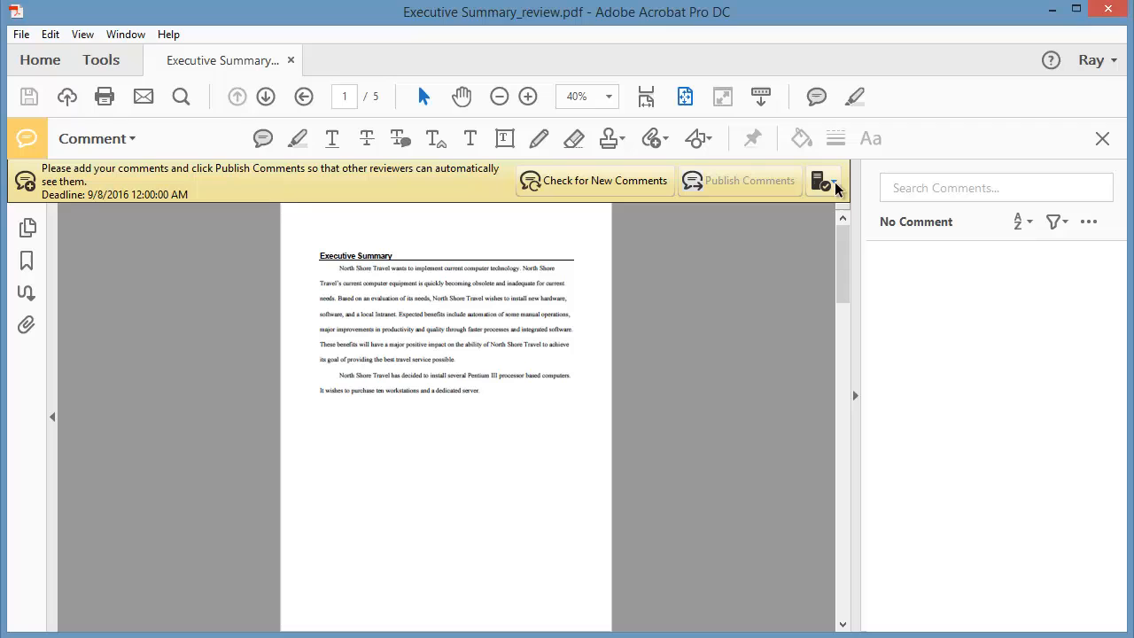
Step: Open Executive Summary_review in Track Reviews and start changing its deadline
{"action": "left_click", "coordinate": [823, 181]}
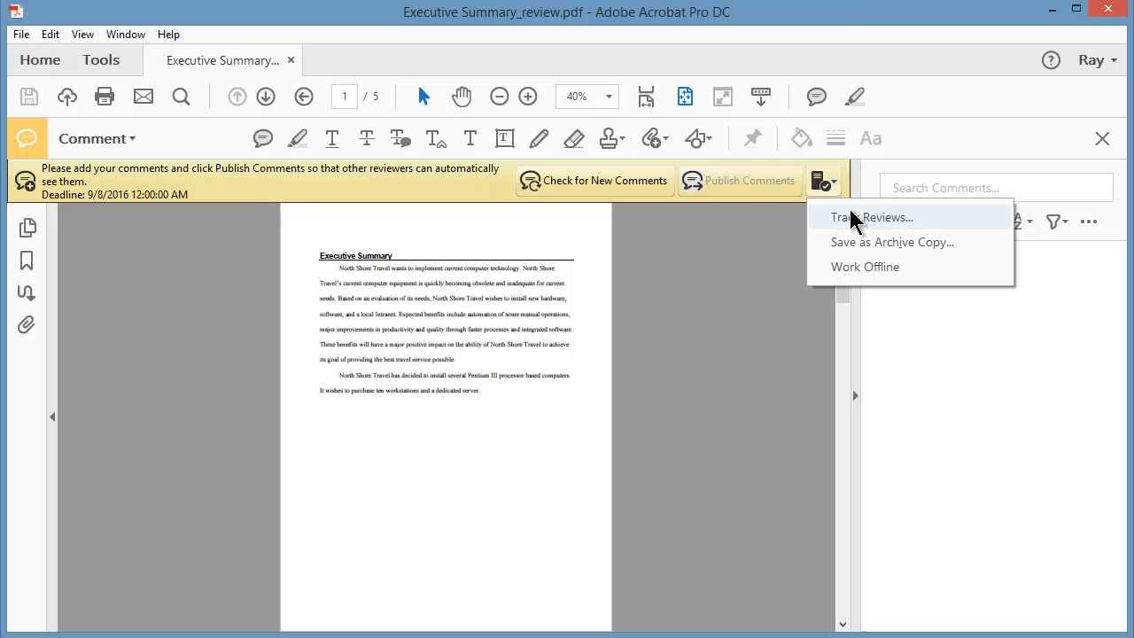
{"action": "left_click", "coordinate": [874, 217]}
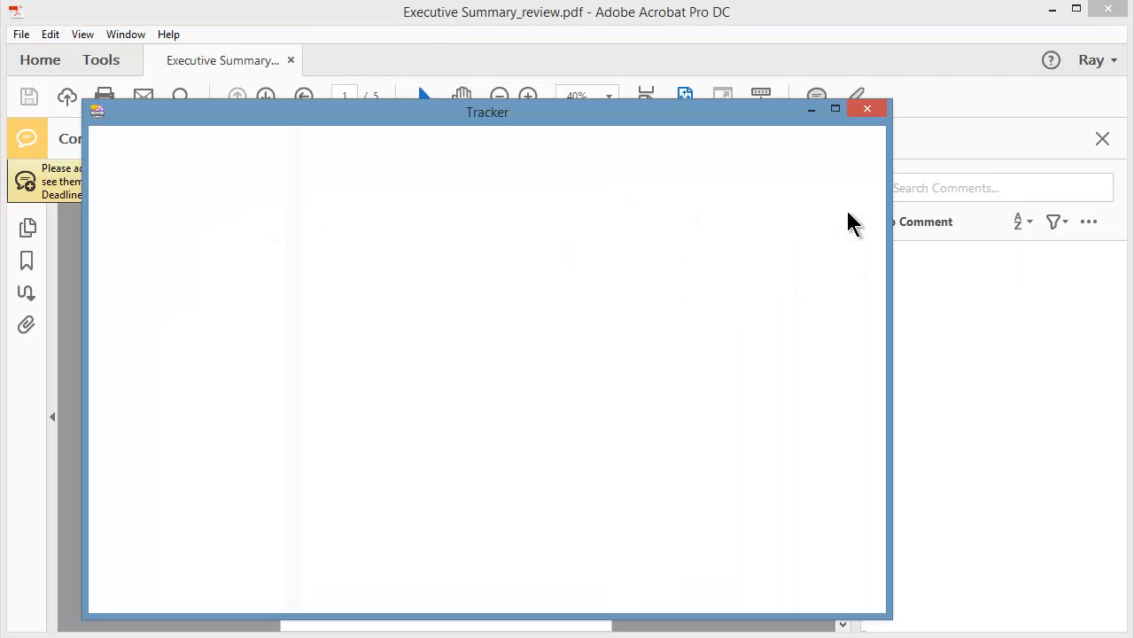
{"action": "left_click", "coordinate": [216, 201]}
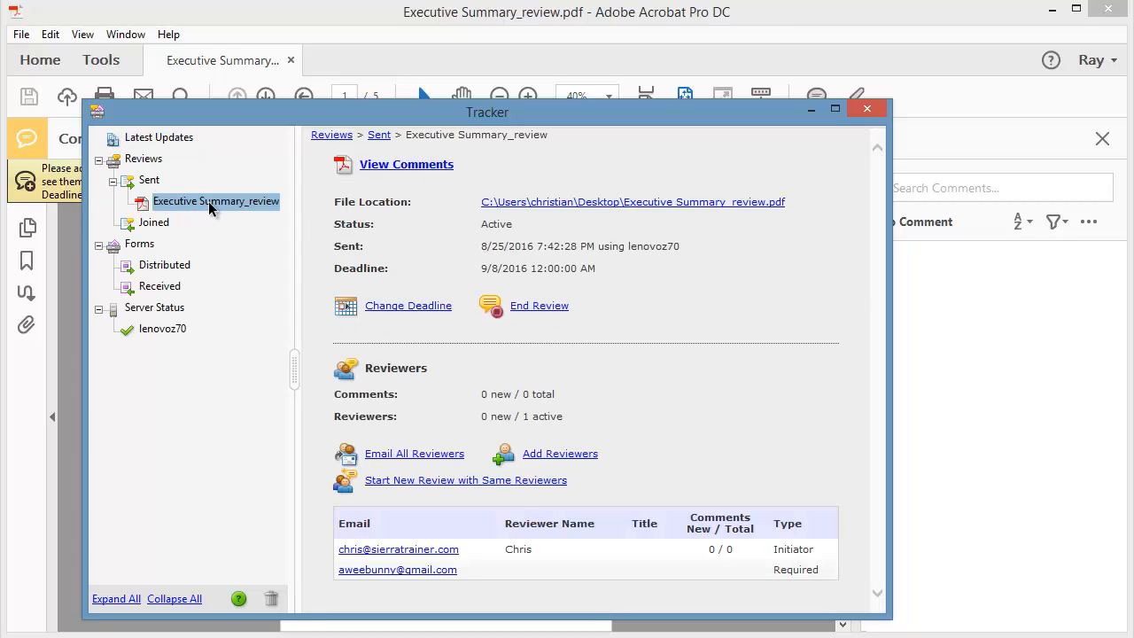
{"action": "mouse_move", "coordinate": [400, 563]}
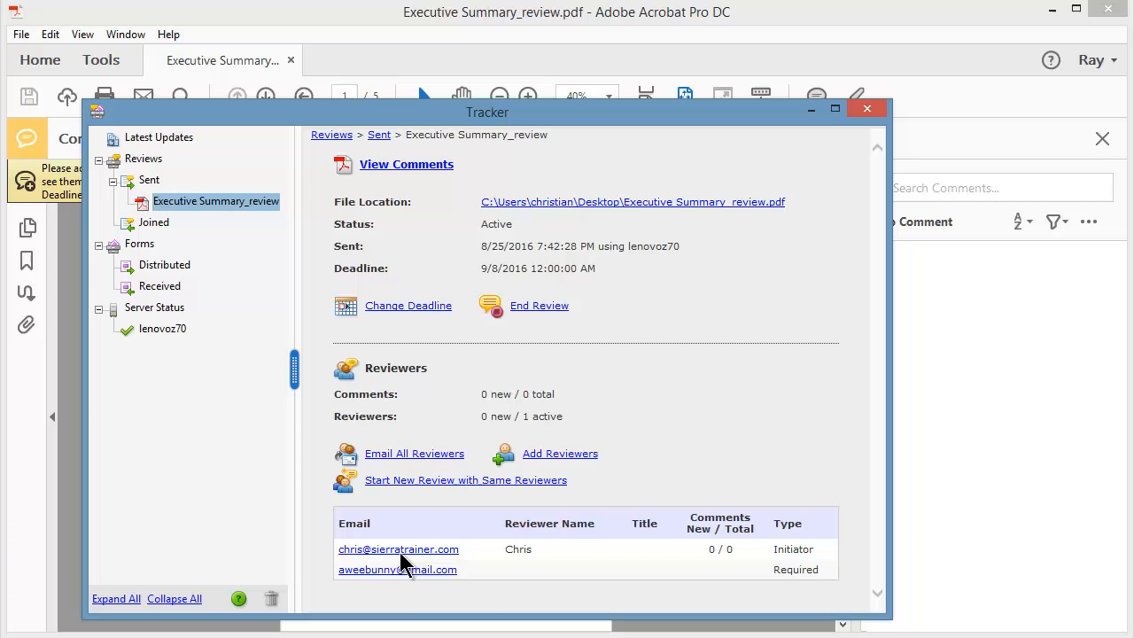
{"action": "mouse_move", "coordinate": [762, 576]}
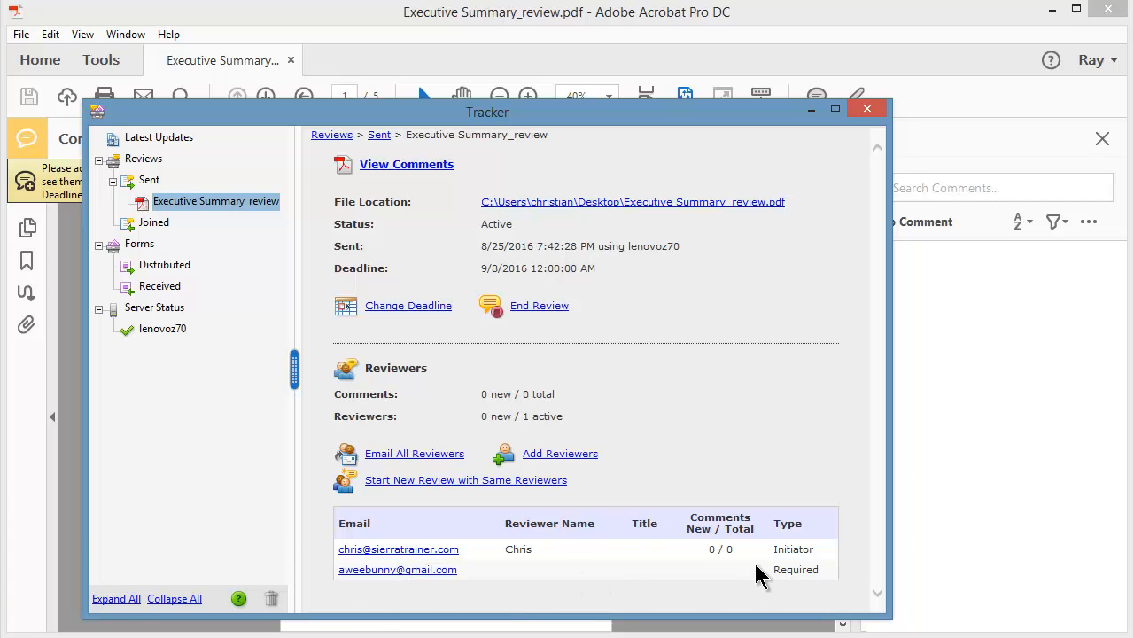
{"action": "mouse_move", "coordinate": [763, 570]}
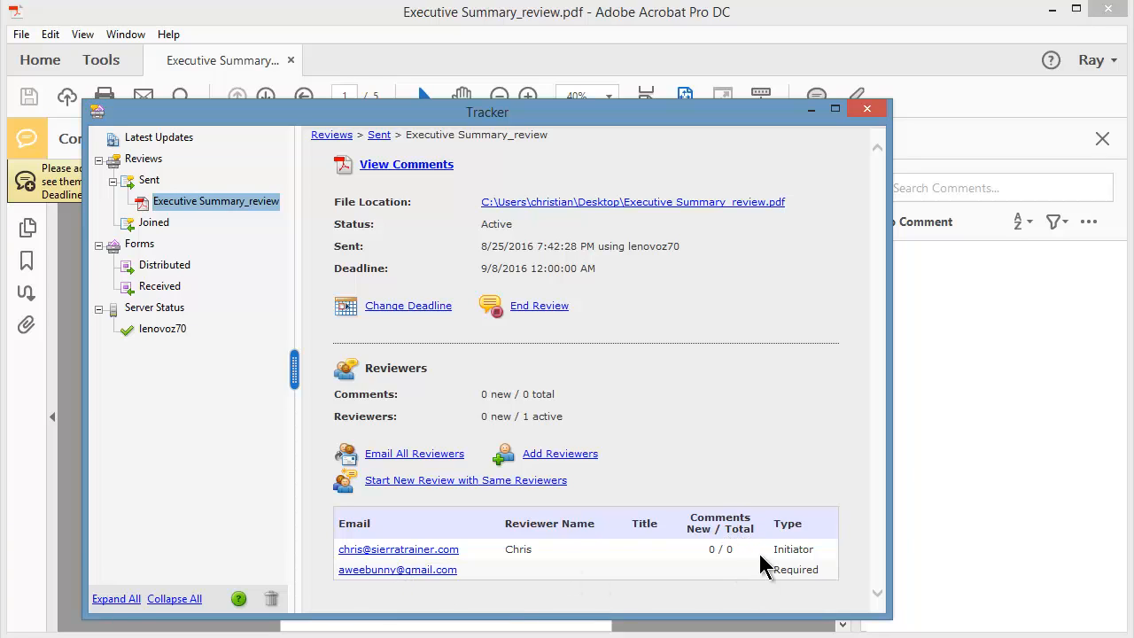
{"action": "mouse_move", "coordinate": [718, 571]}
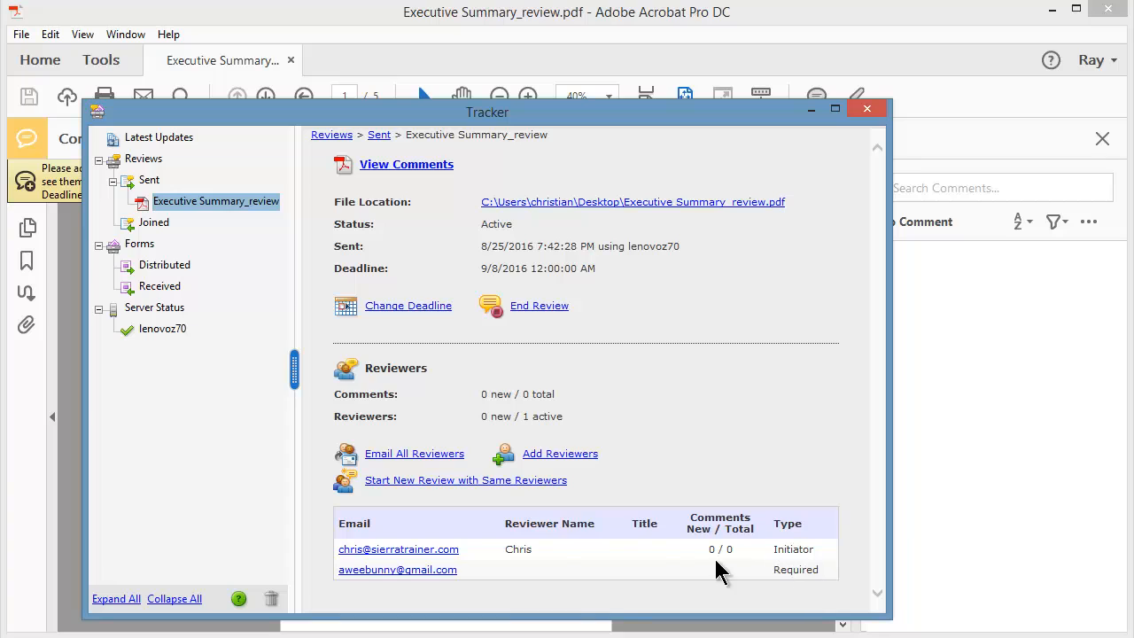
{"action": "mouse_move", "coordinate": [804, 586]}
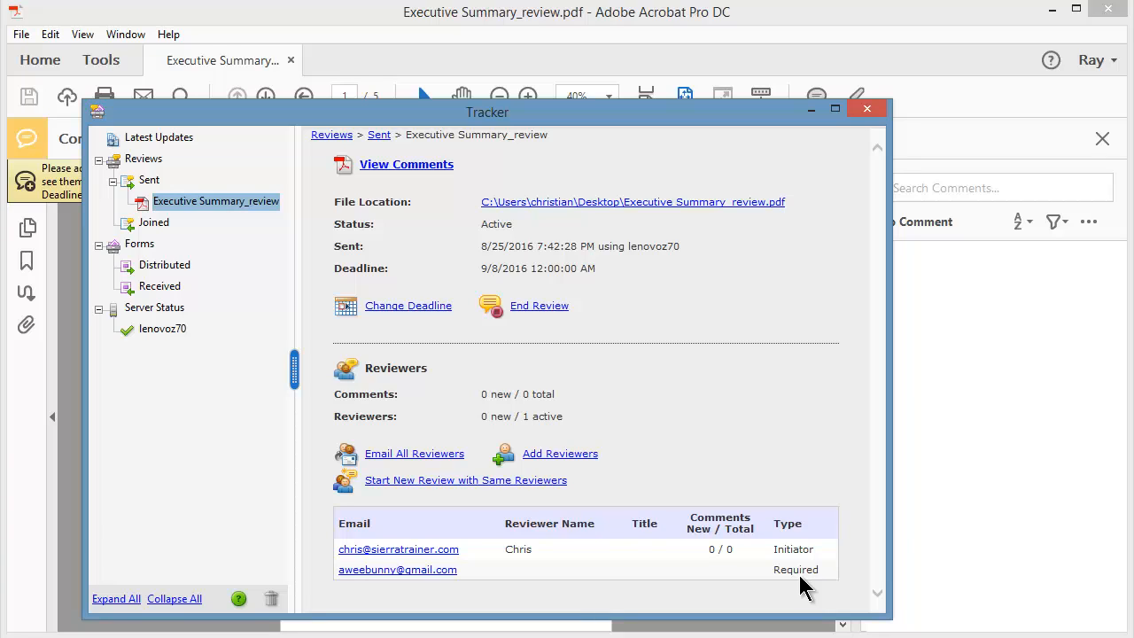
{"action": "mouse_move", "coordinate": [694, 459]}
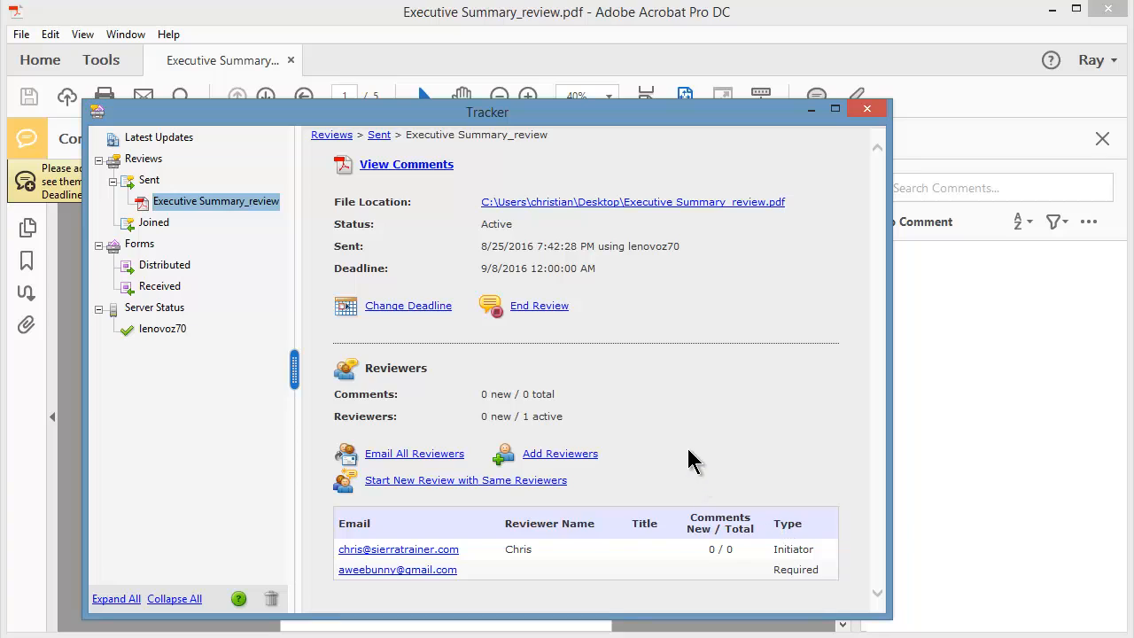
{"action": "mouse_move", "coordinate": [572, 459]}
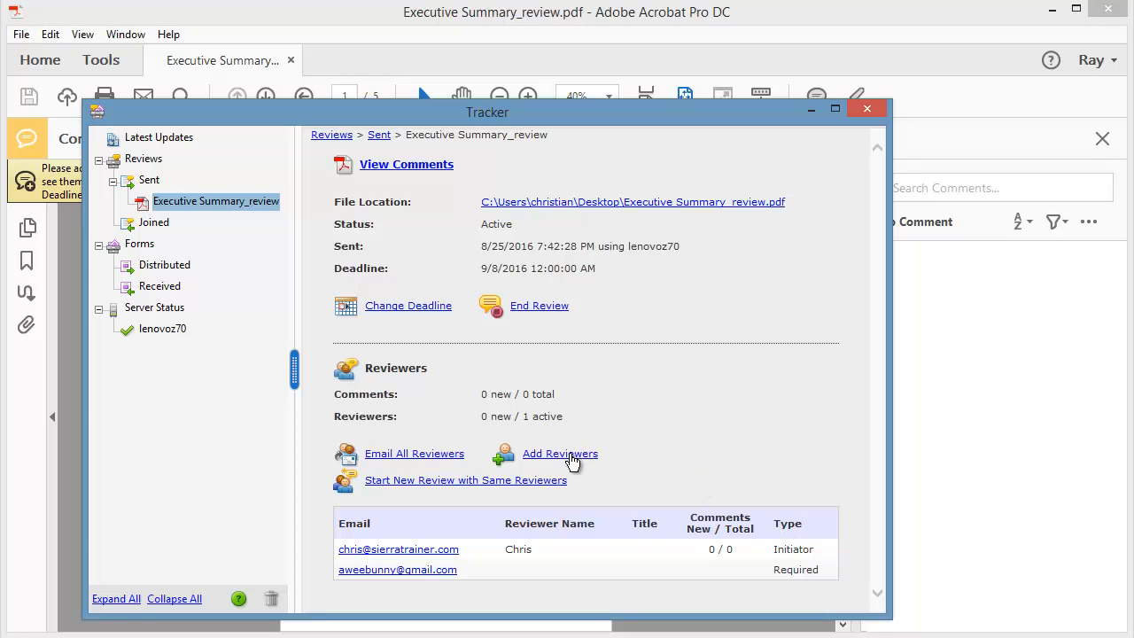
{"action": "mouse_move", "coordinate": [413, 460]}
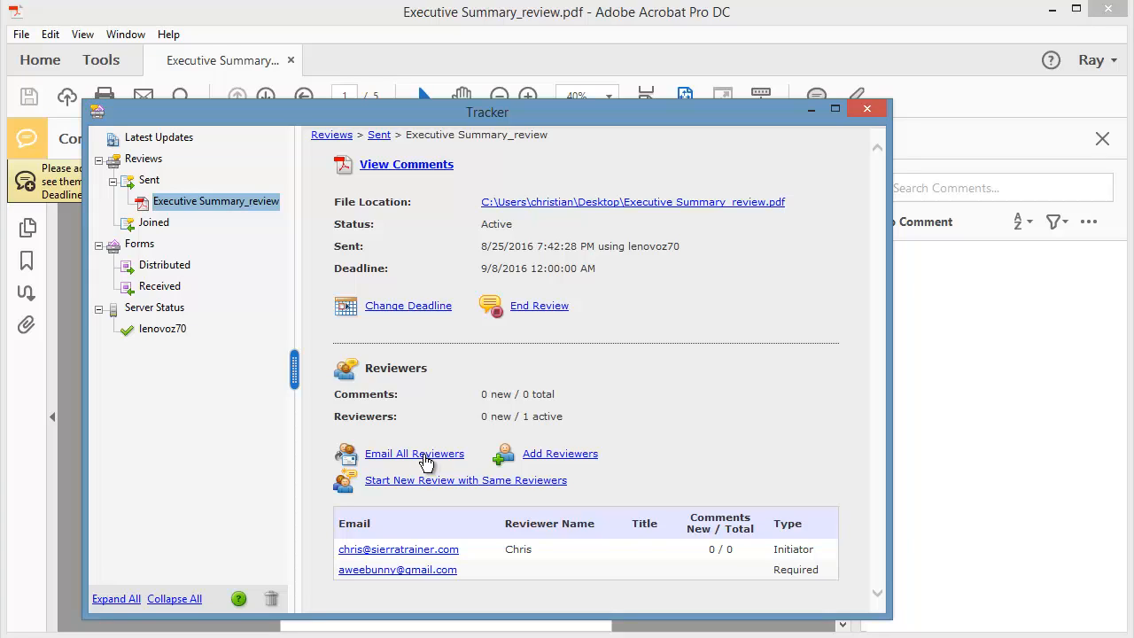
{"action": "mouse_move", "coordinate": [434, 474]}
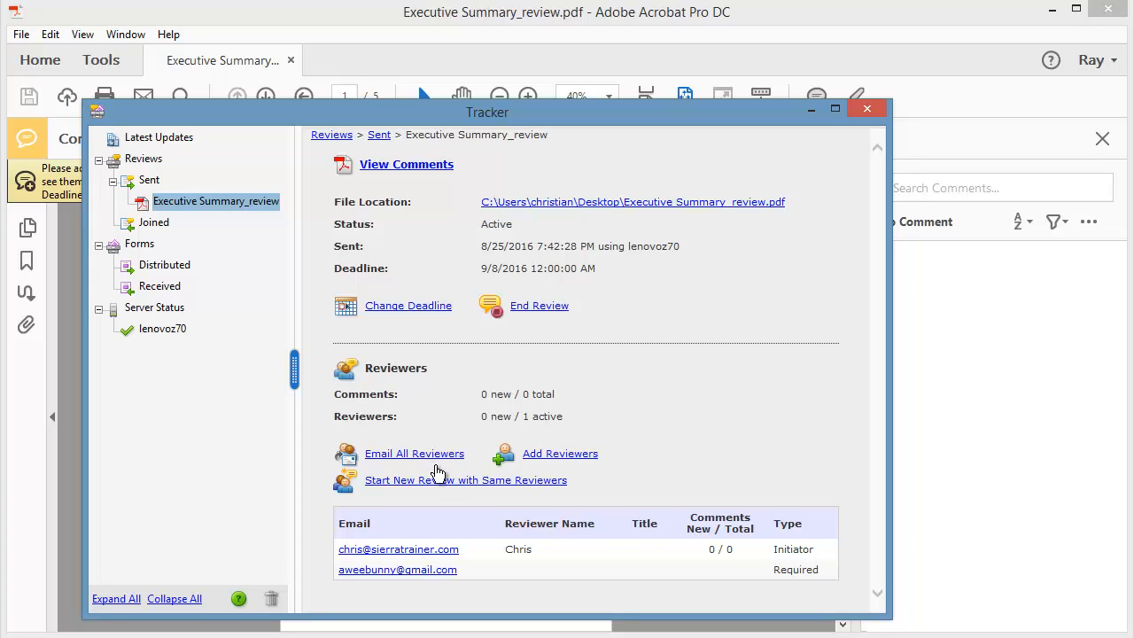
{"action": "mouse_move", "coordinate": [440, 490]}
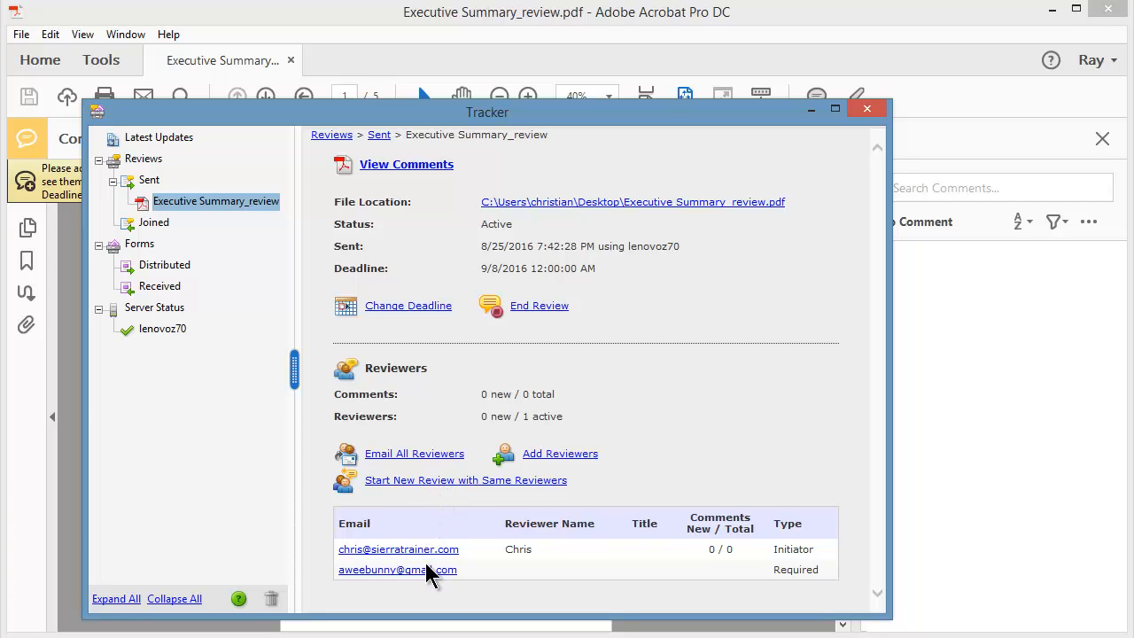
{"action": "mouse_move", "coordinate": [443, 493]}
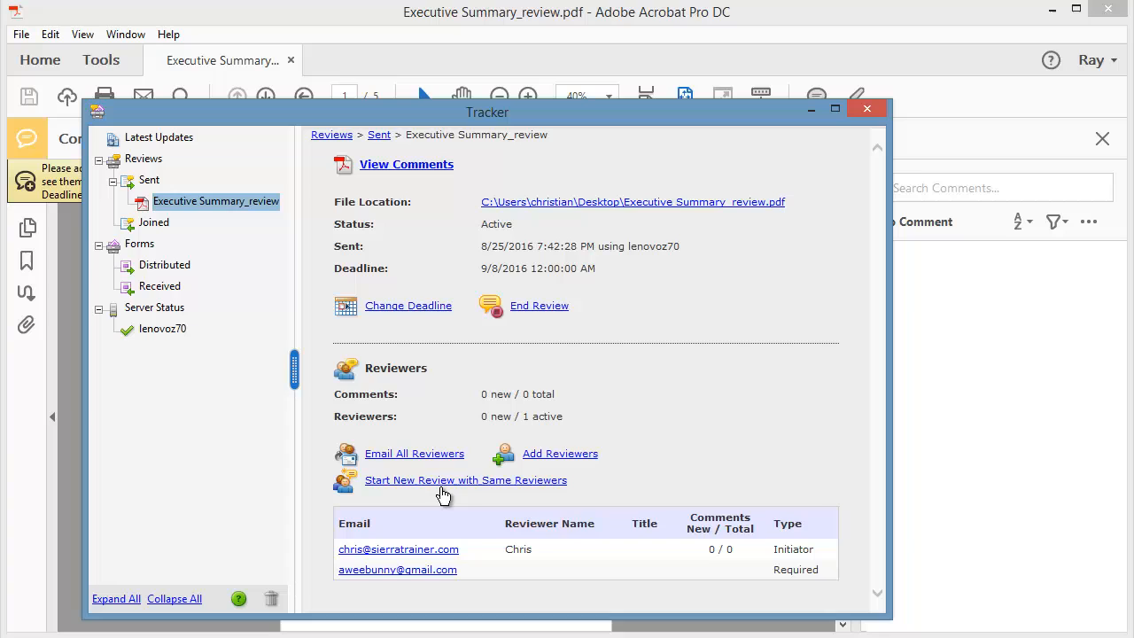
{"action": "mouse_move", "coordinate": [397, 570]}
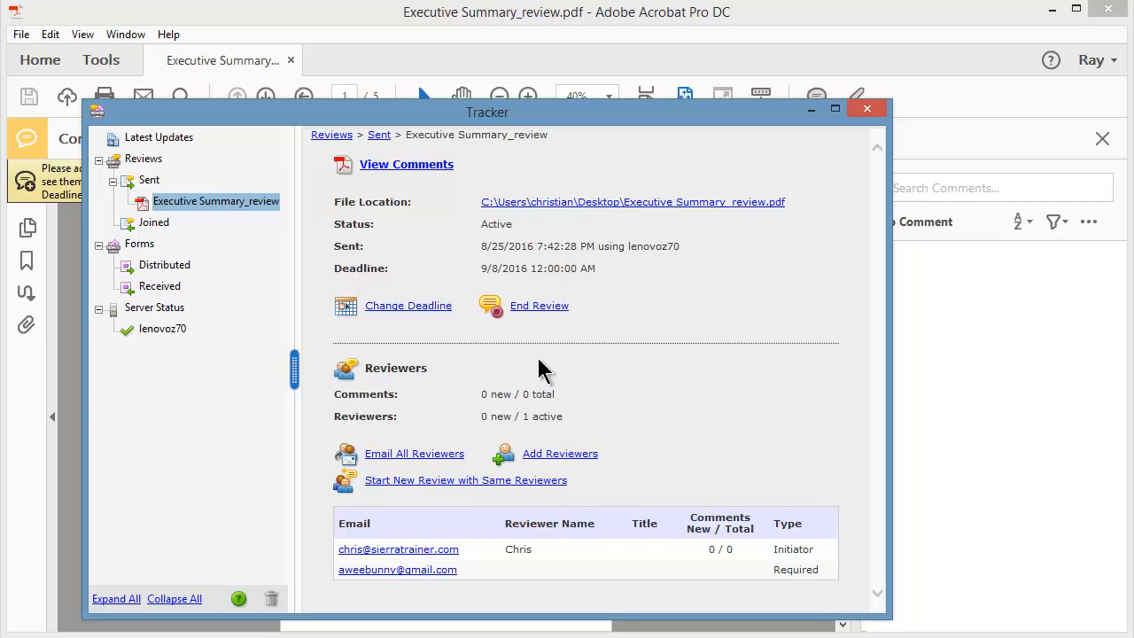
{"action": "mouse_move", "coordinate": [466, 300]}
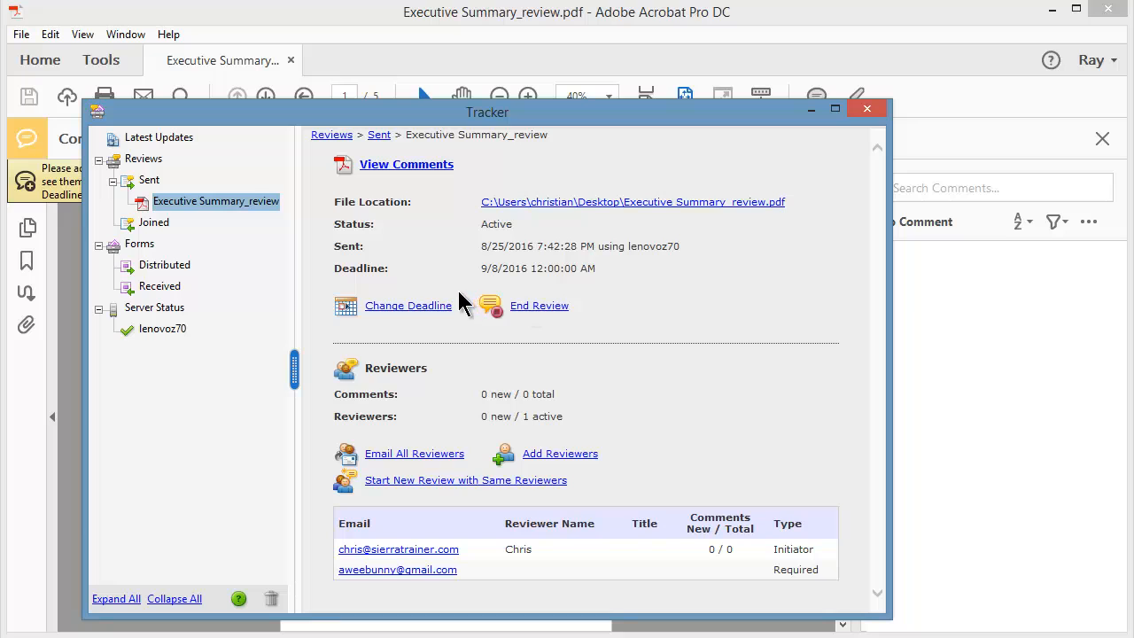
{"action": "left_click", "coordinate": [408, 305]}
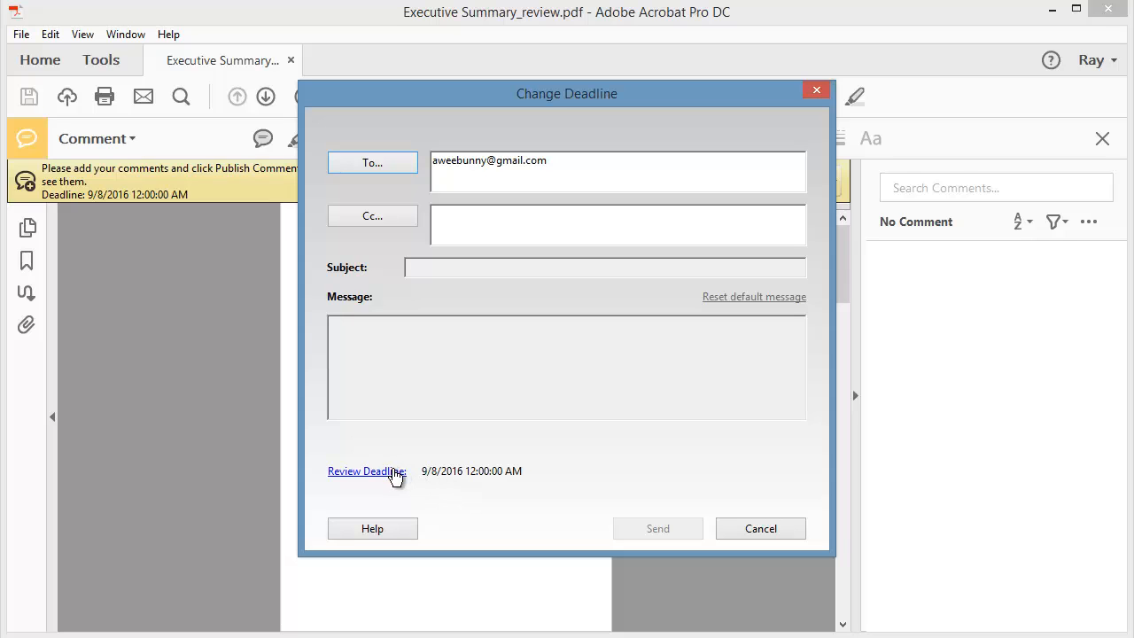
Step: Set the review deadline to August 29, 2016 and send the change notice
{"action": "left_click", "coordinate": [367, 471]}
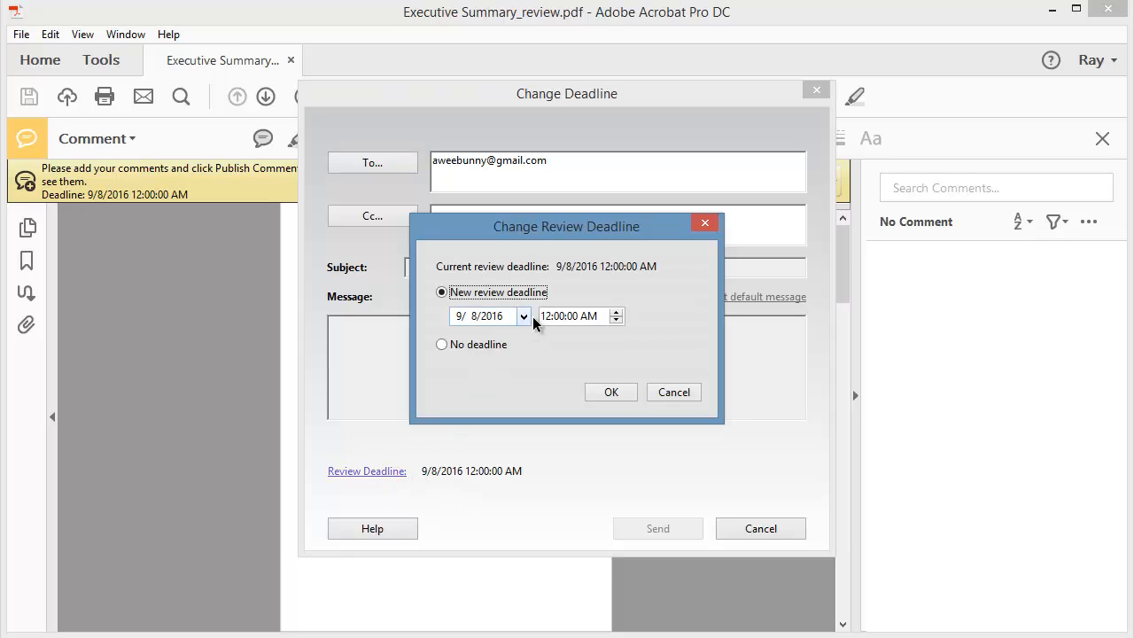
{"action": "left_click", "coordinate": [523, 316]}
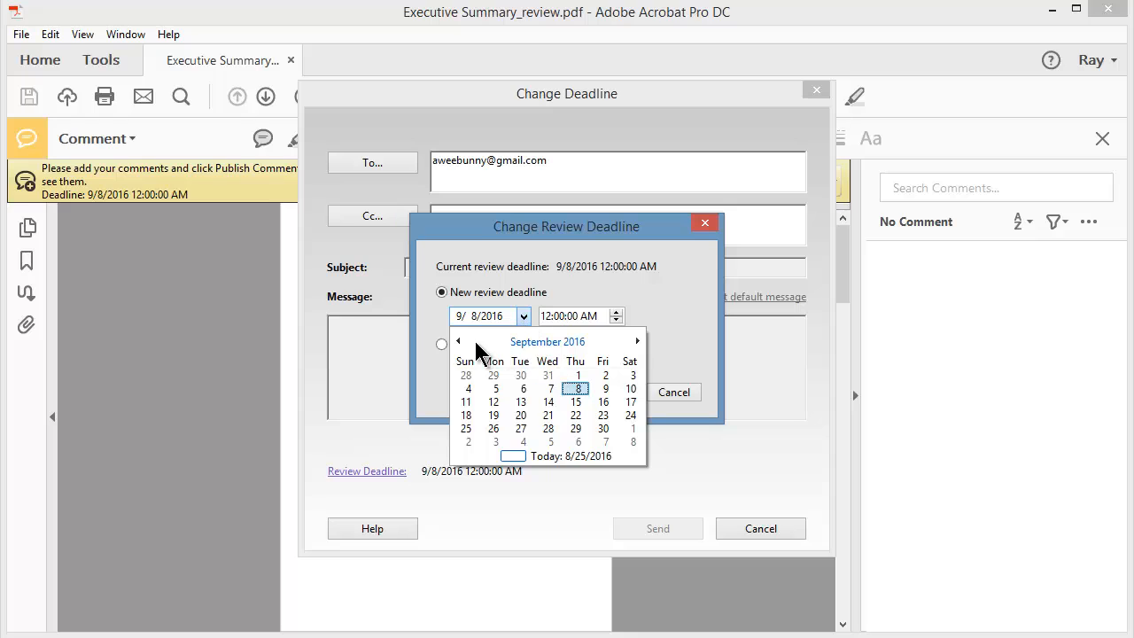
{"action": "left_click", "coordinate": [458, 341]}
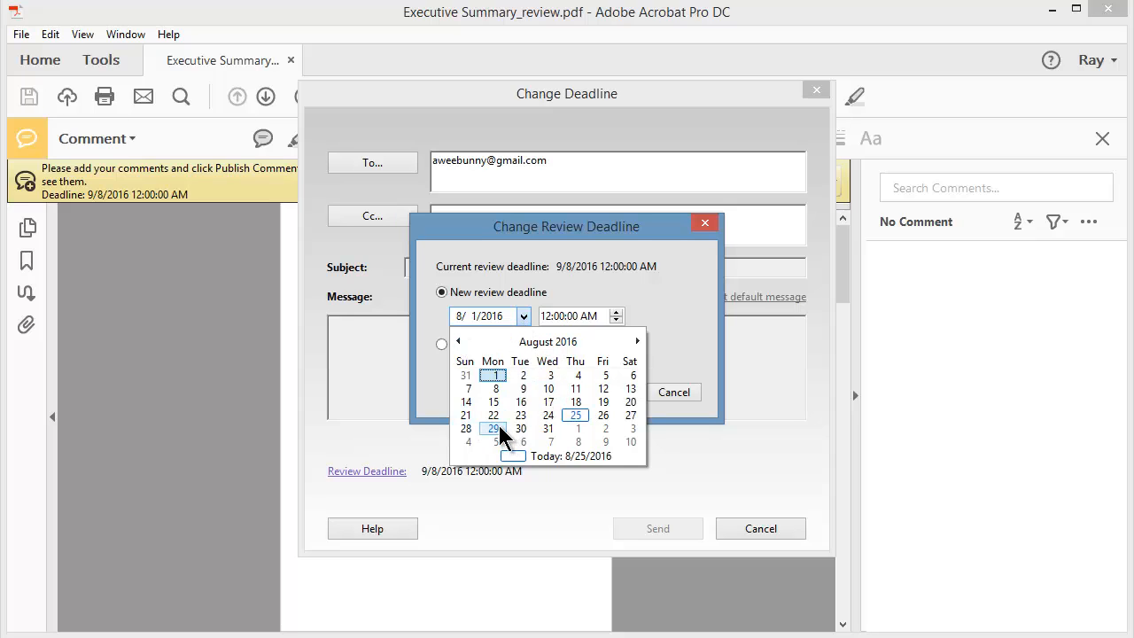
{"action": "left_click", "coordinate": [492, 428]}
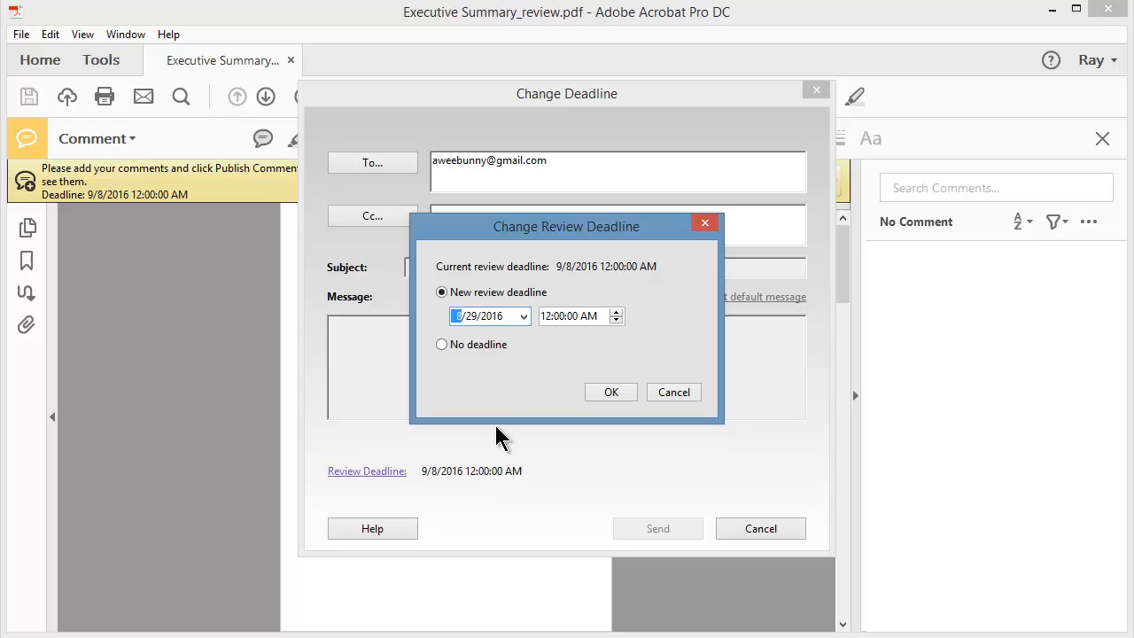
{"action": "left_click", "coordinate": [610, 391]}
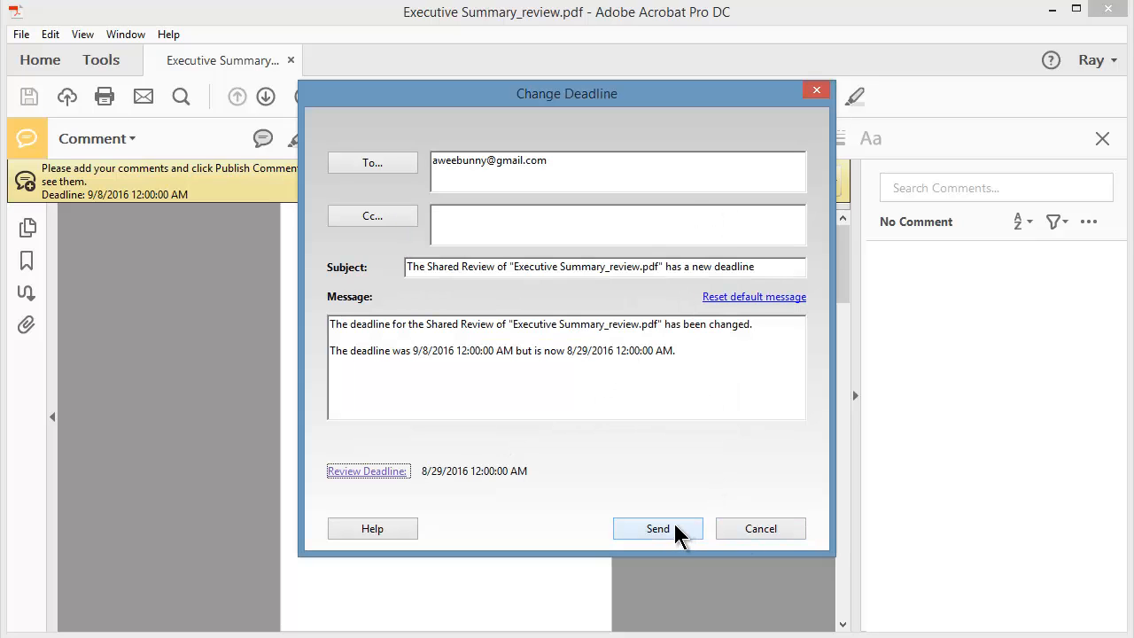
{"action": "left_click", "coordinate": [657, 528]}
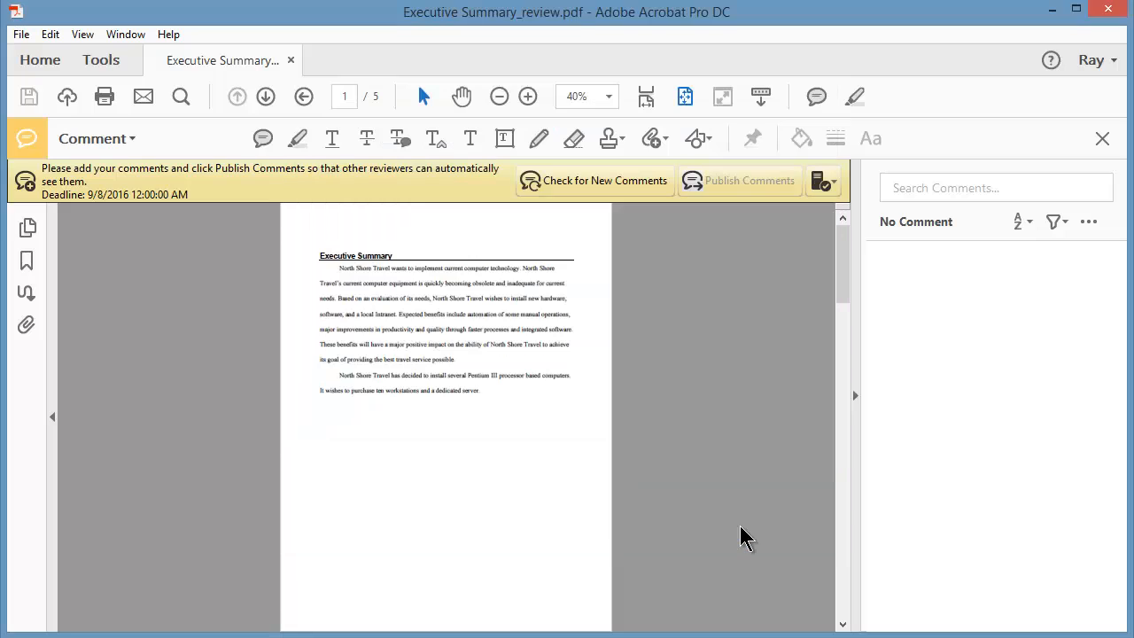
{"action": "mouse_move", "coordinate": [682, 531]}
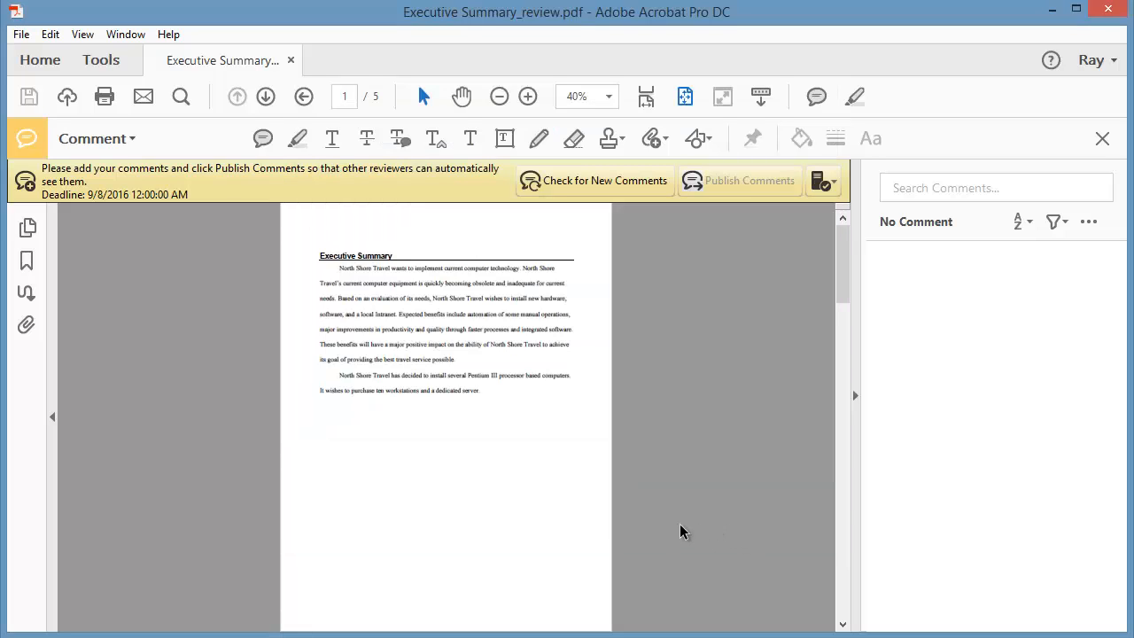
{"action": "mouse_move", "coordinate": [655, 368]}
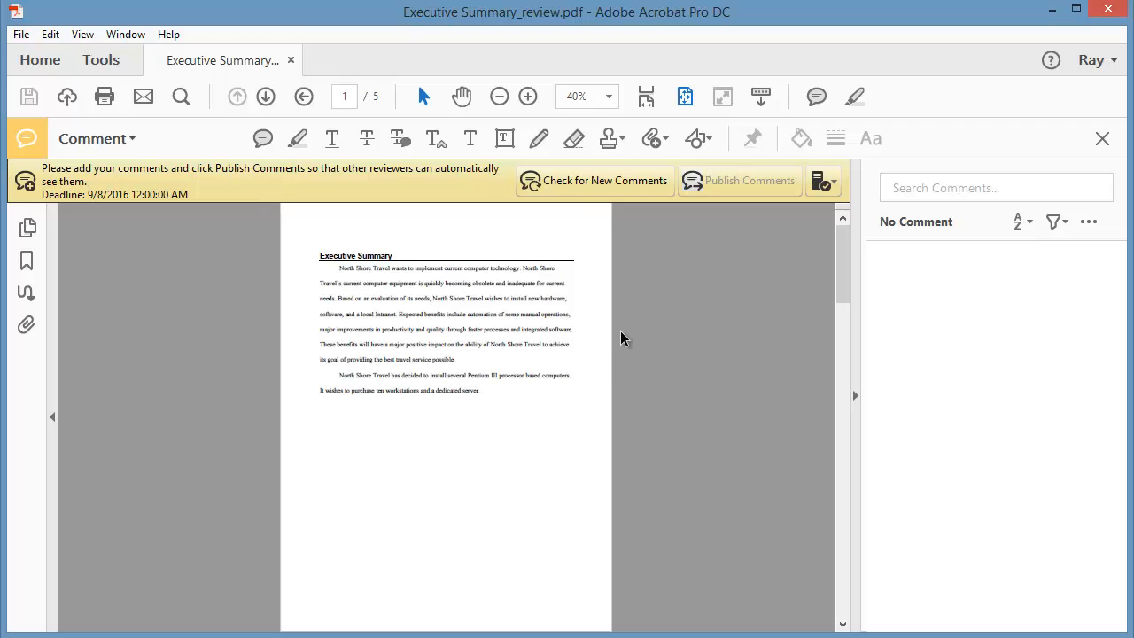
Step: Review the shared review's status in View > Tracker, then close Tracker and the Comment toolbar
{"action": "left_click", "coordinate": [81, 33]}
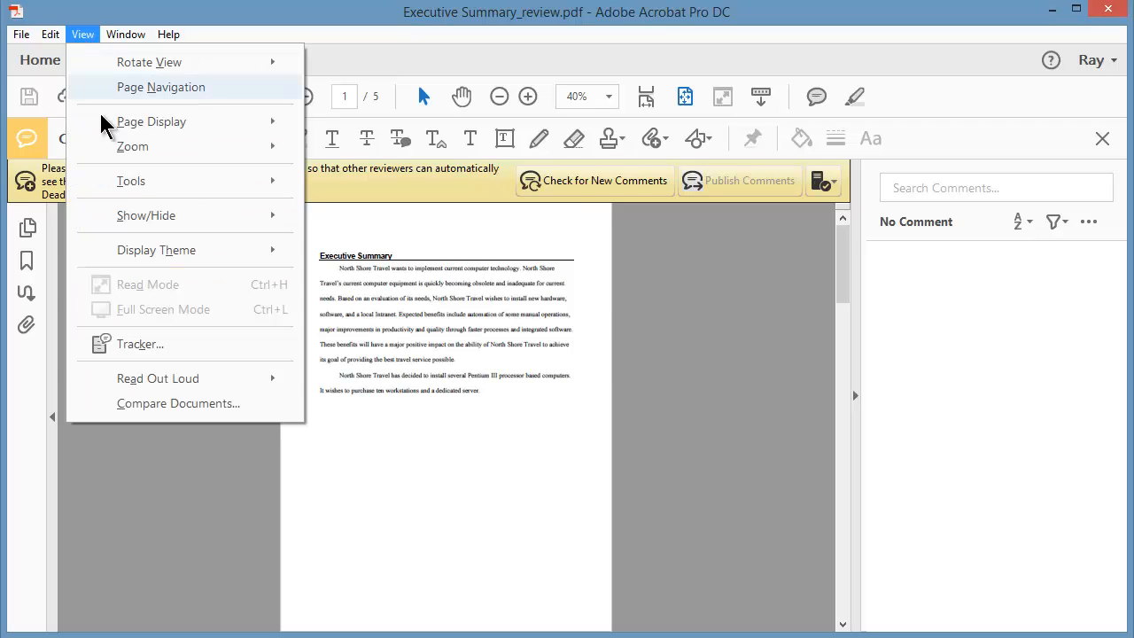
{"action": "left_click", "coordinate": [140, 344]}
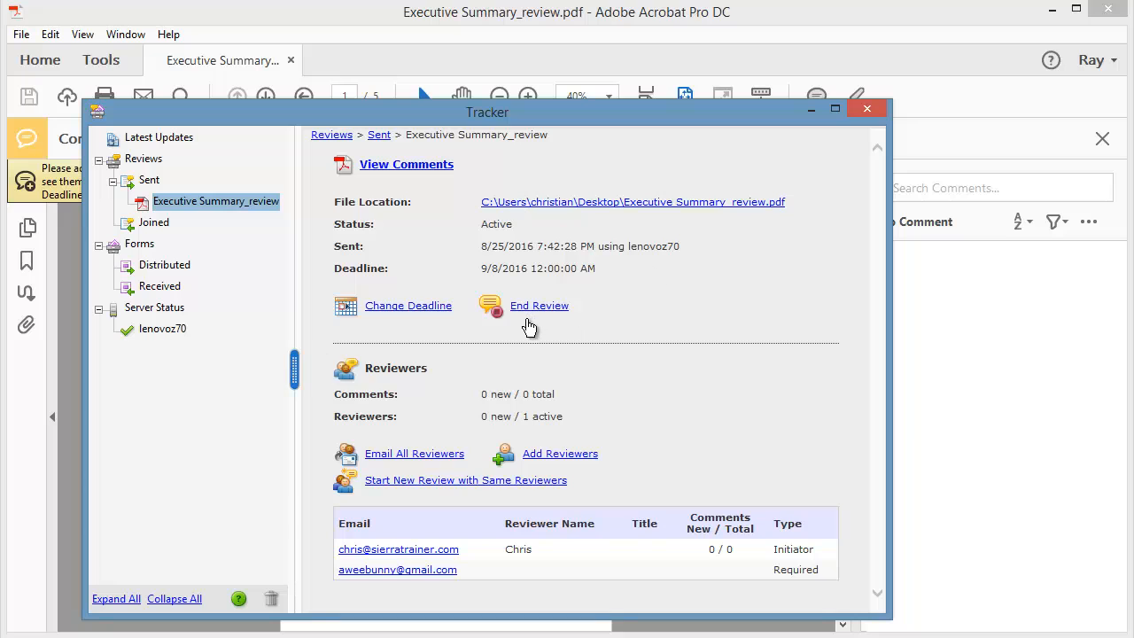
{"action": "mouse_move", "coordinate": [899, 132]}
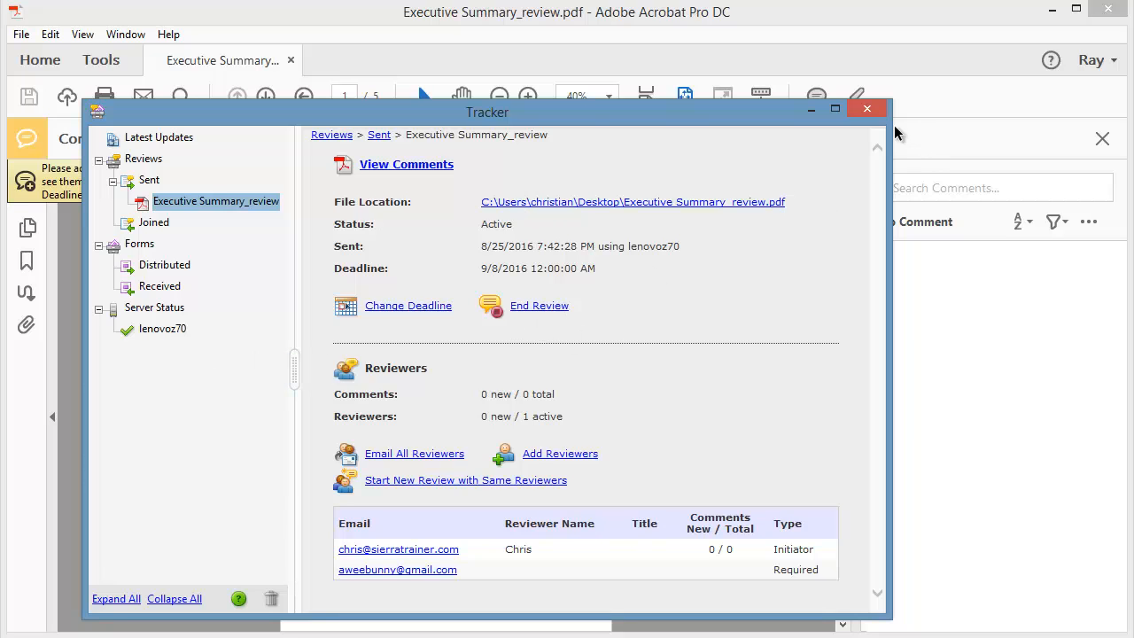
{"action": "left_click", "coordinate": [866, 108]}
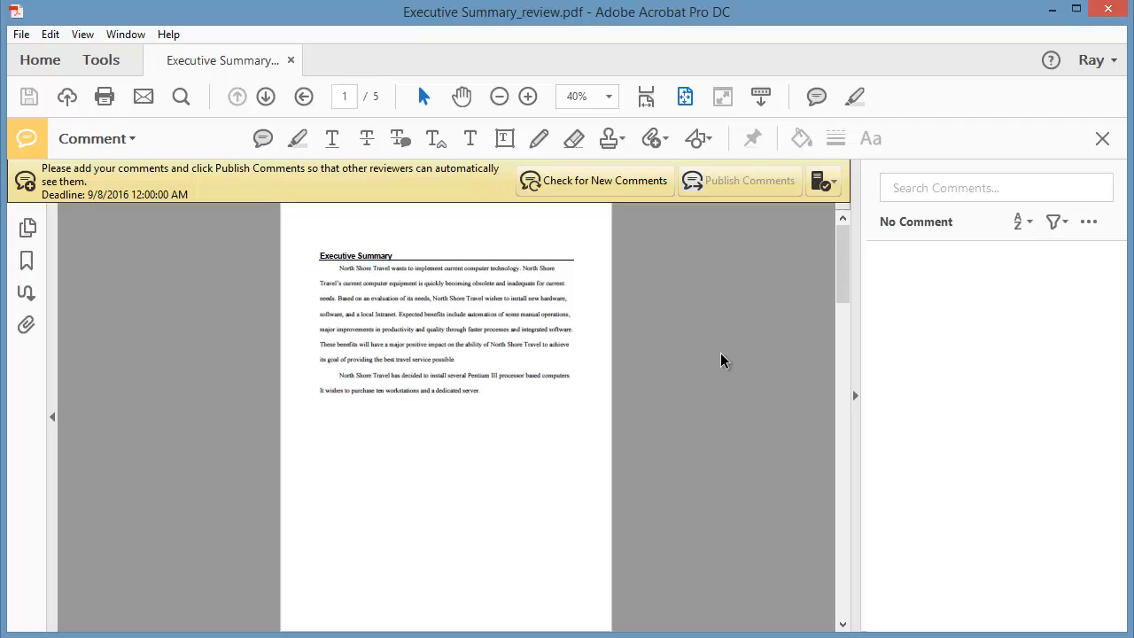
{"action": "mouse_move", "coordinate": [951, 142]}
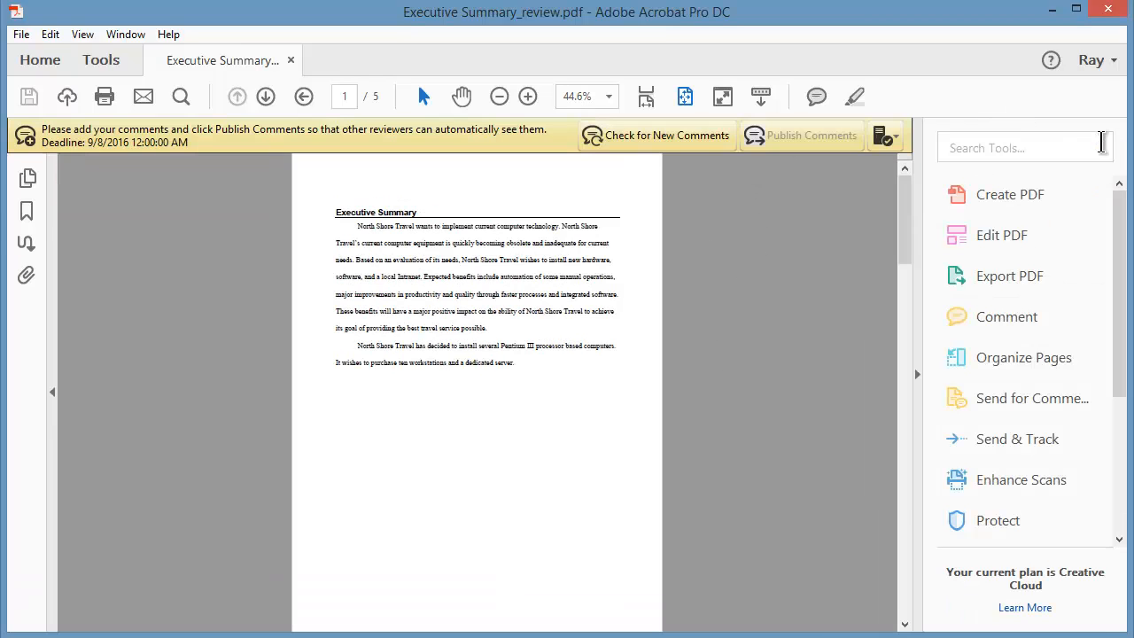
{"action": "mouse_move", "coordinate": [190, 78]}
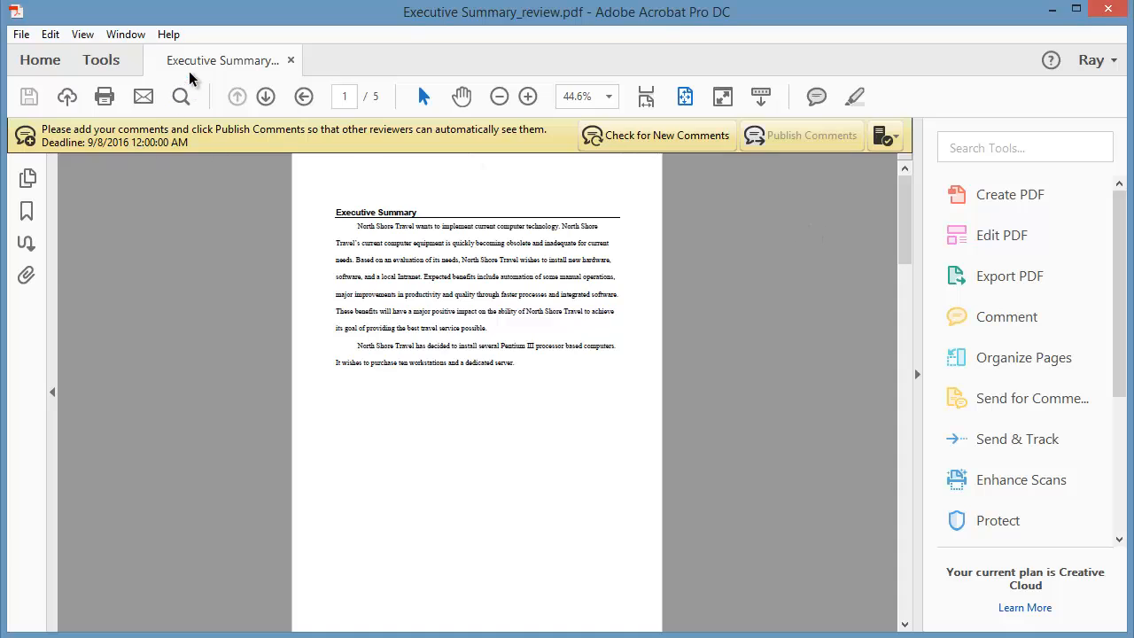
{"action": "left_click", "coordinate": [290, 59]}
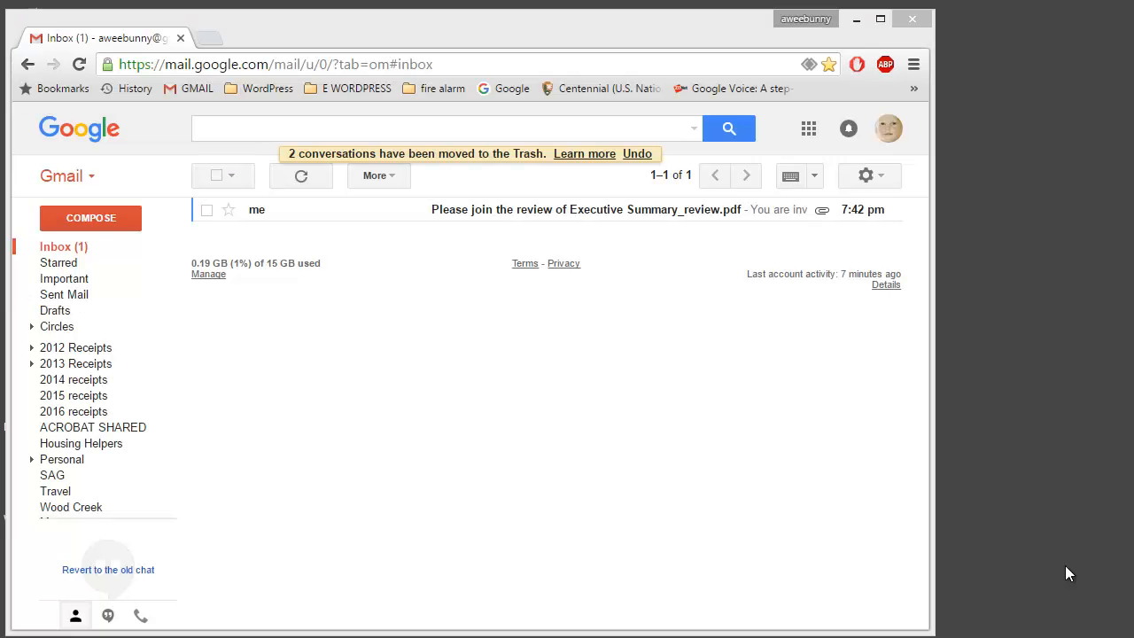
{"action": "mouse_move", "coordinate": [487, 395]}
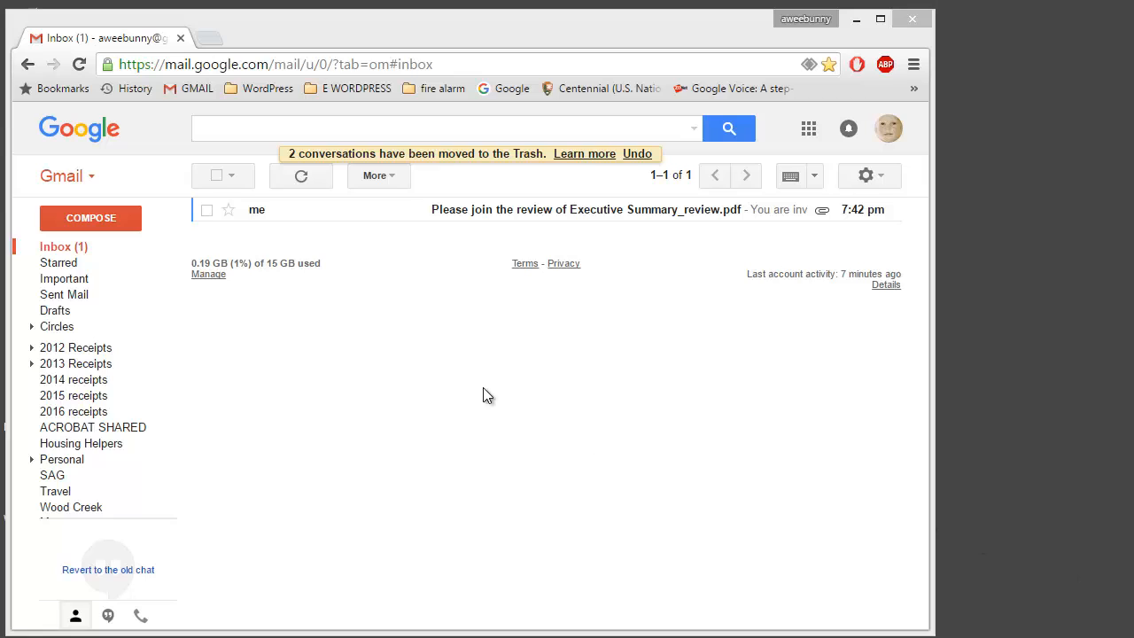
{"action": "mouse_move", "coordinate": [293, 217]}
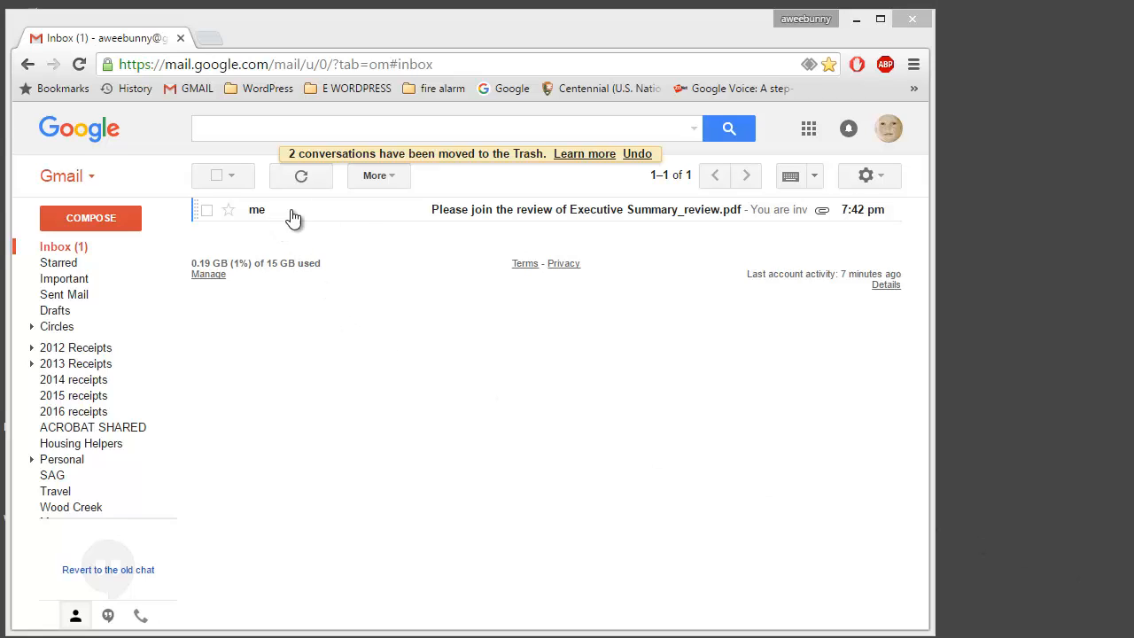
{"action": "mouse_move", "coordinate": [330, 217]}
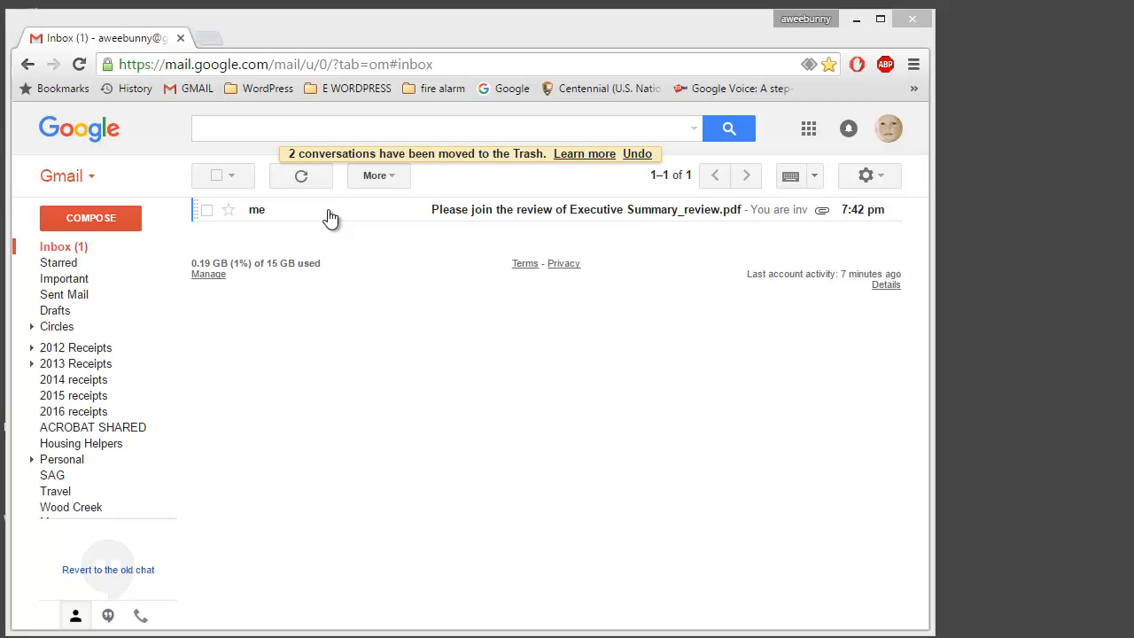
Step: Open the Gmail message 'Please join the review of Executive Summary_review.pdf'
{"action": "left_click", "coordinate": [585, 209]}
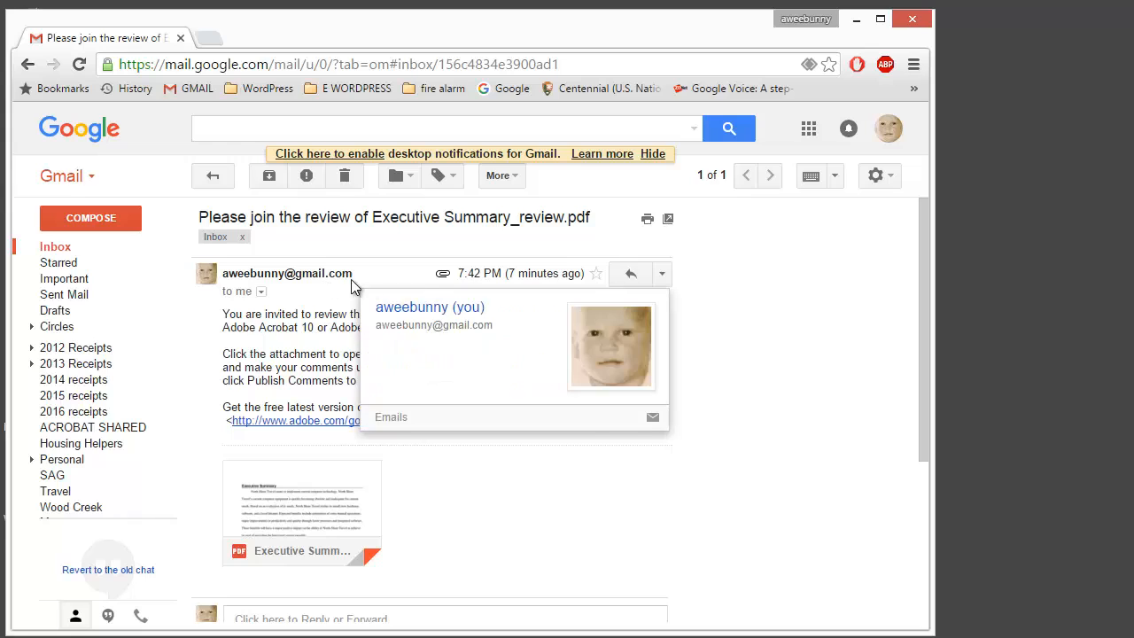
{"action": "mouse_move", "coordinate": [789, 481]}
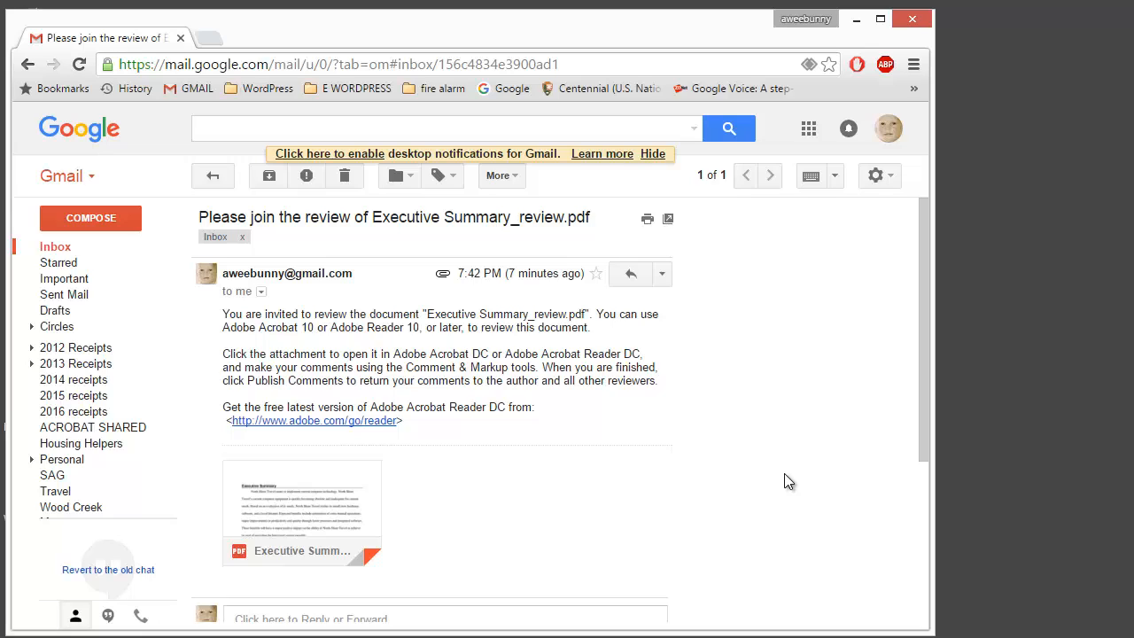
{"action": "mouse_move", "coordinate": [407, 381]}
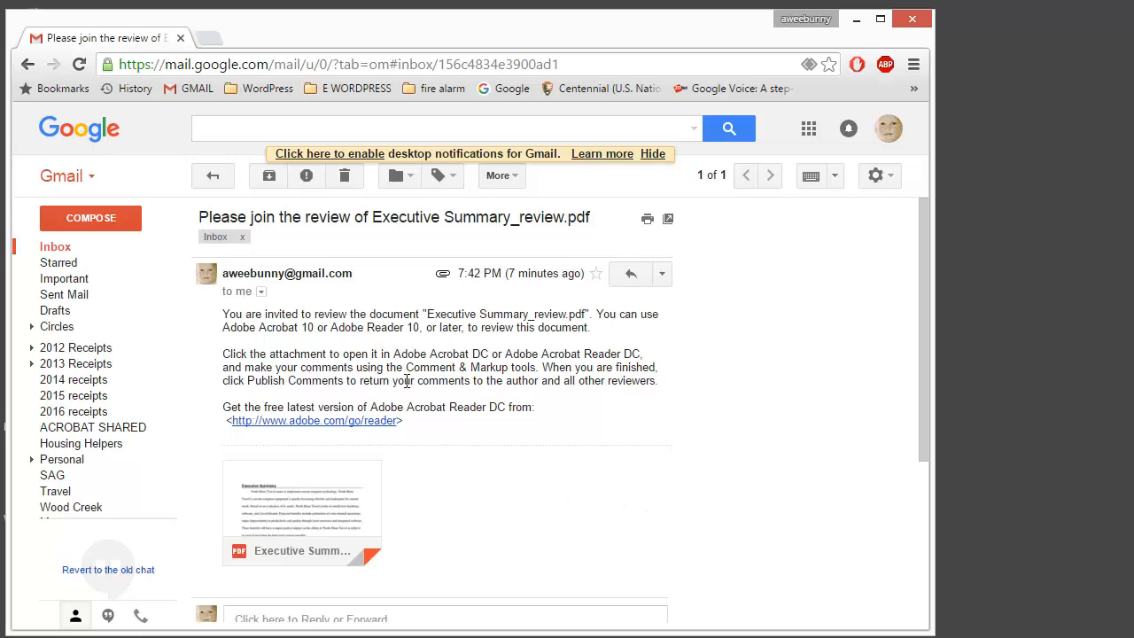
{"action": "mouse_move", "coordinate": [496, 443]}
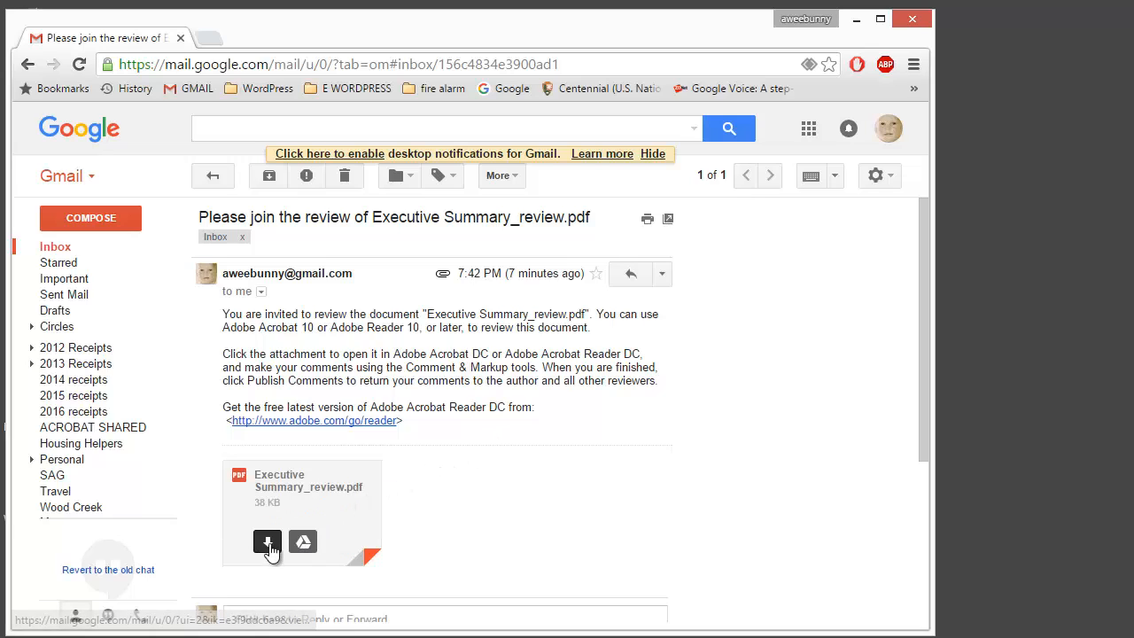
Step: Download the attached Executive Summary_review.pdf and show it in its Downloads folder
{"action": "left_click", "coordinate": [267, 541]}
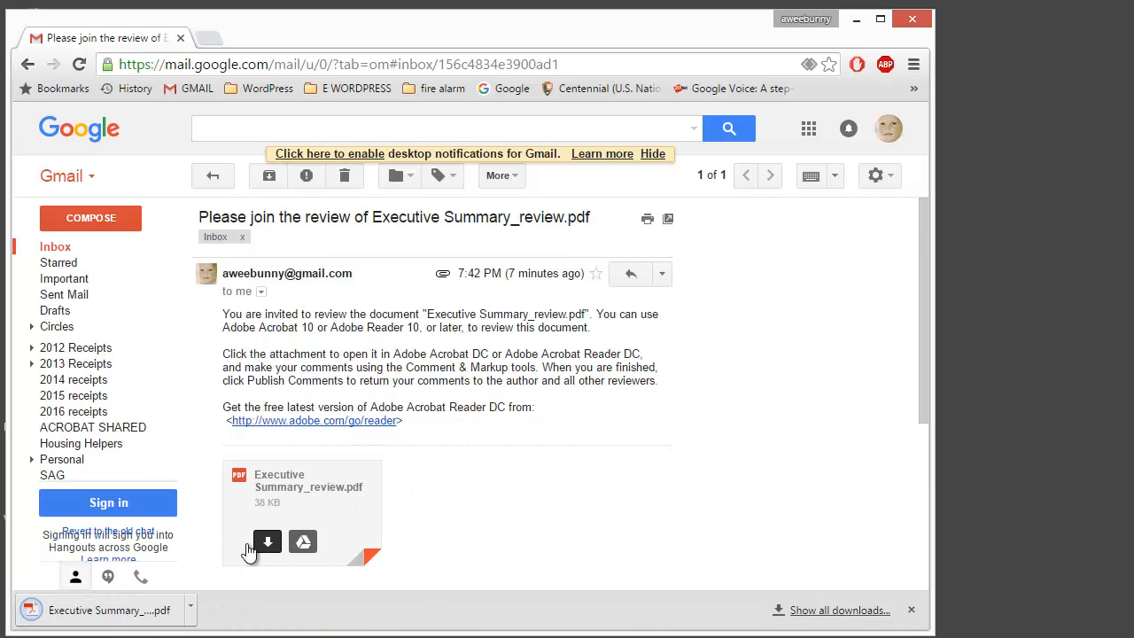
{"action": "left_click", "coordinate": [190, 610]}
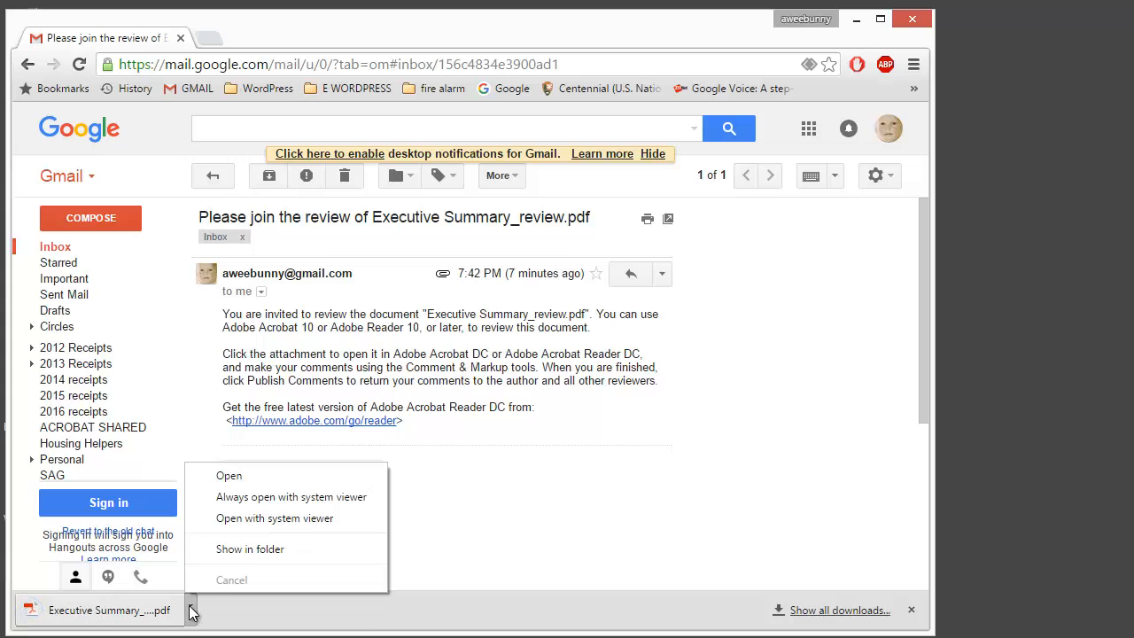
{"action": "mouse_move", "coordinate": [253, 475]}
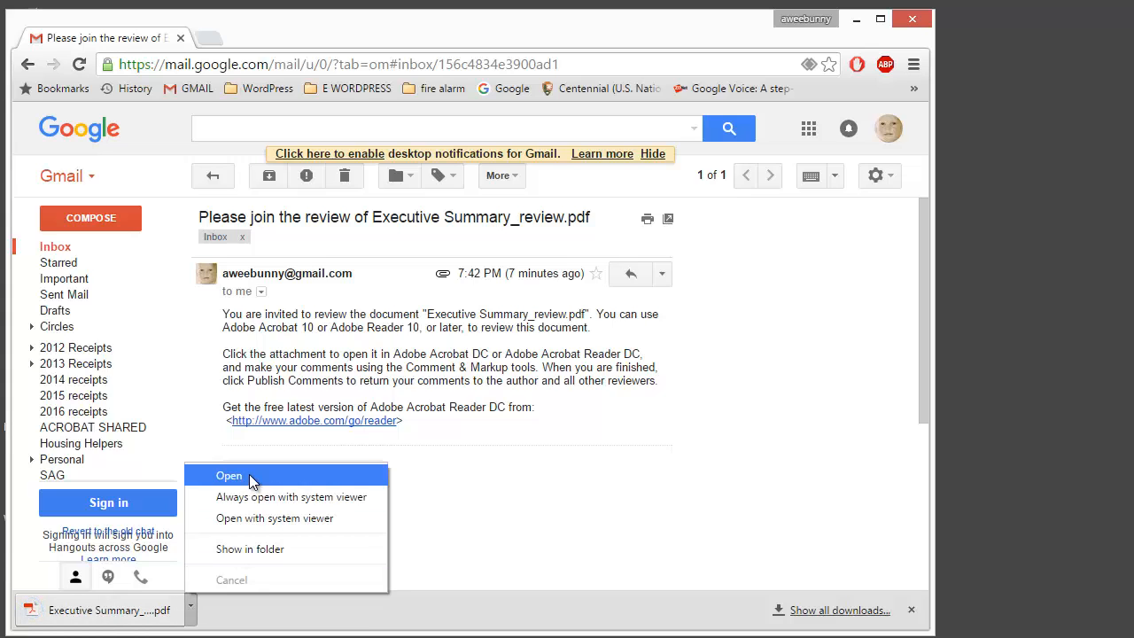
{"action": "left_click", "coordinate": [250, 548]}
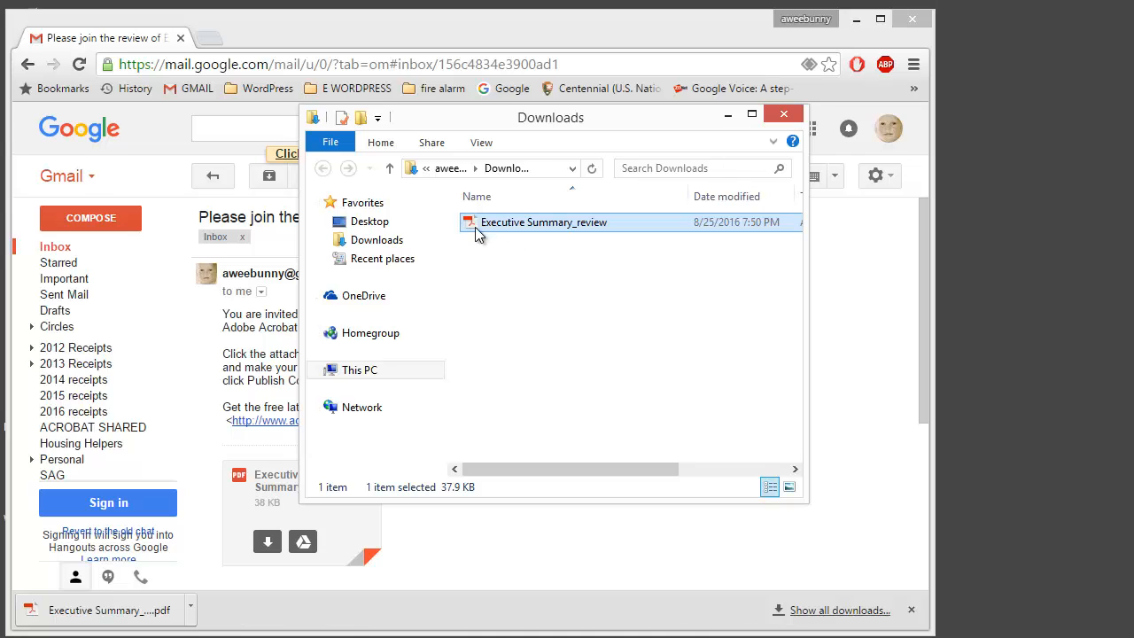
{"action": "mouse_move", "coordinate": [473, 230]}
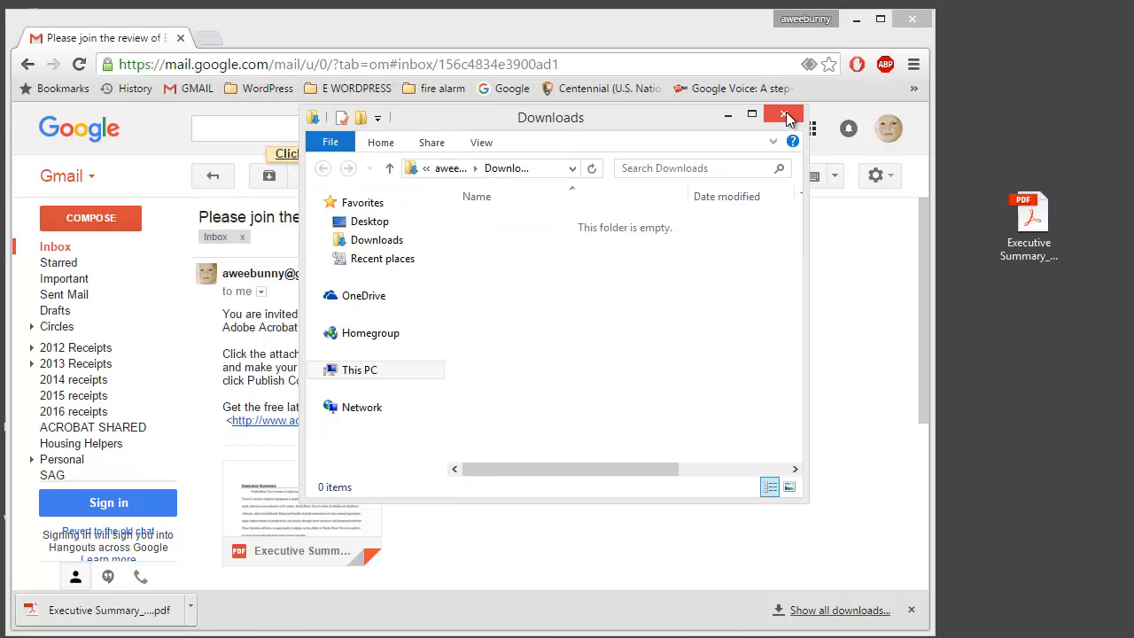
Step: Close the emptied Downloads window and place the review PDF beside shared_folder on the desktop
{"action": "left_click", "coordinate": [783, 116]}
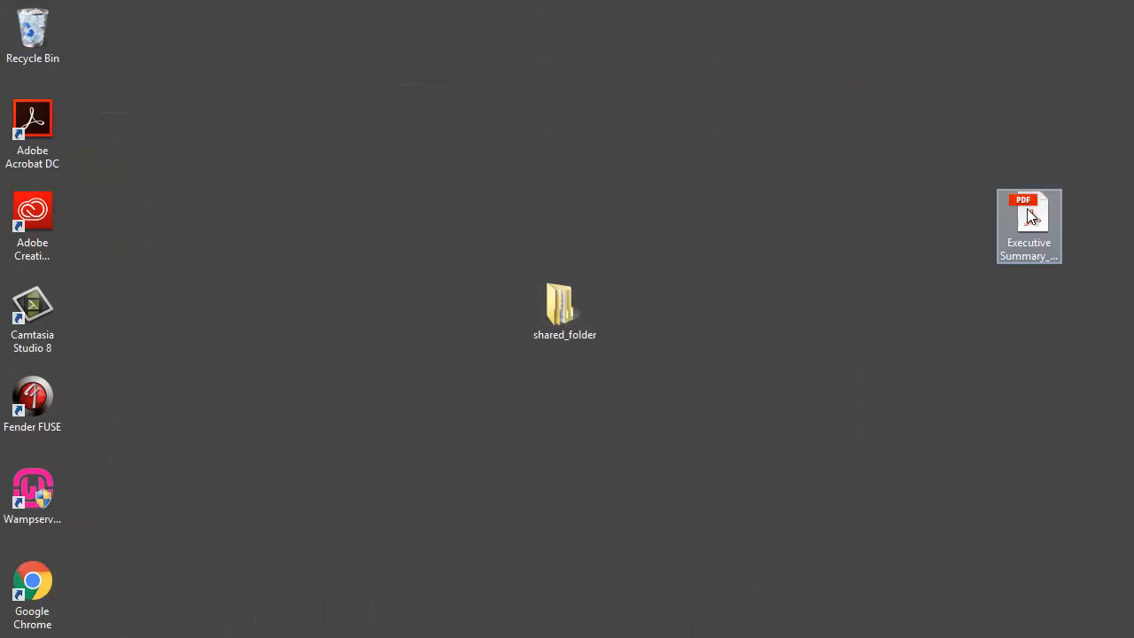
{"action": "left_click_drag", "start_coordinate": [1029, 226], "coordinate": [364, 234]}
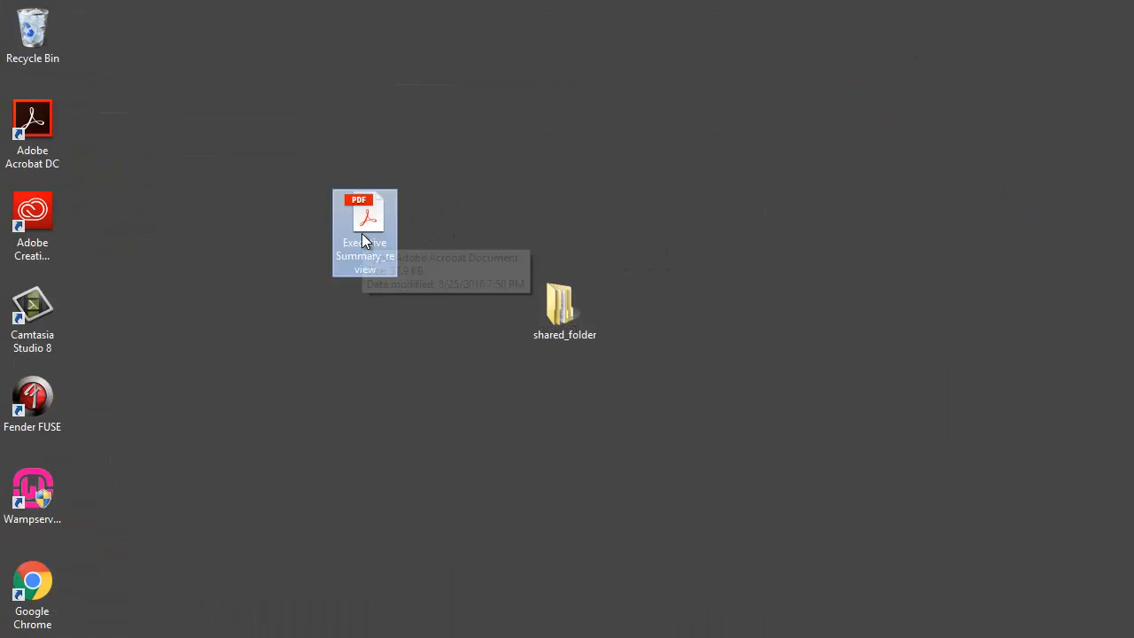
{"action": "mouse_move", "coordinate": [420, 246]}
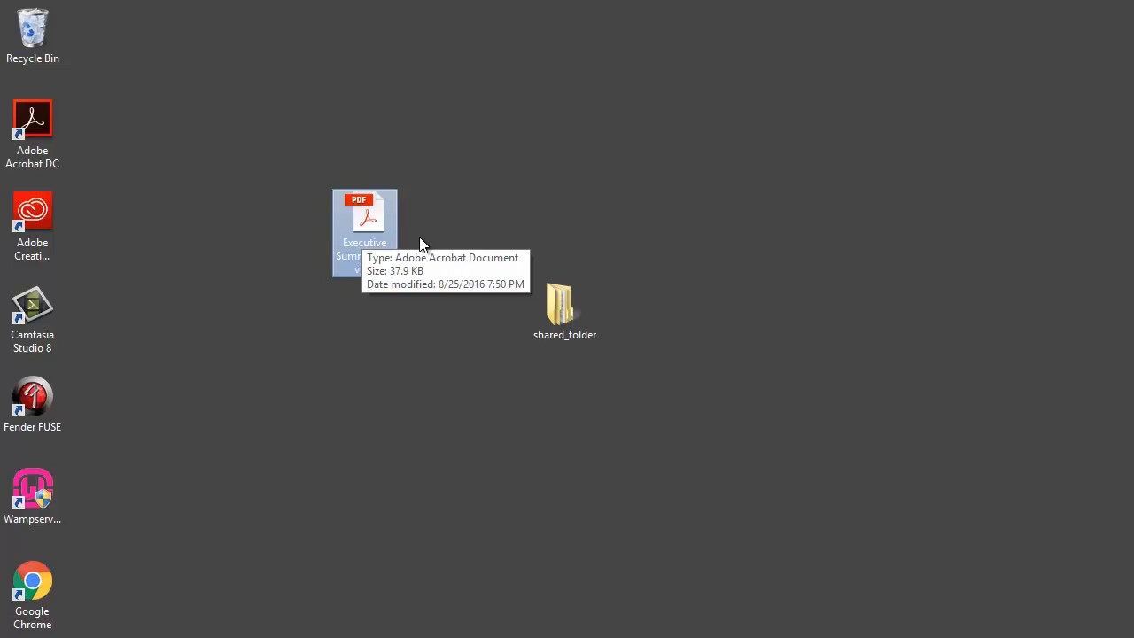
{"action": "mouse_move", "coordinate": [397, 282]}
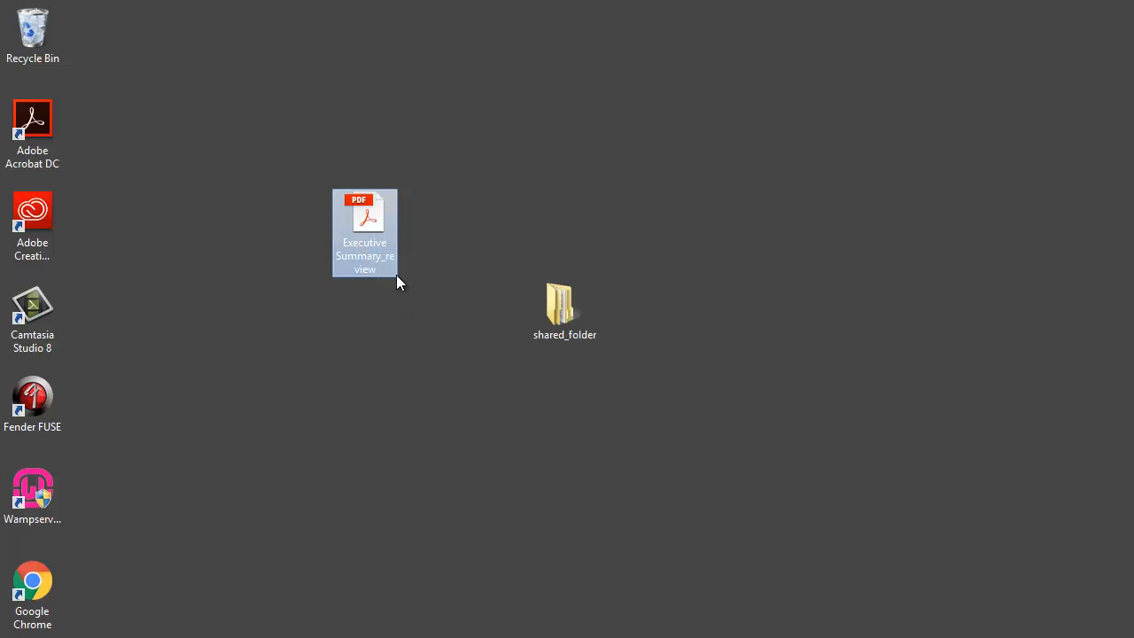
{"action": "mouse_move", "coordinate": [401, 417]}
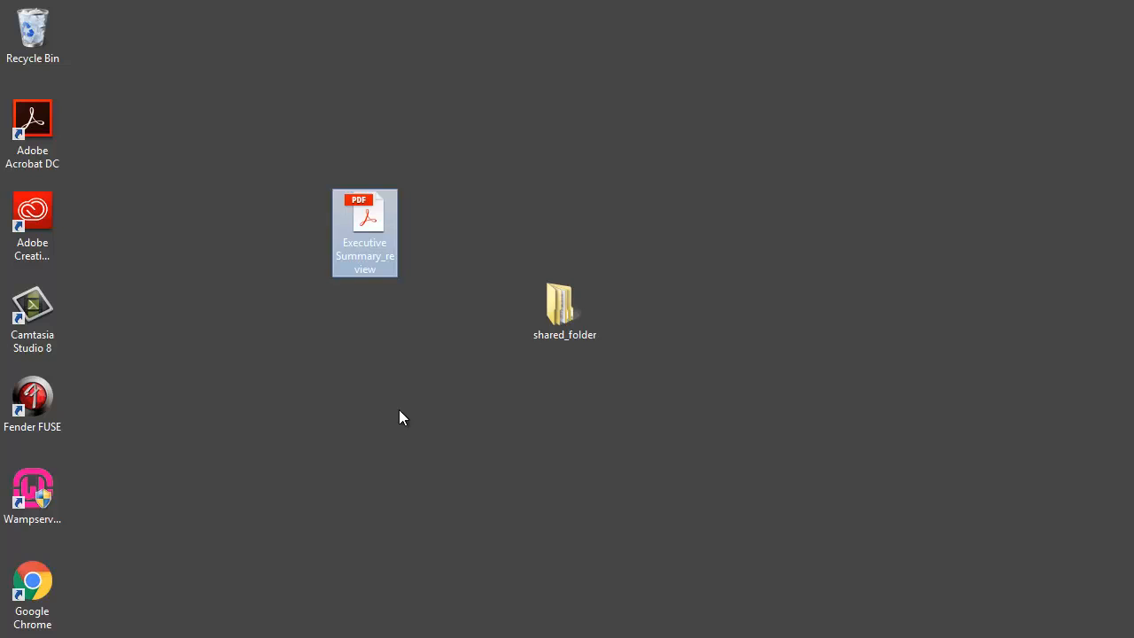
{"action": "mouse_move", "coordinate": [398, 281]}
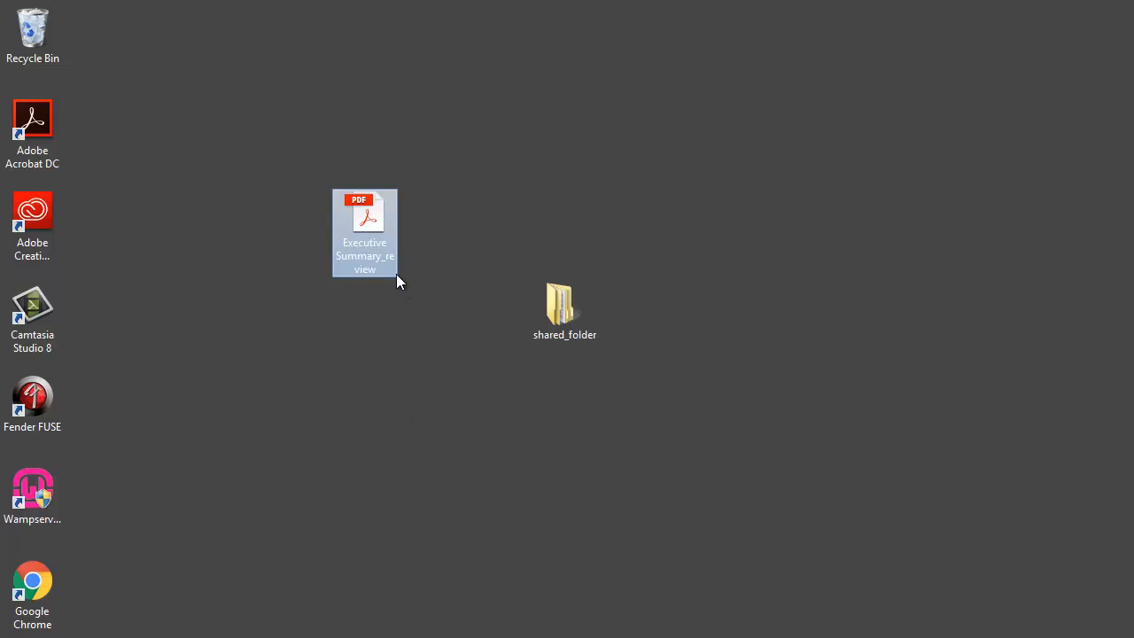
{"action": "mouse_move", "coordinate": [366, 231]}
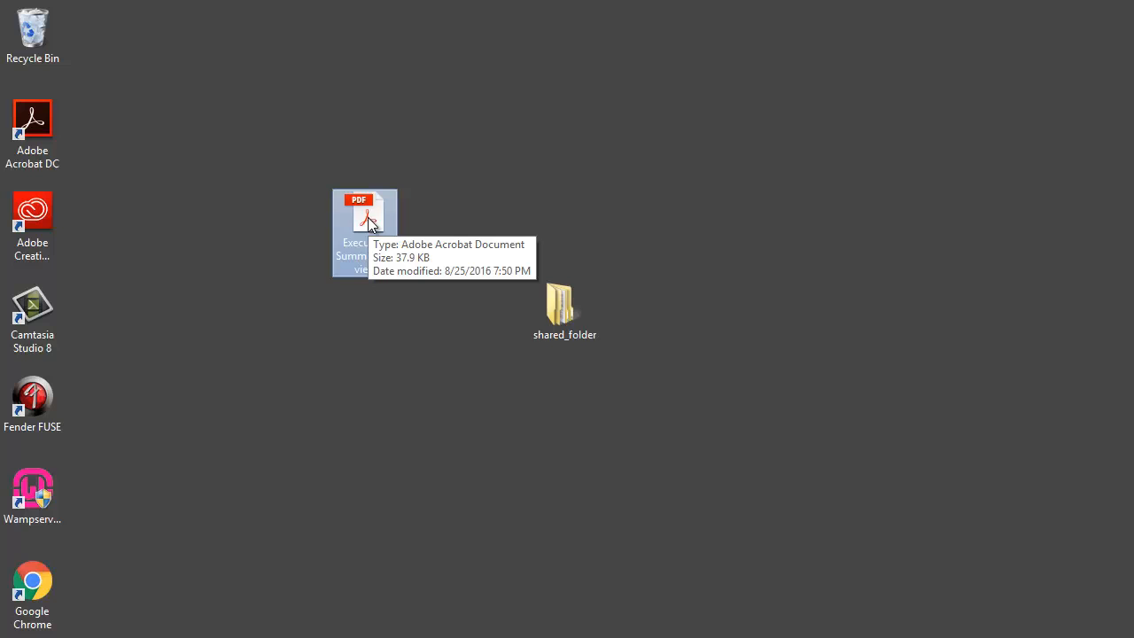
Step: Open the review PDF from the desktop, join the shared review, and check for new comments
{"action": "double_click", "coordinate": [364, 217]}
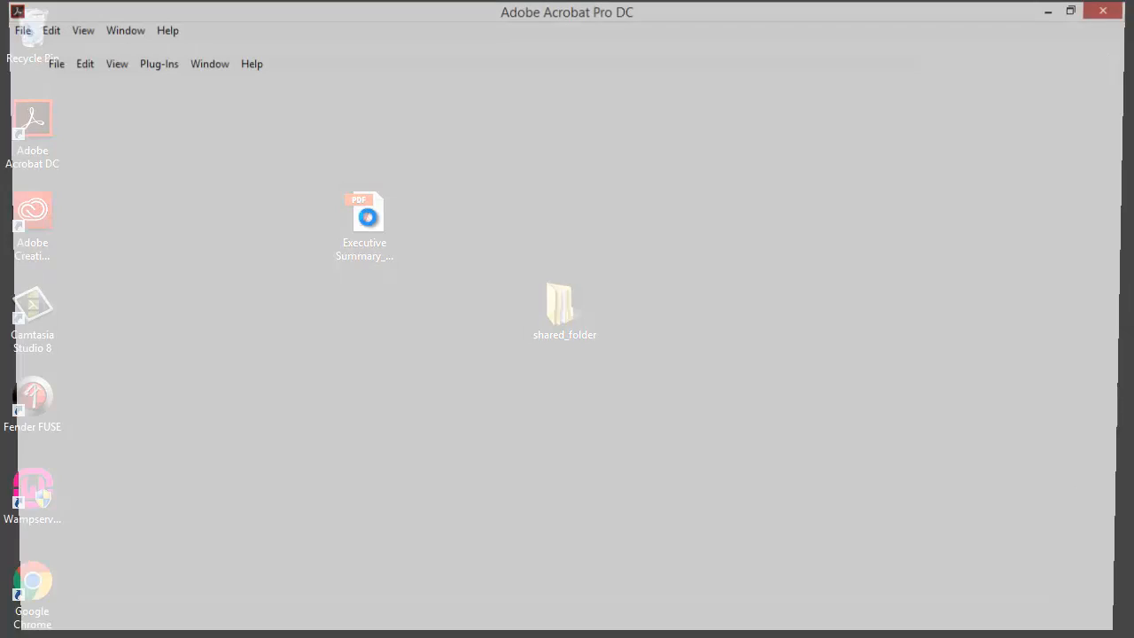
{"action": "double_click", "coordinate": [364, 212]}
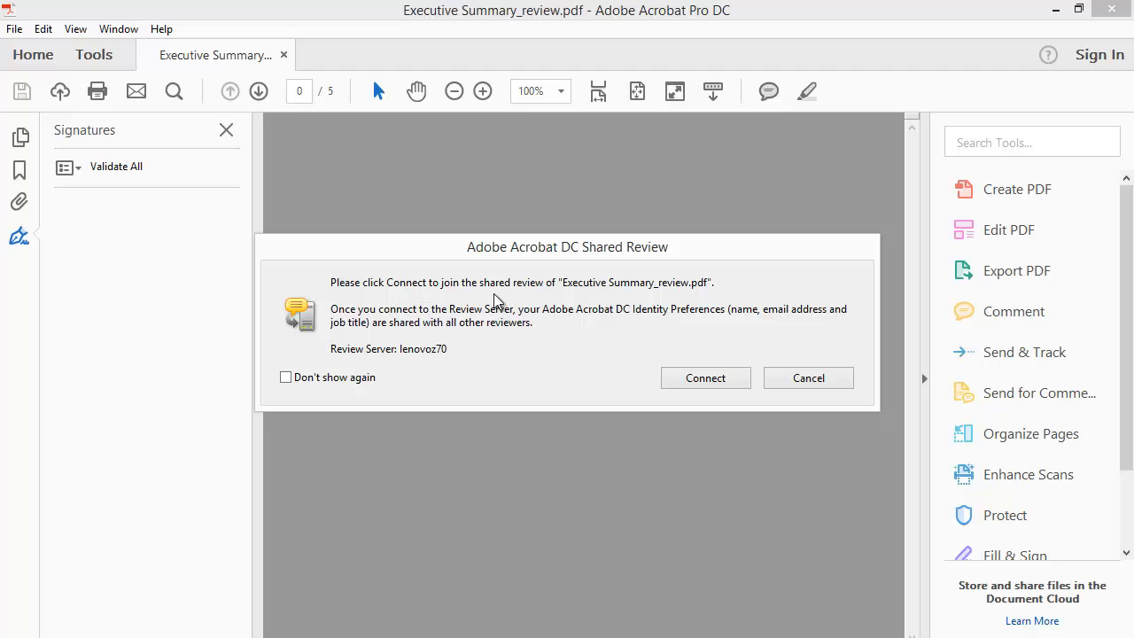
{"action": "mouse_move", "coordinate": [704, 303]}
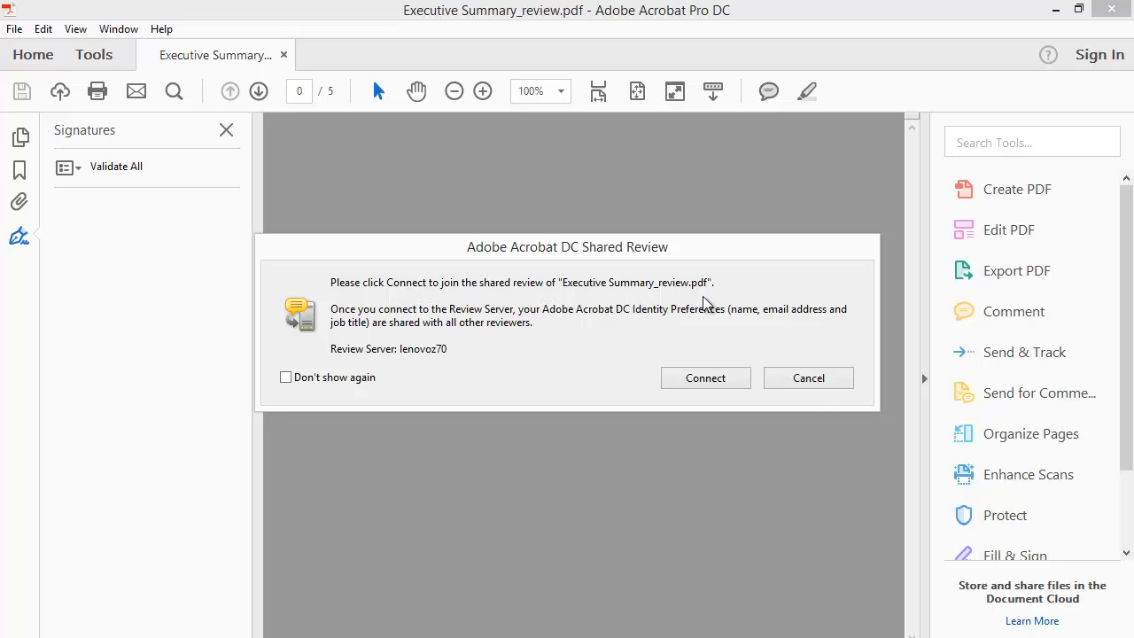
{"action": "left_click", "coordinate": [808, 377]}
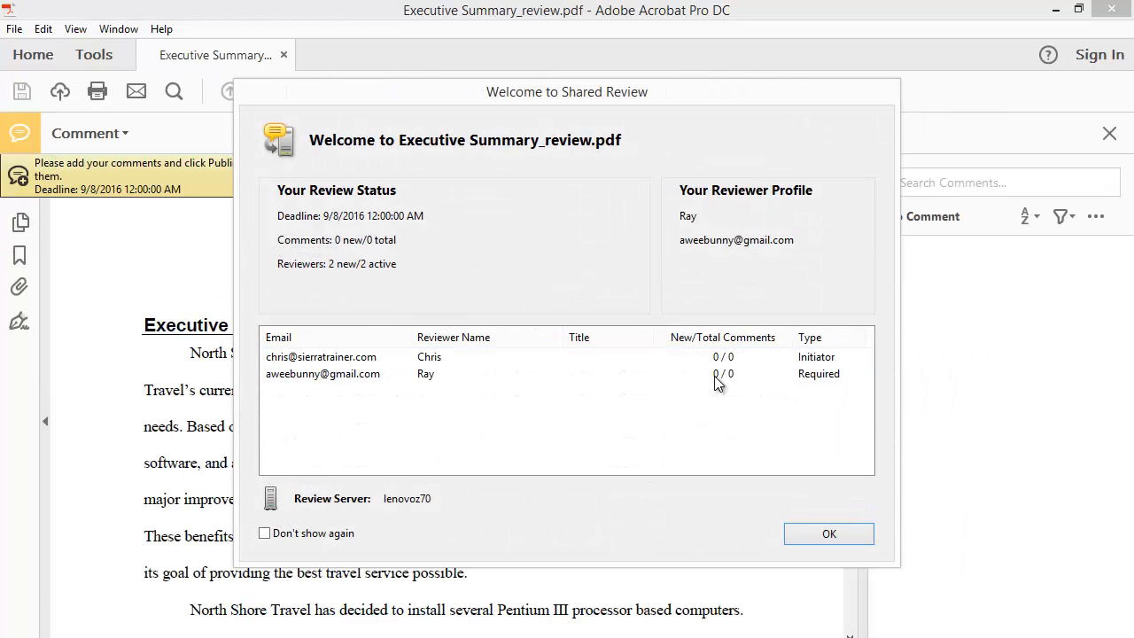
{"action": "mouse_move", "coordinate": [624, 224]}
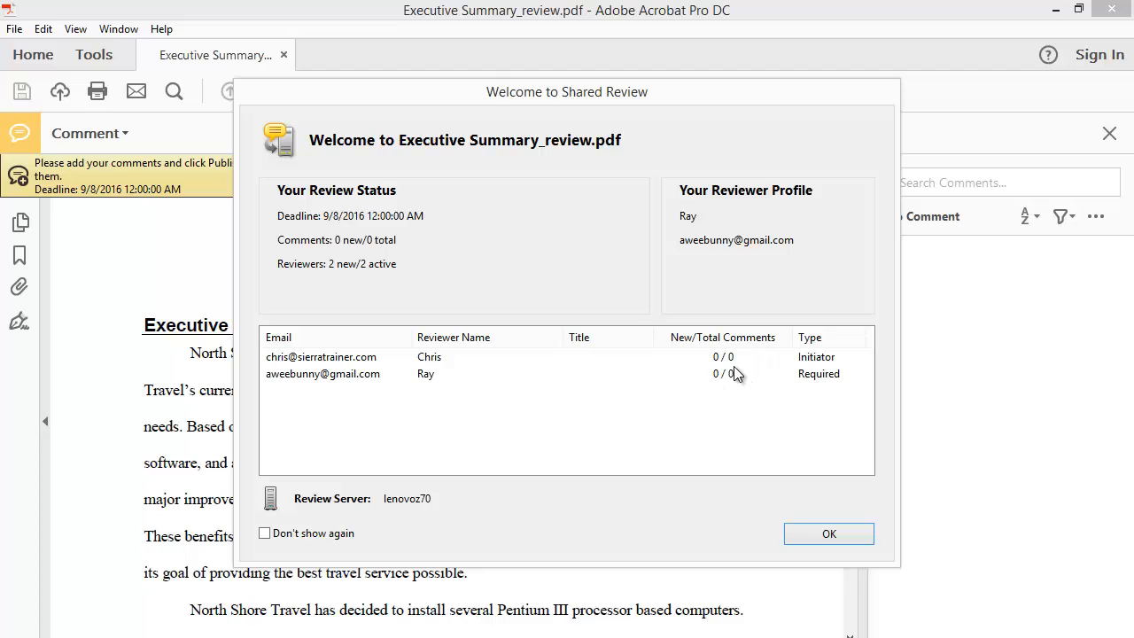
{"action": "left_click", "coordinate": [829, 533]}
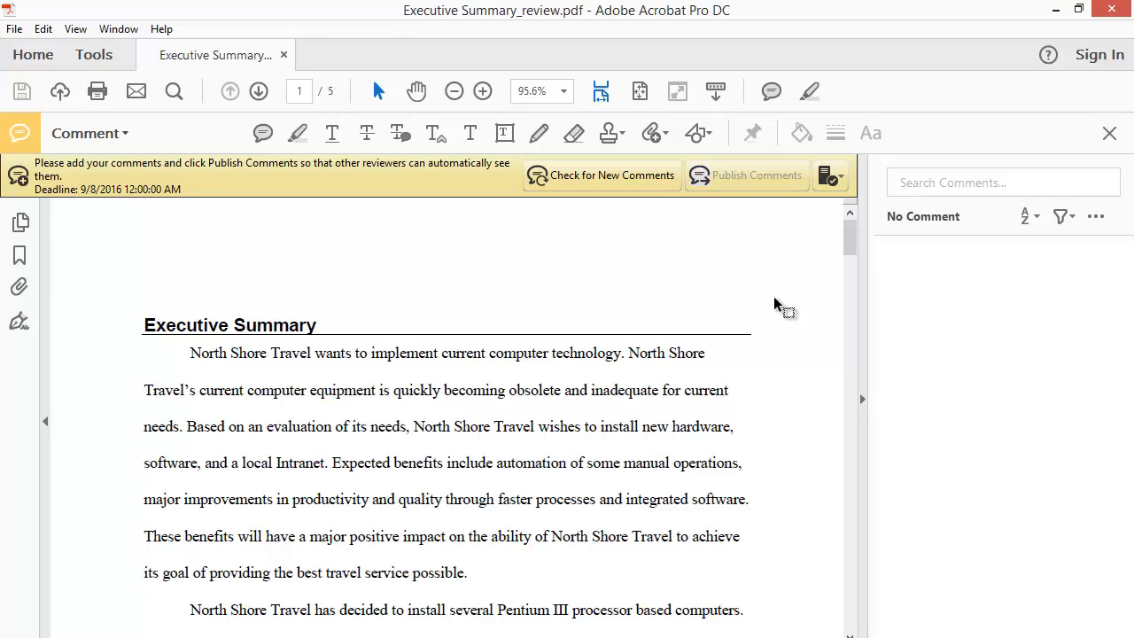
{"action": "left_click", "coordinate": [612, 174]}
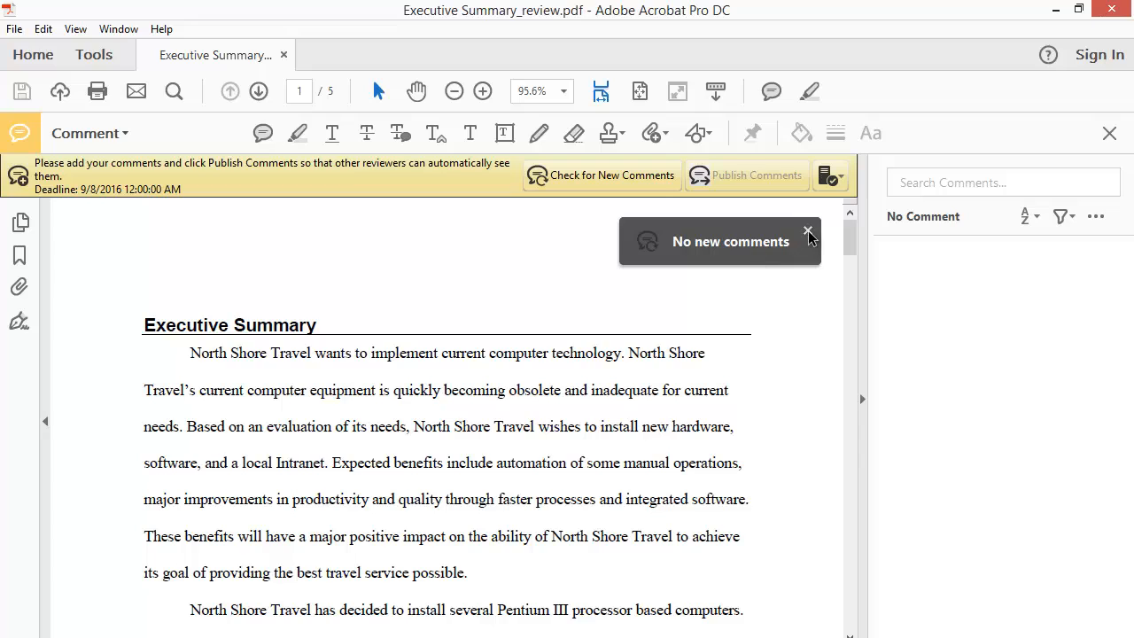
Step: Add a sticky note 'Make font larger and bold' beside the Executive Summary heading
{"action": "left_click", "coordinate": [807, 231]}
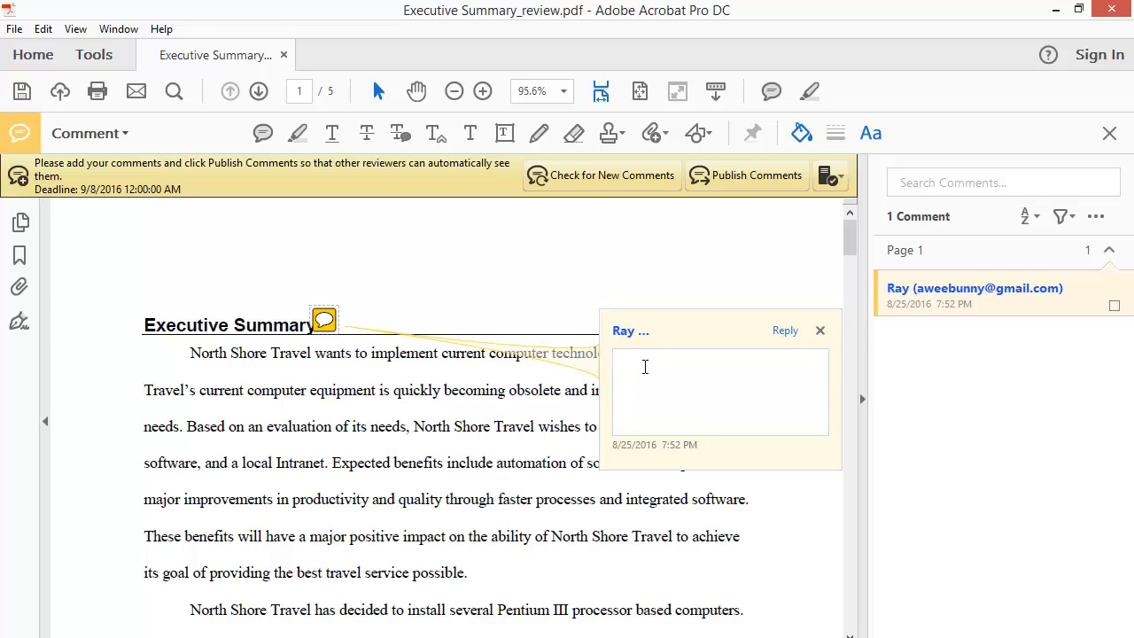
{"action": "type", "text": "Make"}
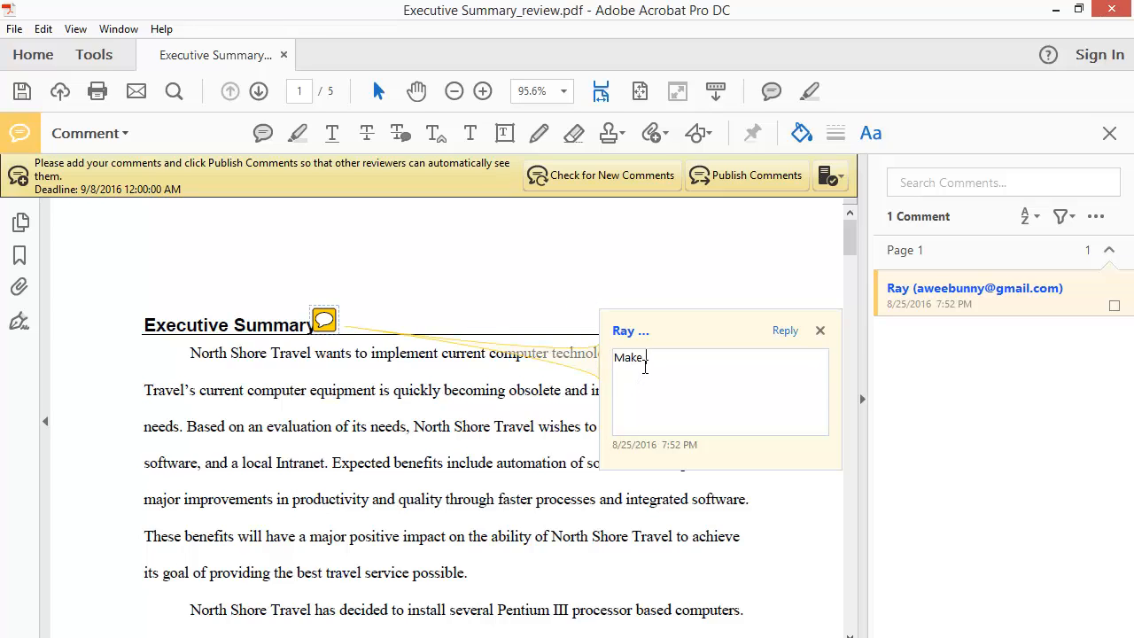
{"action": "type", "text": "font"}
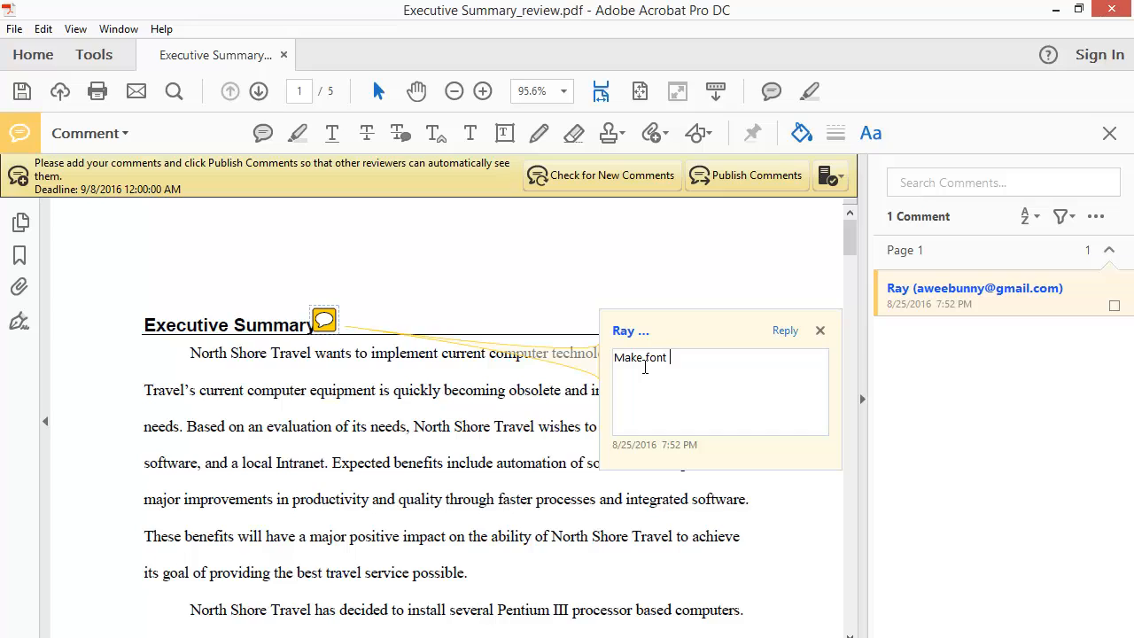
{"action": "type", "text": "larger"}
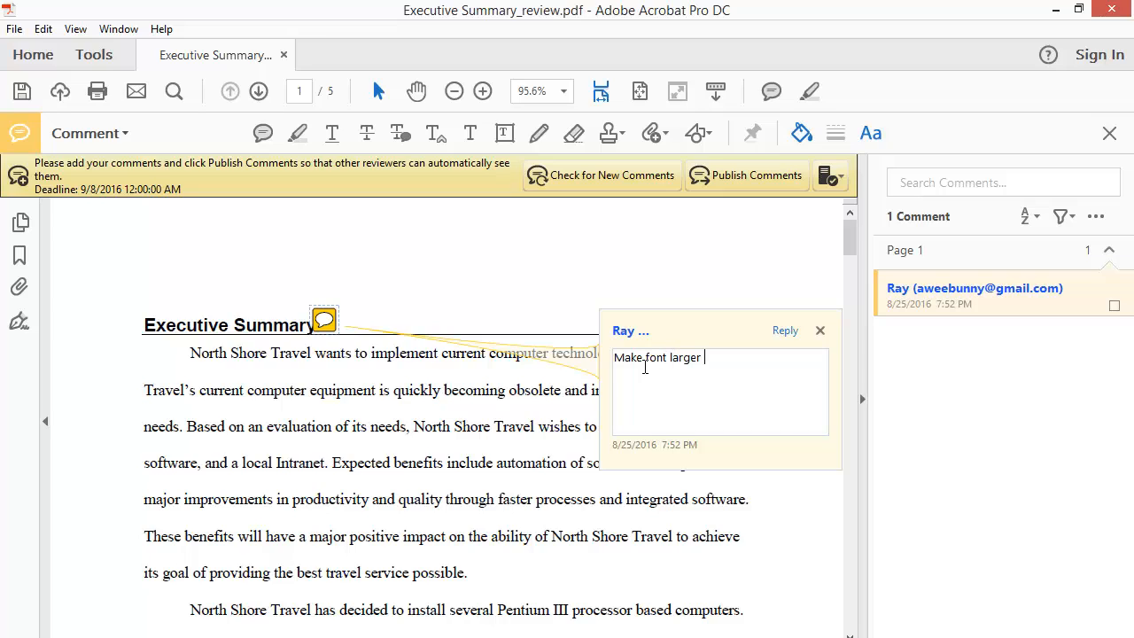
{"action": "type", "text": "and bold"}
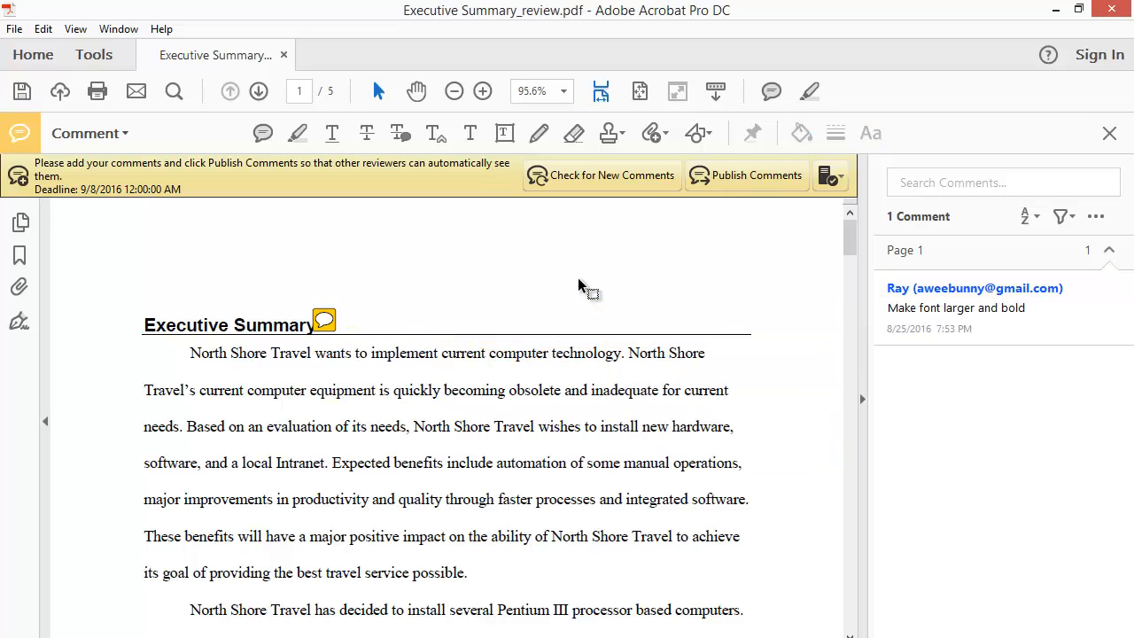
Step: Strike through the words 'quickly becoming' in the text
{"action": "double_click", "coordinate": [417, 390]}
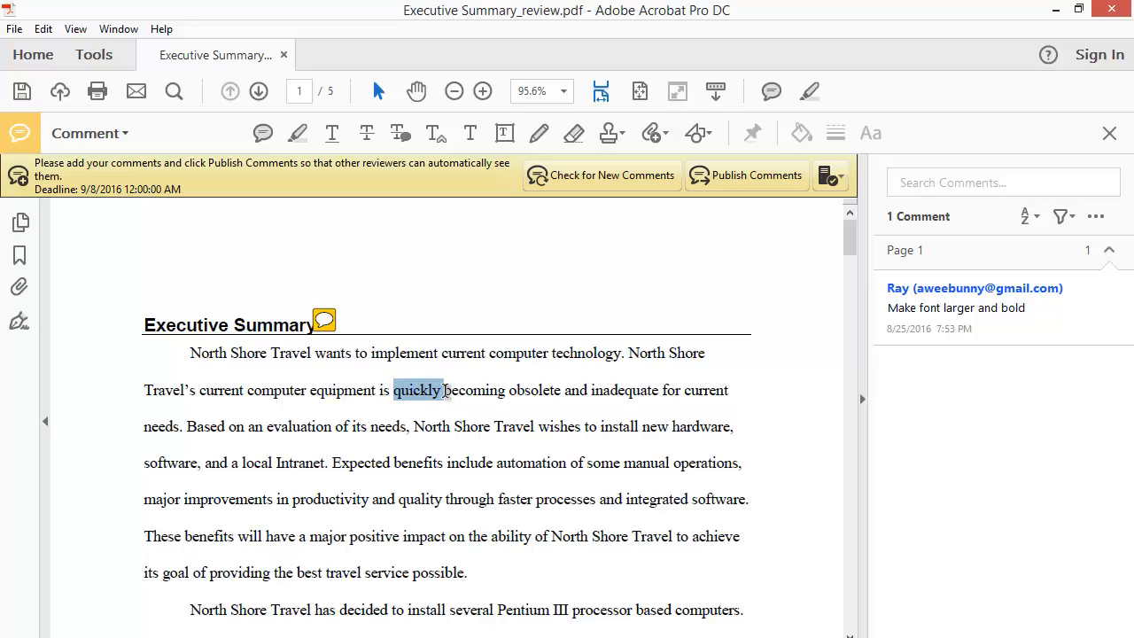
{"action": "left_click_drag", "start_coordinate": [441, 390], "coordinate": [503, 389]}
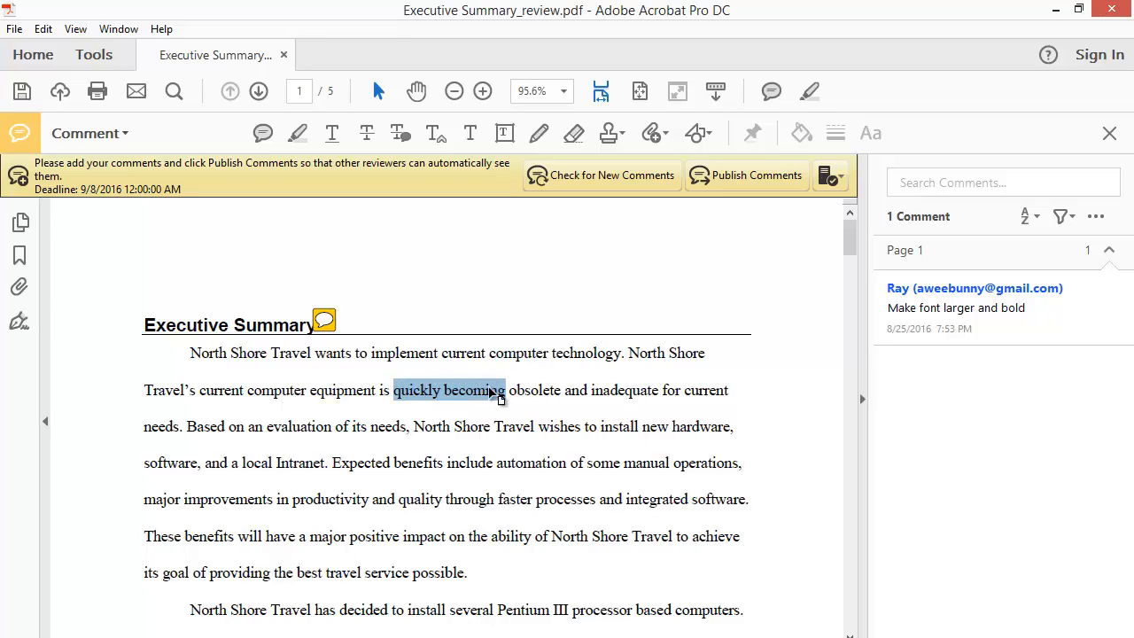
{"action": "left_click", "coordinate": [366, 133]}
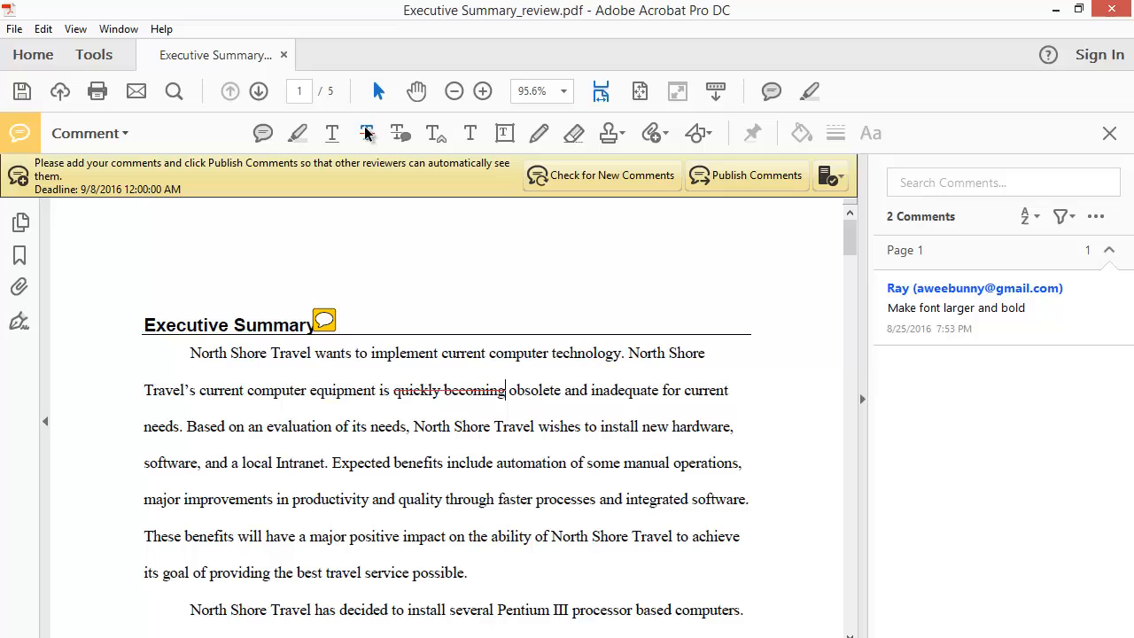
{"action": "left_click", "coordinate": [366, 133]}
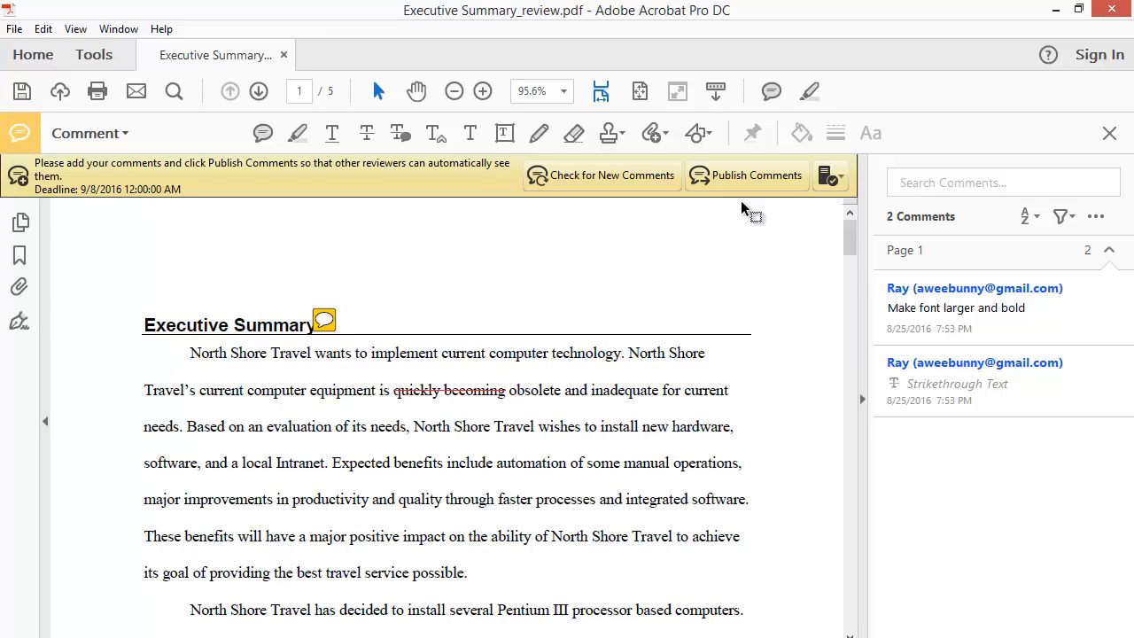
Step: Publish Ray's sticky note and strikethrough comments to the review server
{"action": "left_click", "coordinate": [503, 390]}
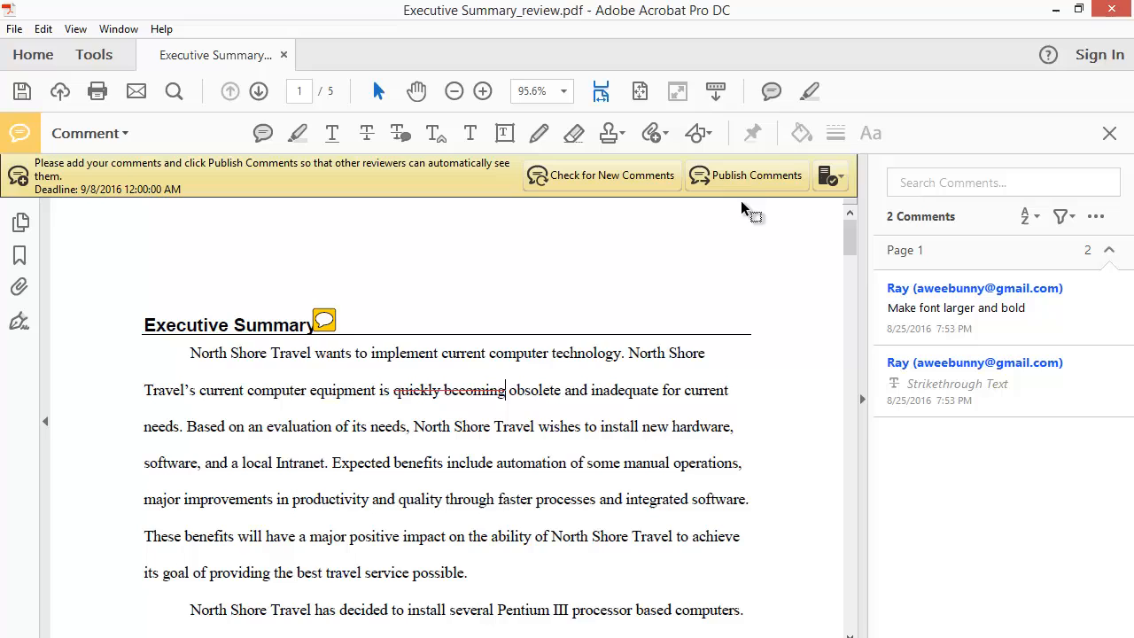
{"action": "mouse_move", "coordinate": [753, 177]}
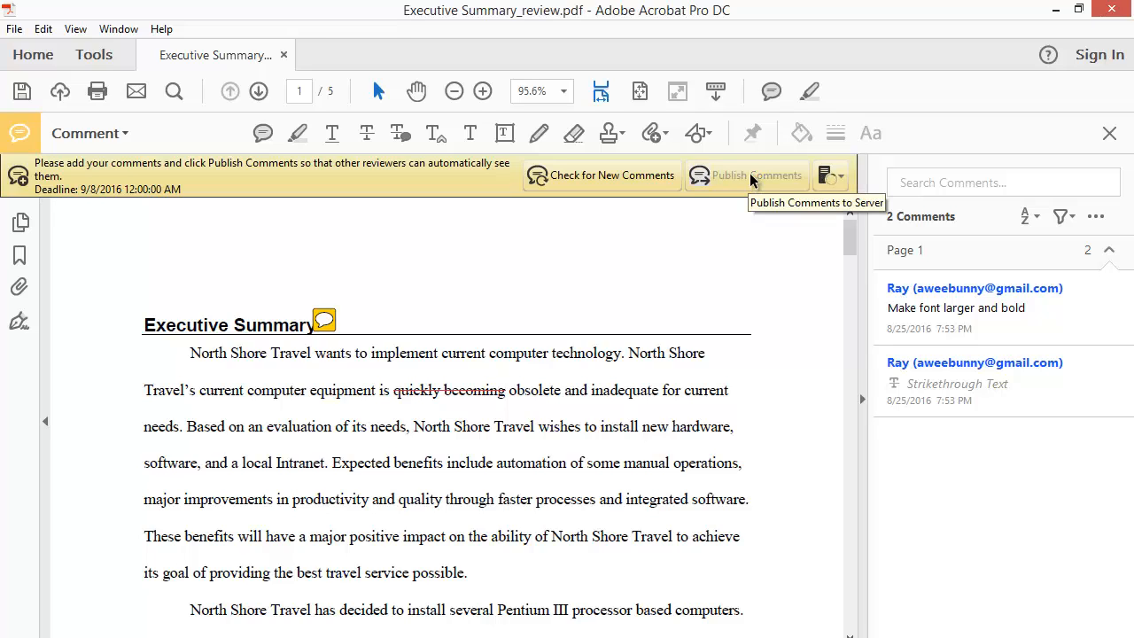
{"action": "left_click", "coordinate": [747, 175]}
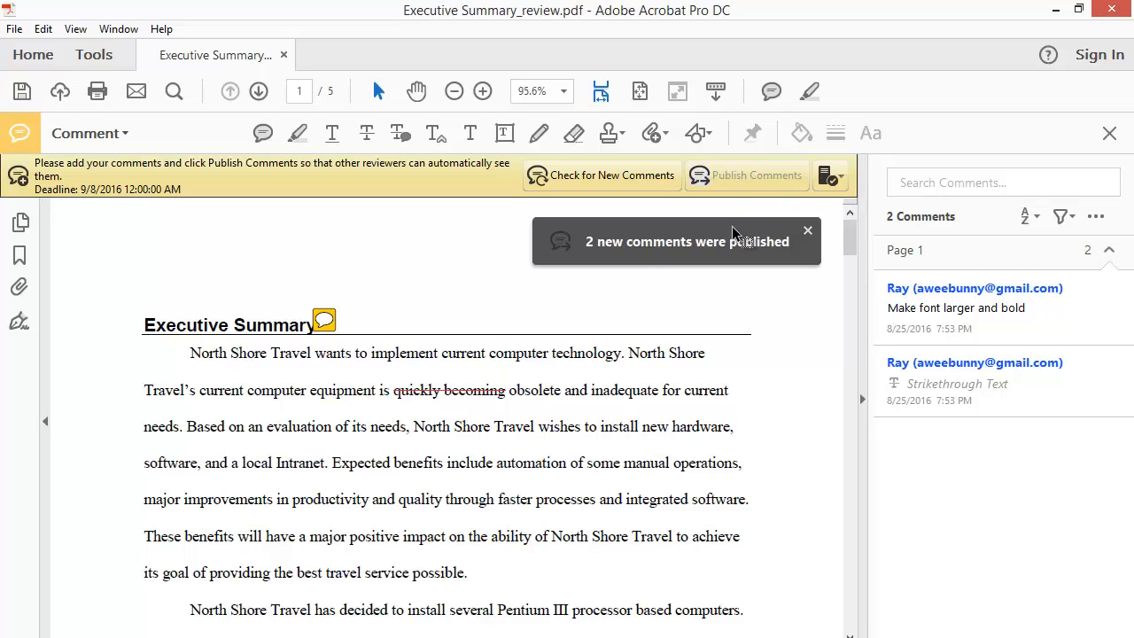
{"action": "mouse_move", "coordinate": [748, 257]}
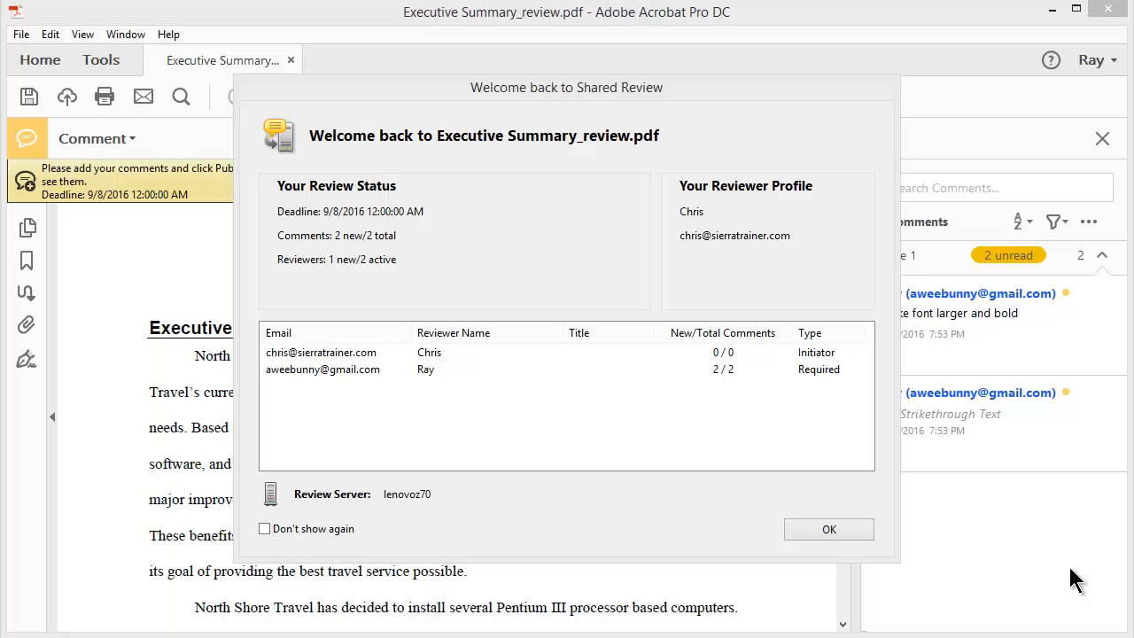
{"action": "mouse_move", "coordinate": [694, 400]}
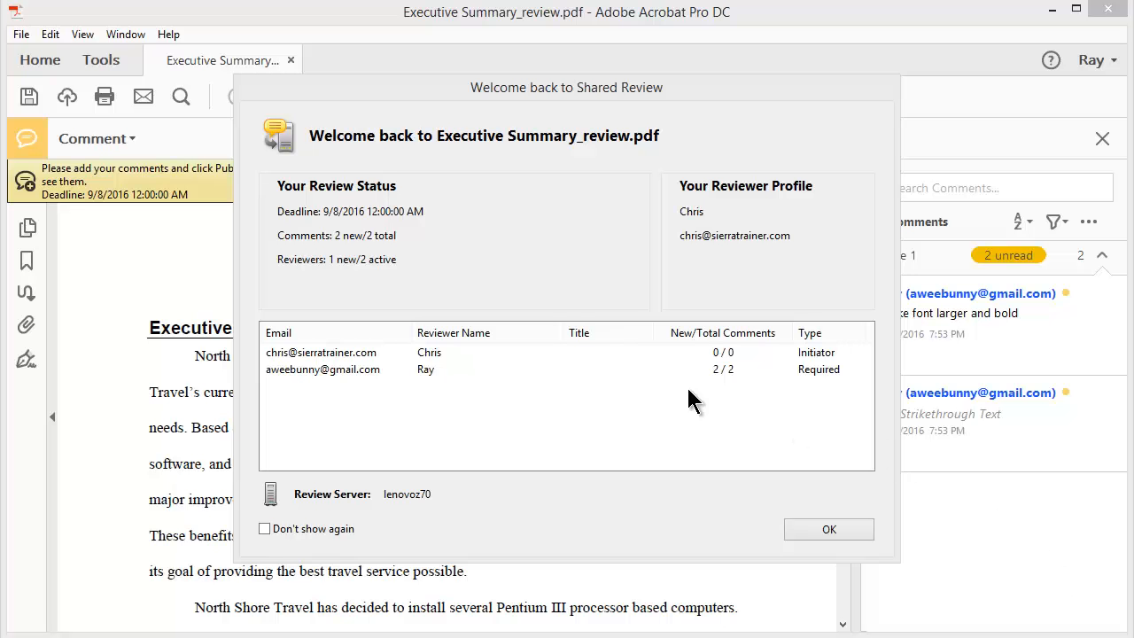
{"action": "mouse_move", "coordinate": [563, 301]}
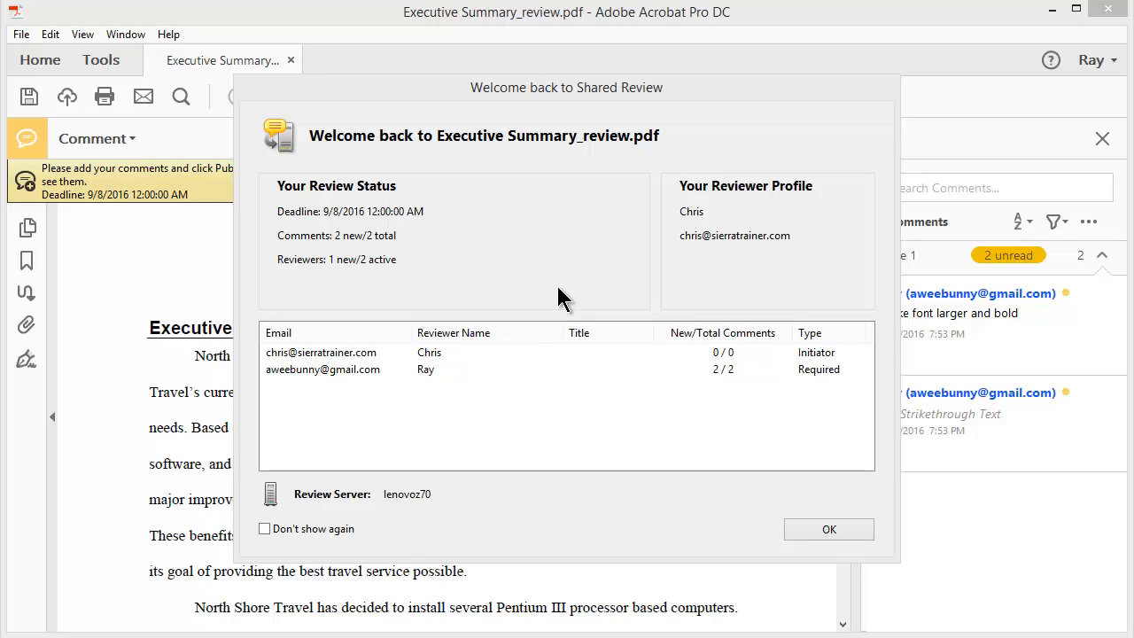
{"action": "mouse_move", "coordinate": [560, 296]}
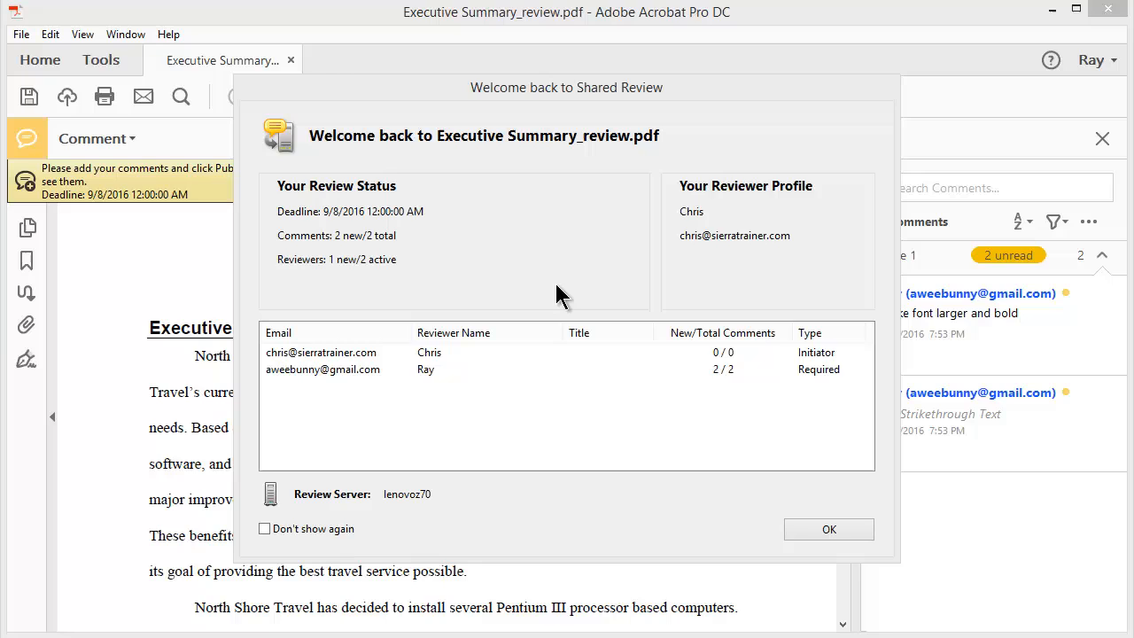
{"action": "mouse_move", "coordinate": [429, 146]}
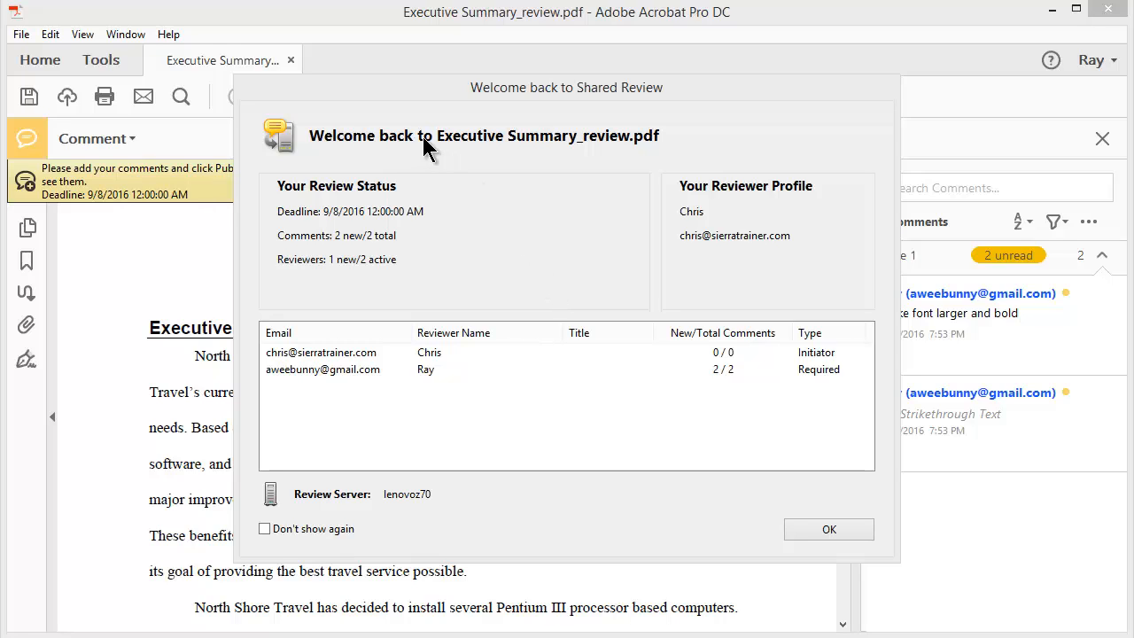
{"action": "mouse_move", "coordinate": [591, 155]}
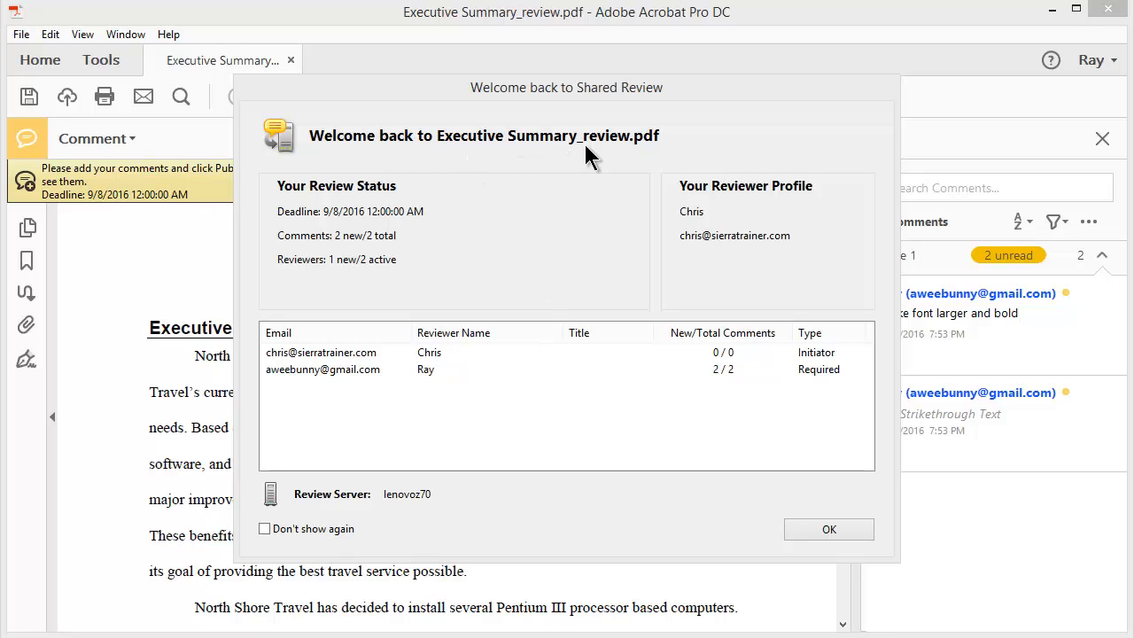
{"action": "mouse_move", "coordinate": [319, 373]}
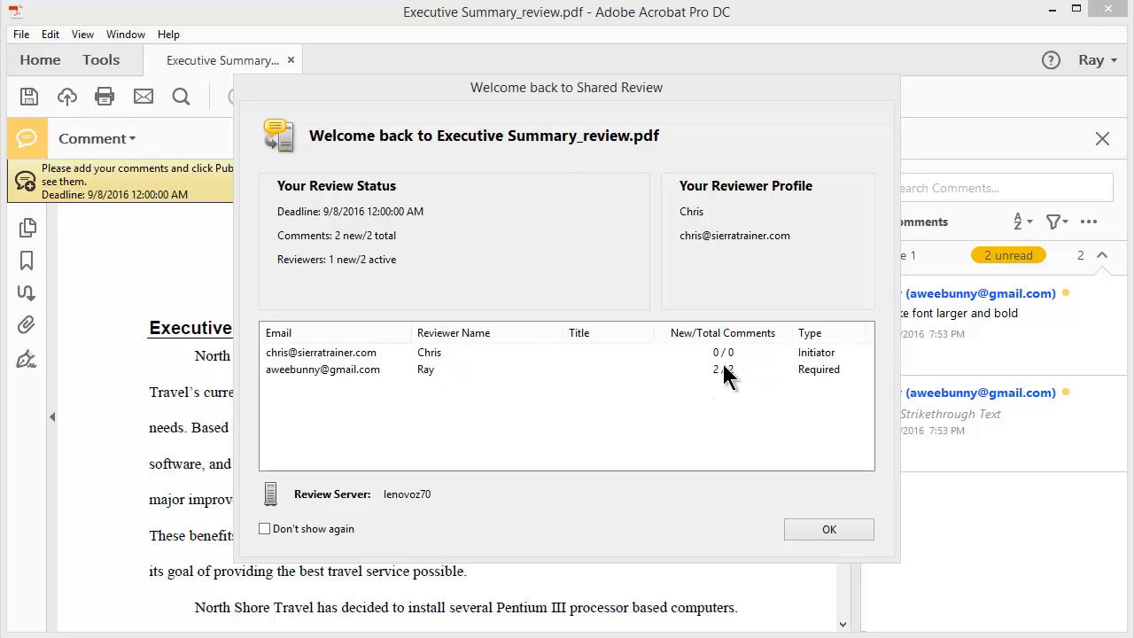
{"action": "mouse_move", "coordinate": [728, 361]}
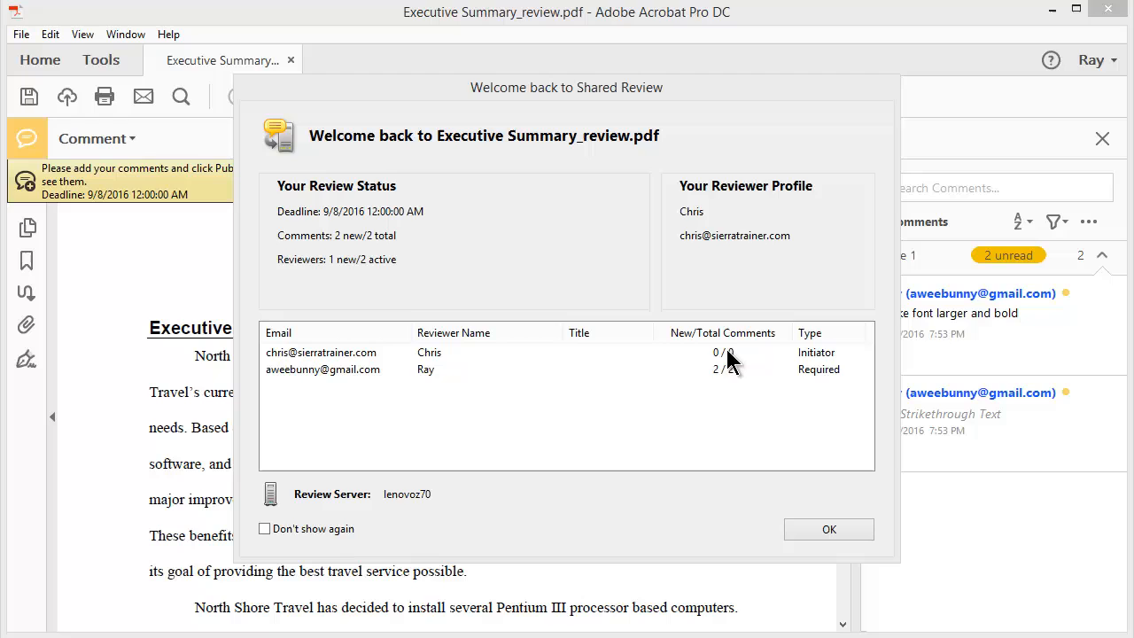
Step: Close the Welcome back summary reporting Ray's two new comments
{"action": "left_click", "coordinate": [829, 529]}
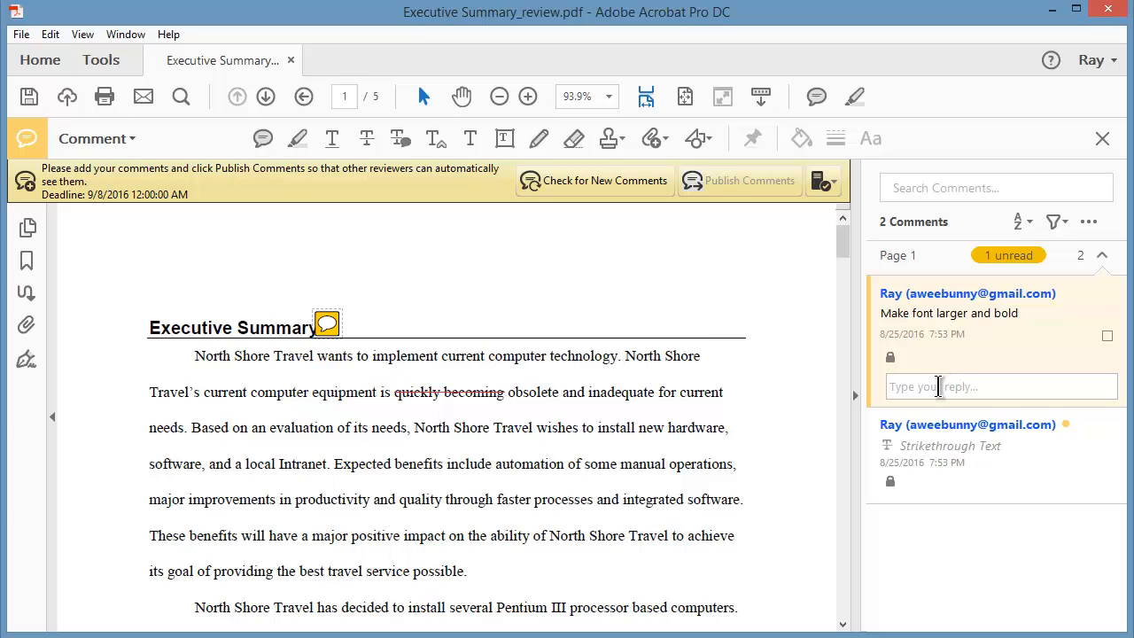
Step: Reply 'good idea' to the font note and 'how the "almost"' to the strikethrough, then publish
{"action": "type", "text": "good idea"}
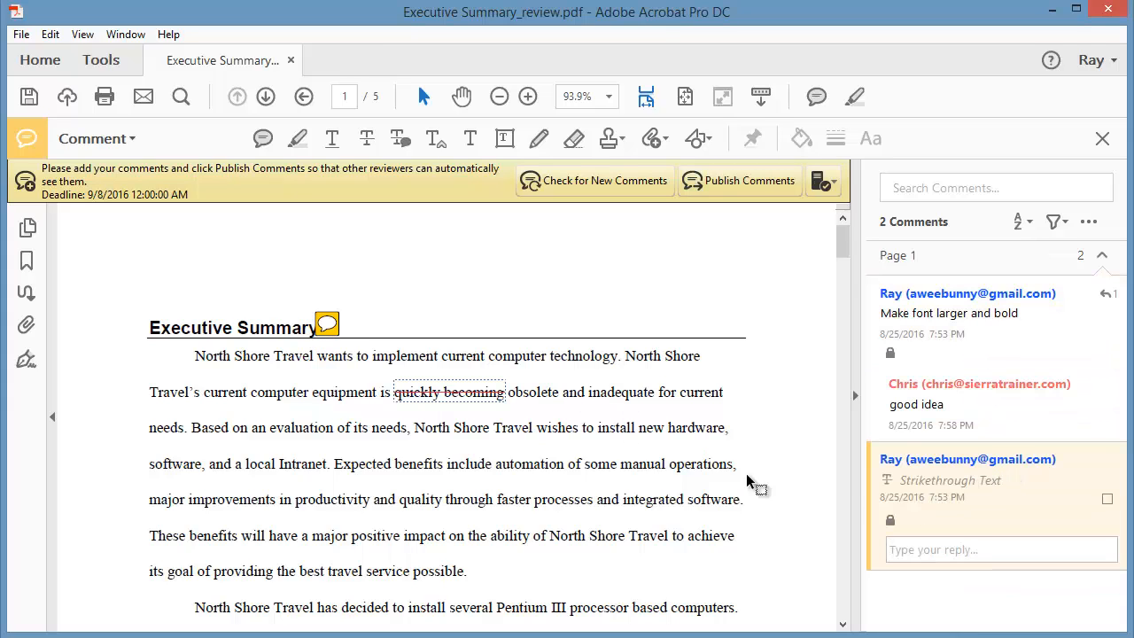
{"action": "left_click", "coordinate": [1000, 550]}
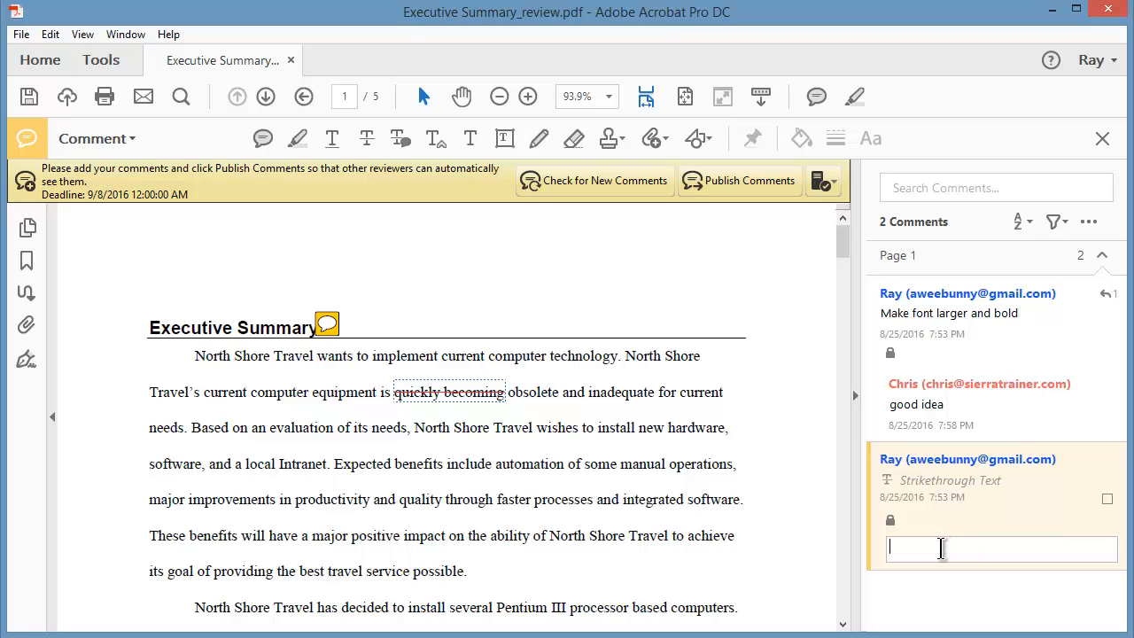
{"action": "type", "text": "how the \"almost\""}
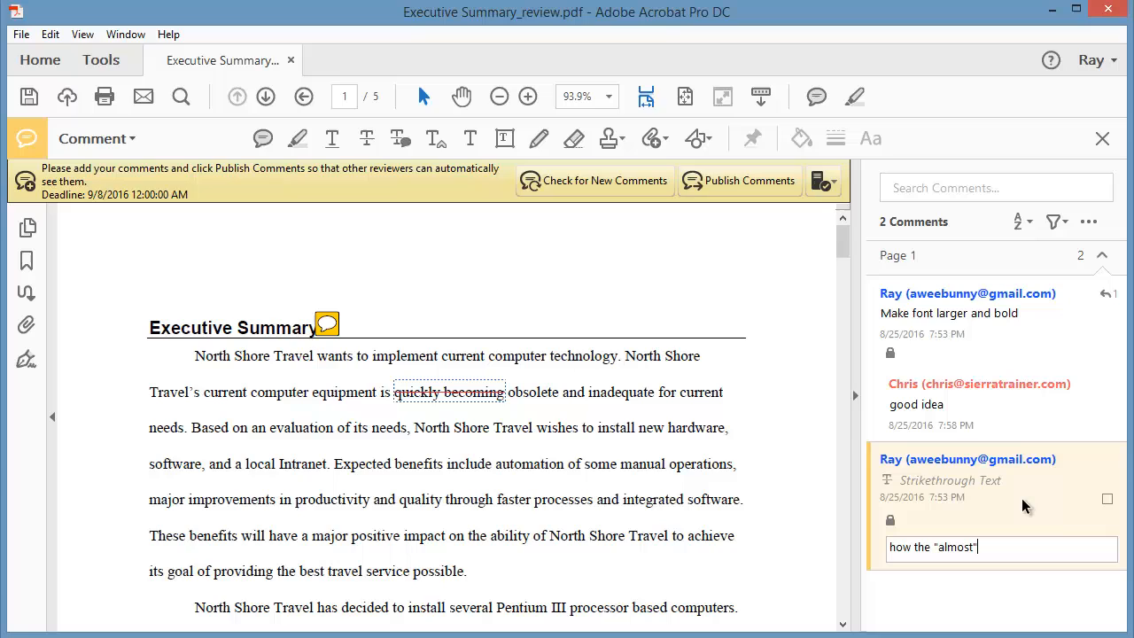
{"action": "mouse_move", "coordinate": [1026, 521]}
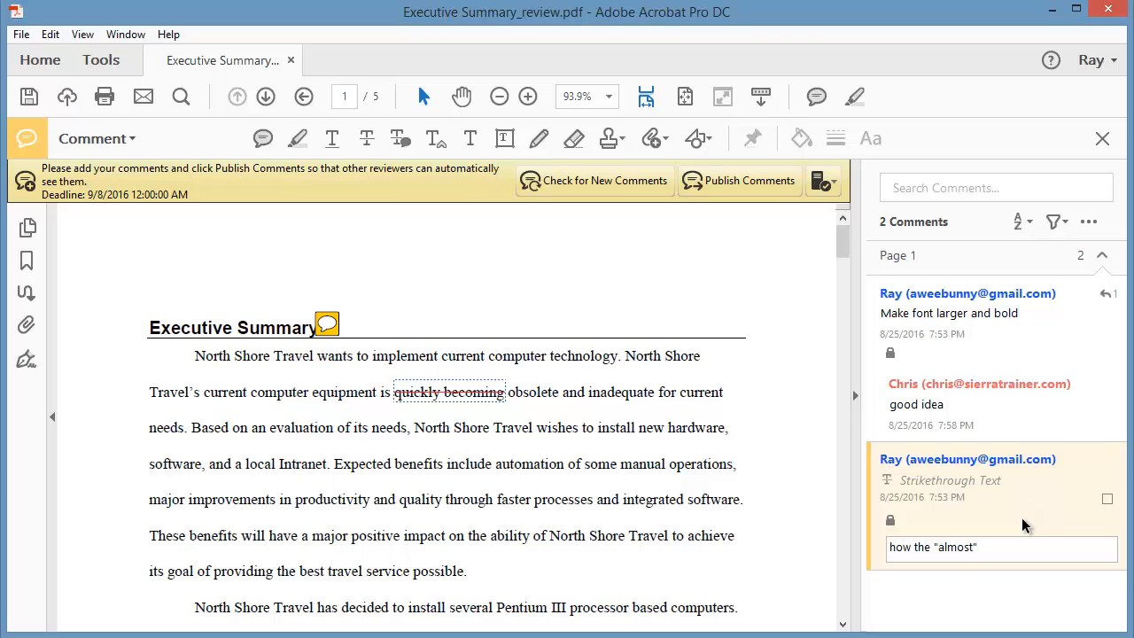
{"action": "mouse_move", "coordinate": [717, 197]}
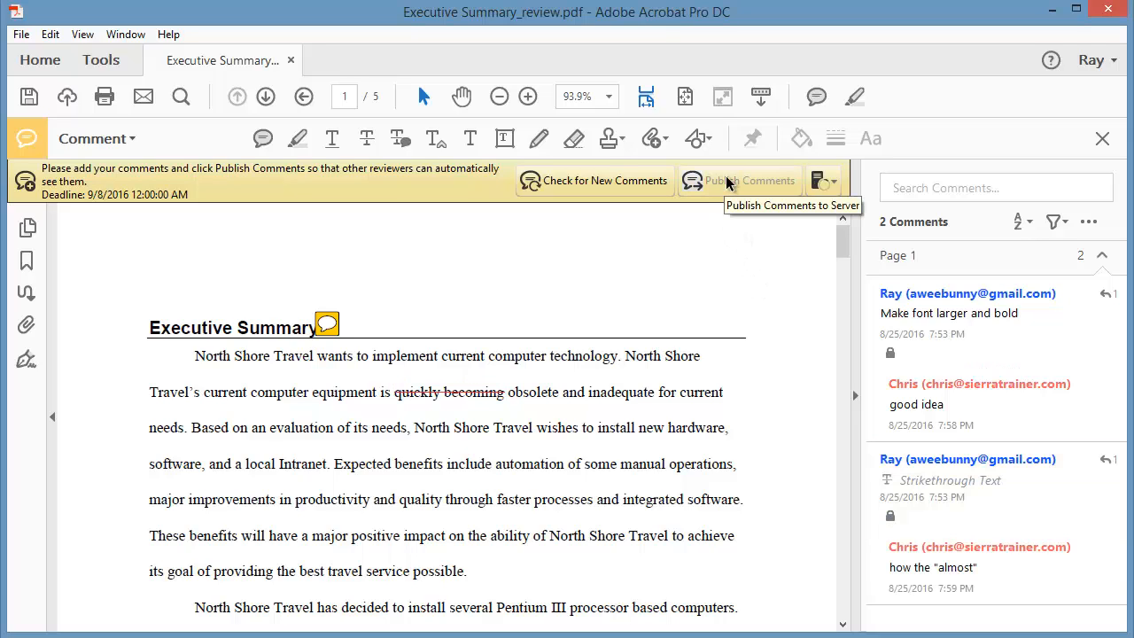
{"action": "left_click", "coordinate": [749, 180]}
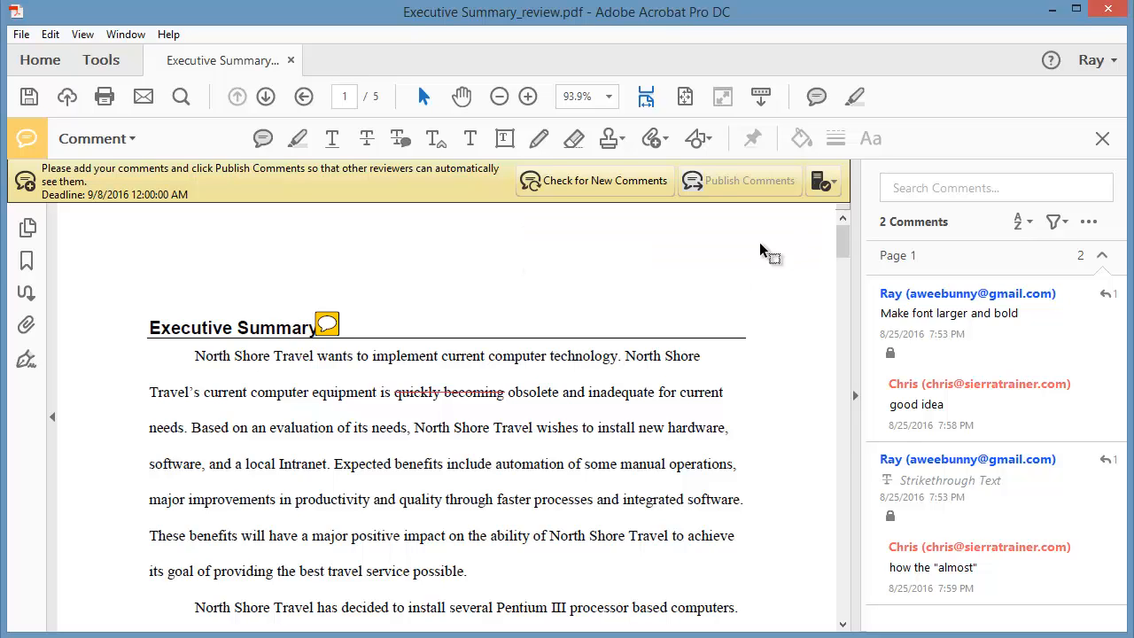
{"action": "mouse_move", "coordinate": [733, 248]}
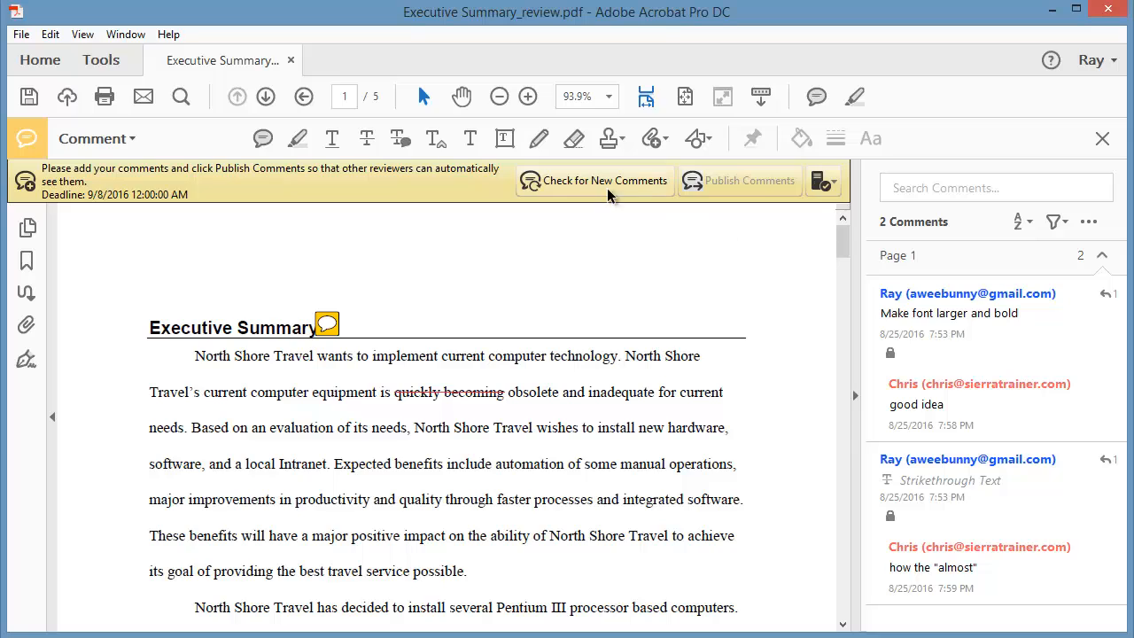
{"action": "mouse_move", "coordinate": [571, 189]}
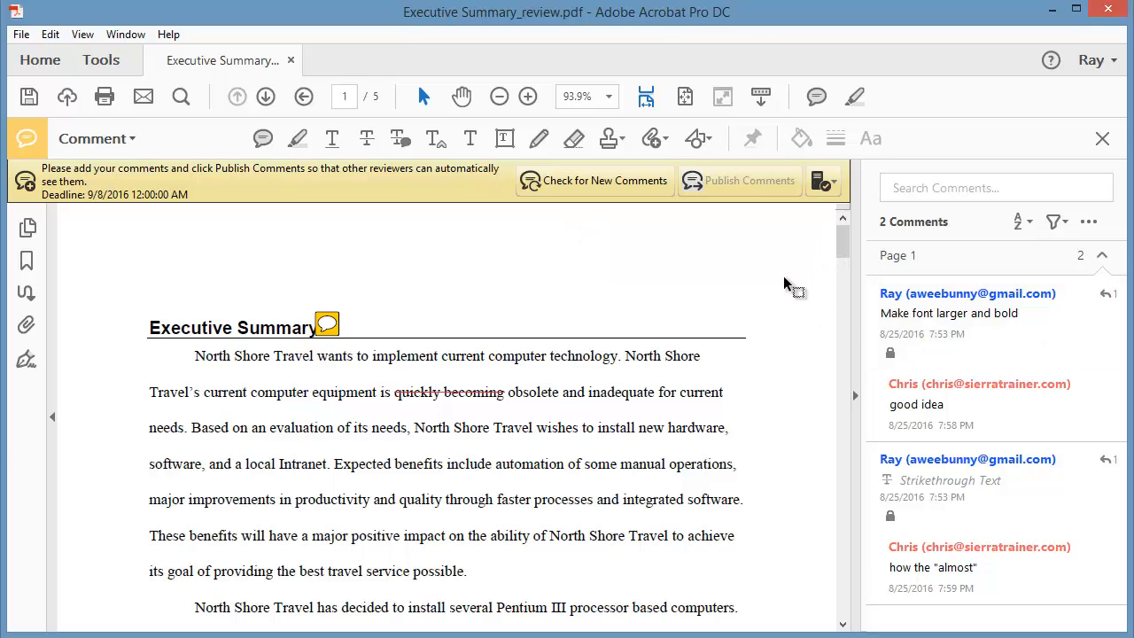
{"action": "left_click", "coordinate": [822, 180]}
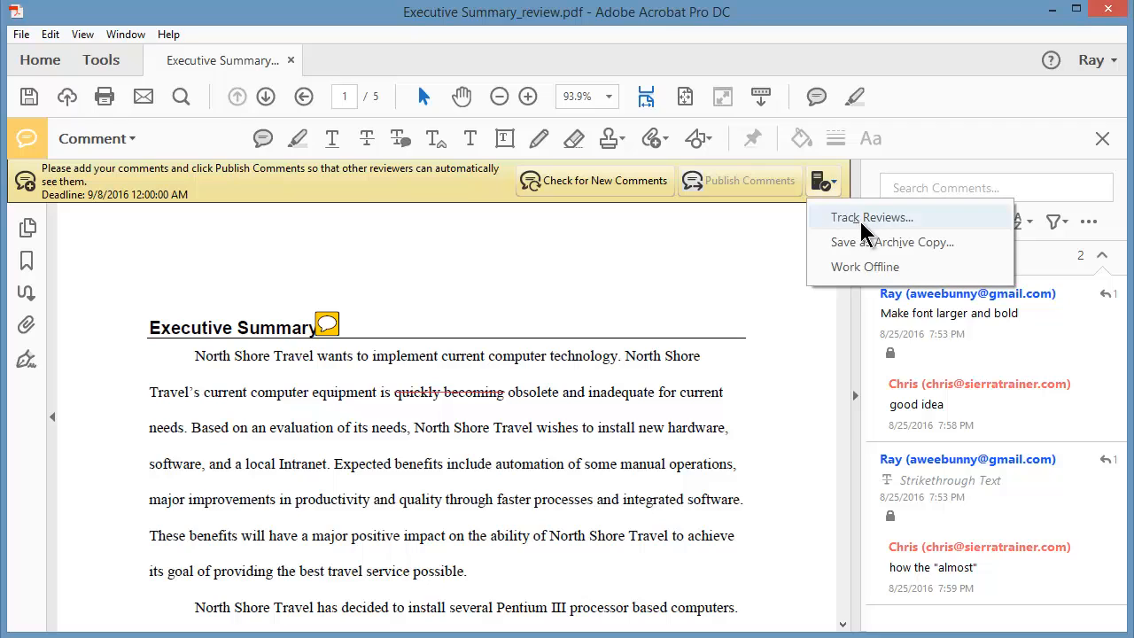
{"action": "left_click", "coordinate": [871, 217]}
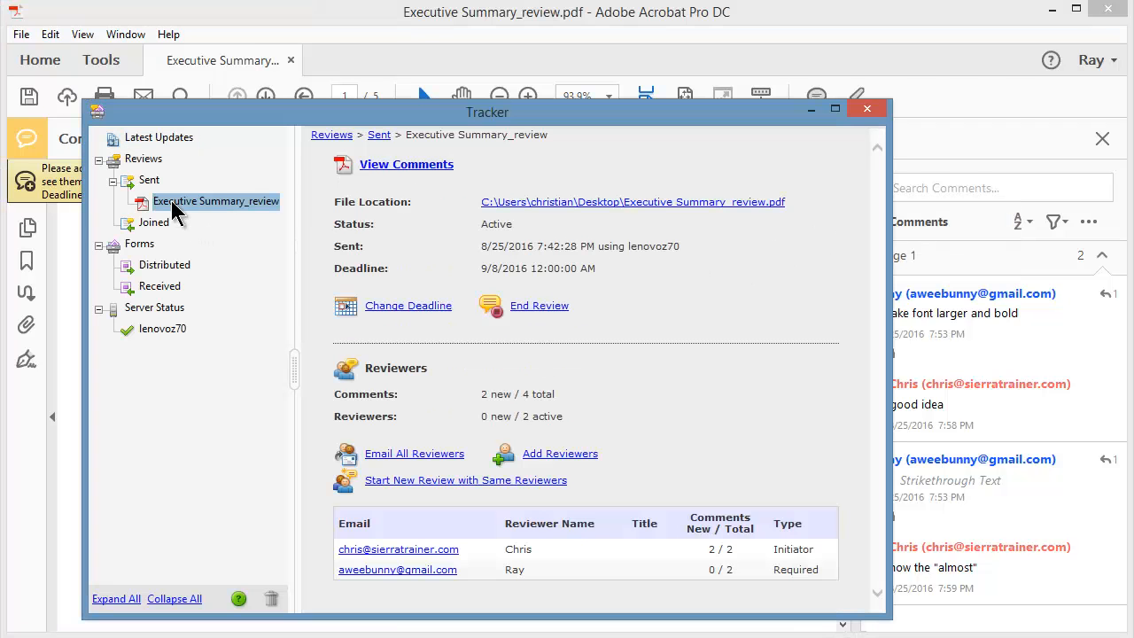
{"action": "mouse_move", "coordinate": [740, 556]}
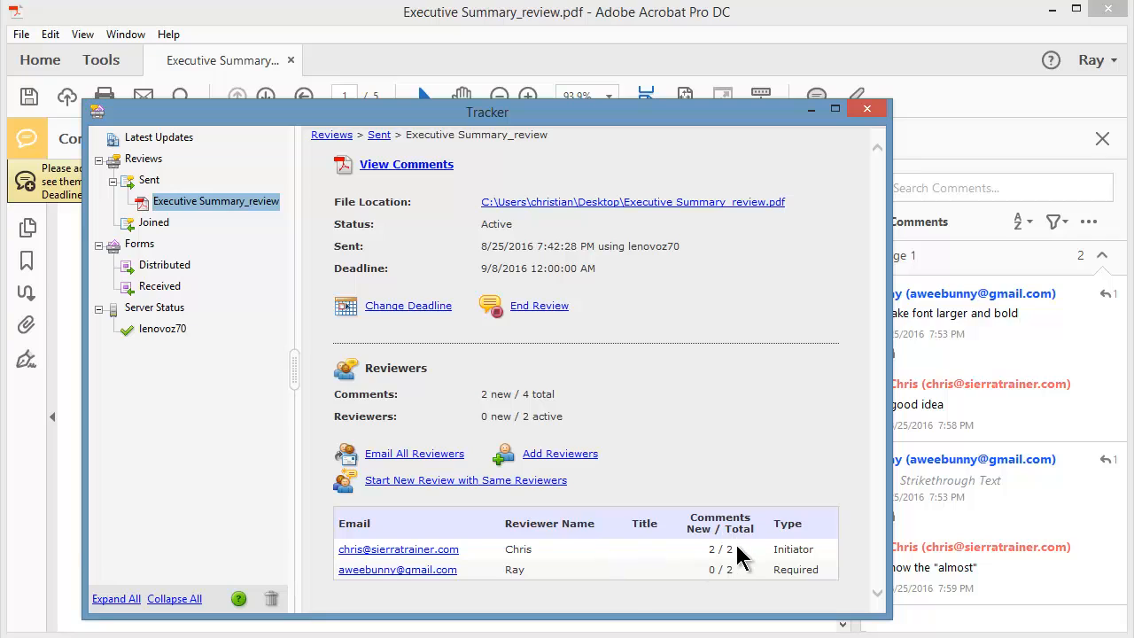
{"action": "mouse_move", "coordinate": [744, 589]}
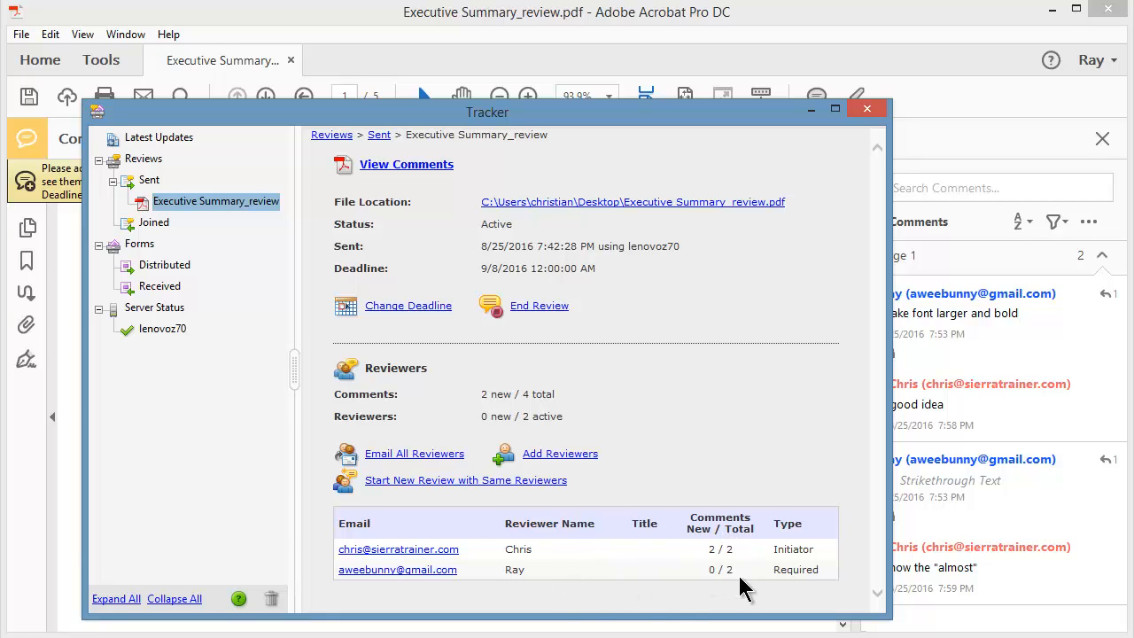
{"action": "mouse_move", "coordinate": [855, 124]}
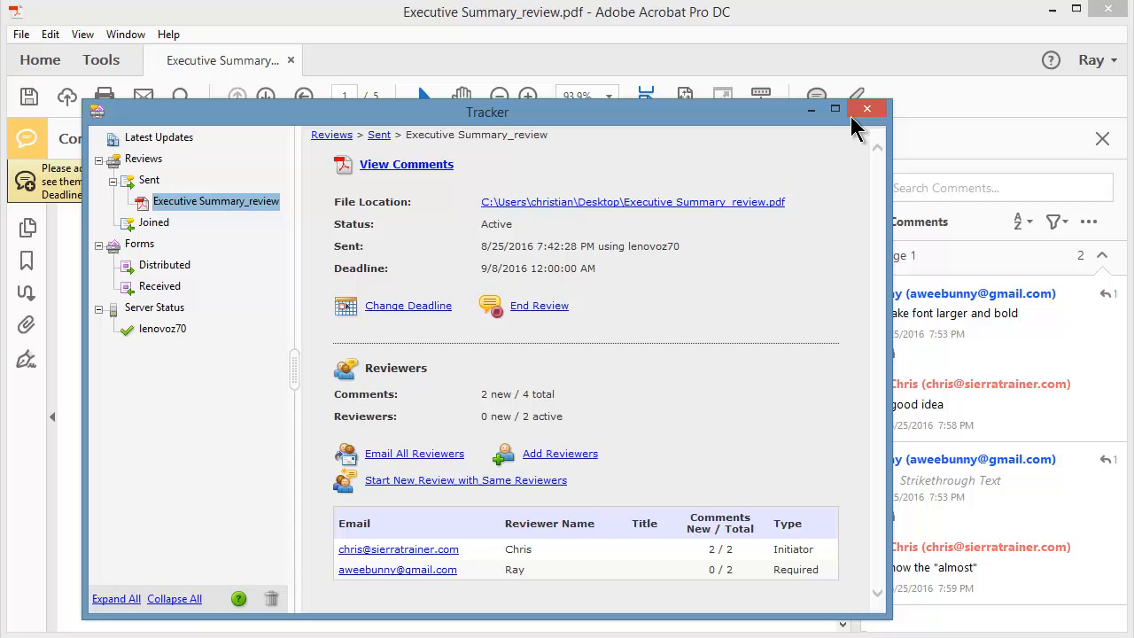
{"action": "left_click", "coordinate": [867, 108]}
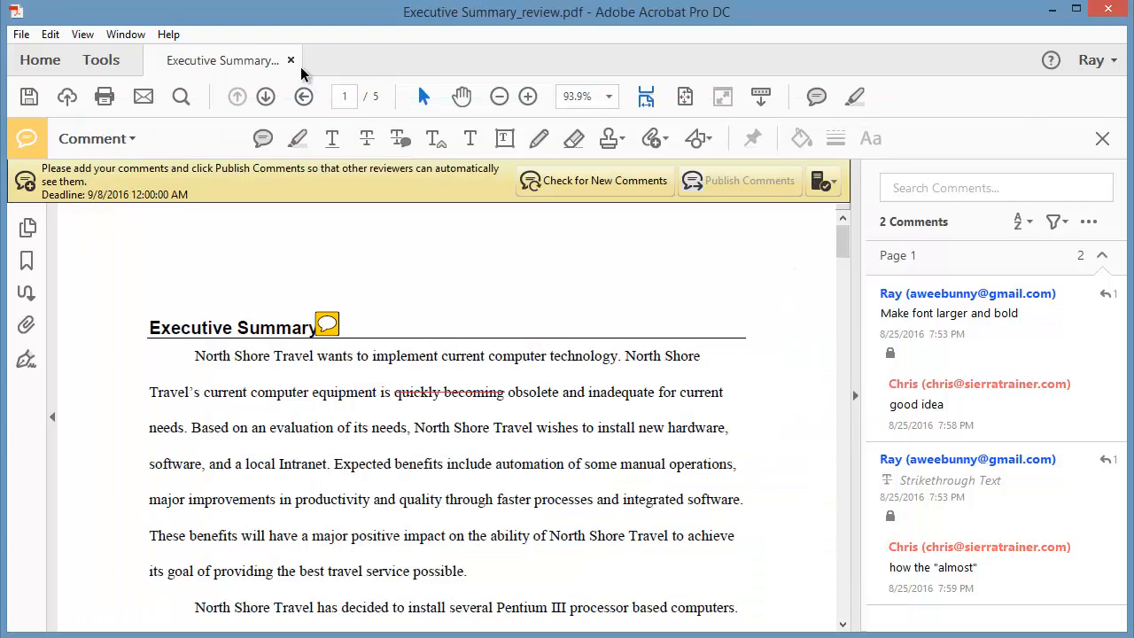
Step: Close Executive Summary_review.pdf, saving the changes to the Desktop
{"action": "left_click", "coordinate": [291, 59]}
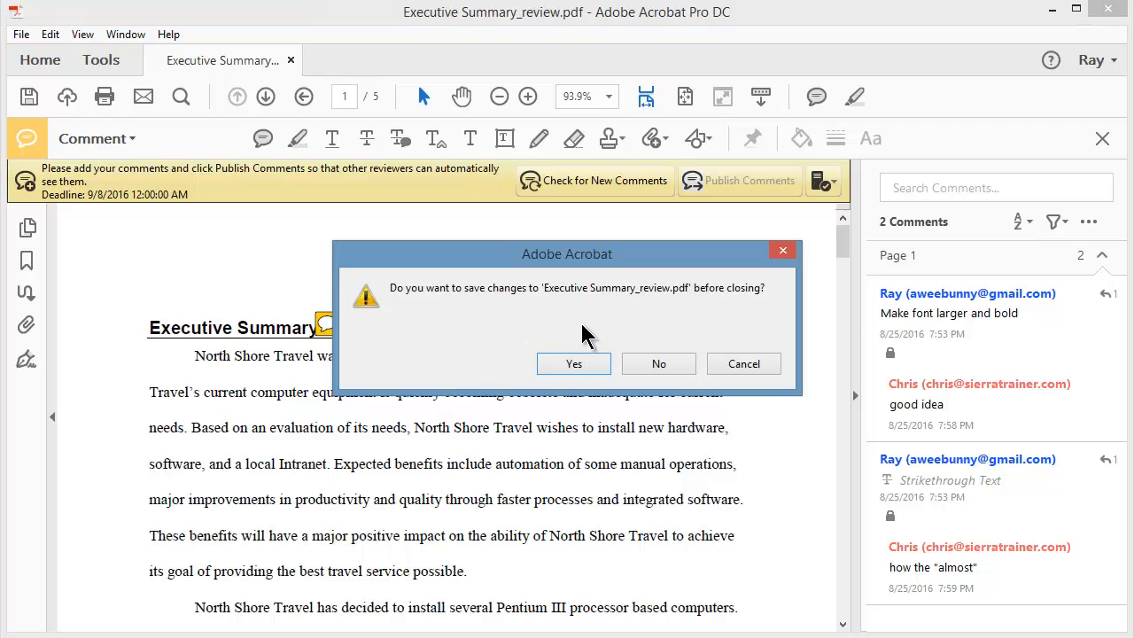
{"action": "left_click", "coordinate": [573, 363]}
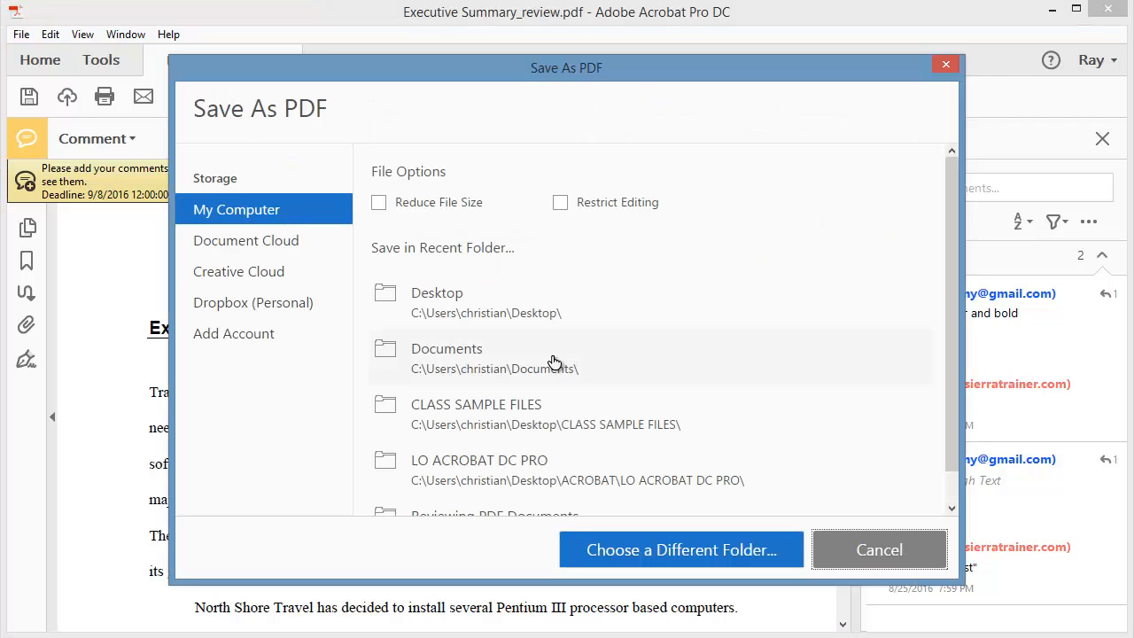
{"action": "mouse_move", "coordinate": [456, 312]}
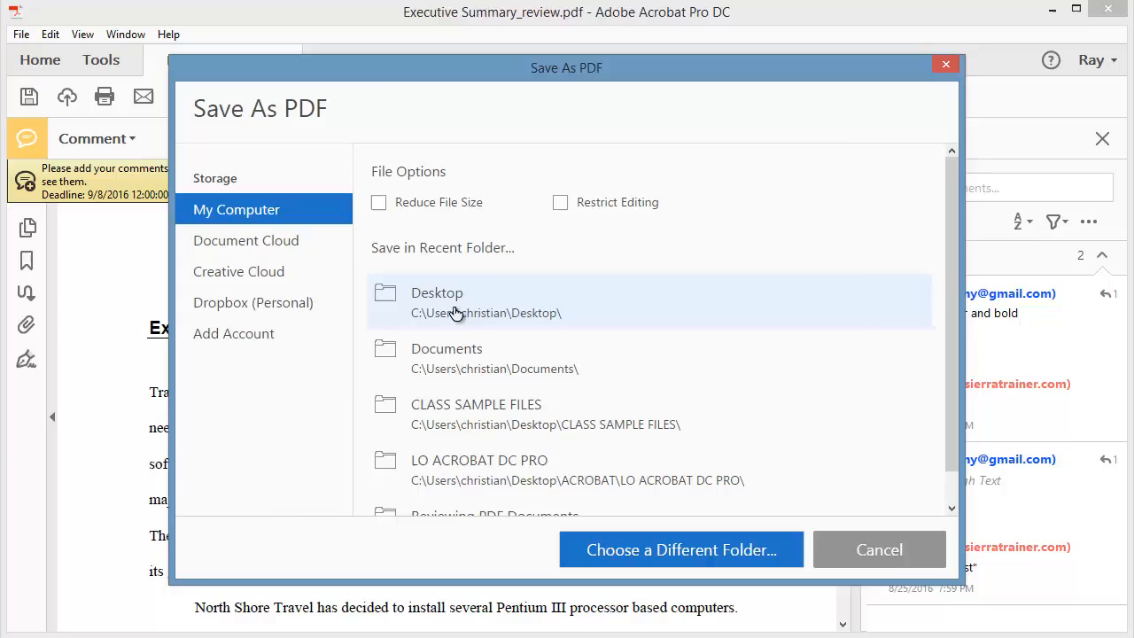
{"action": "left_click", "coordinate": [680, 550]}
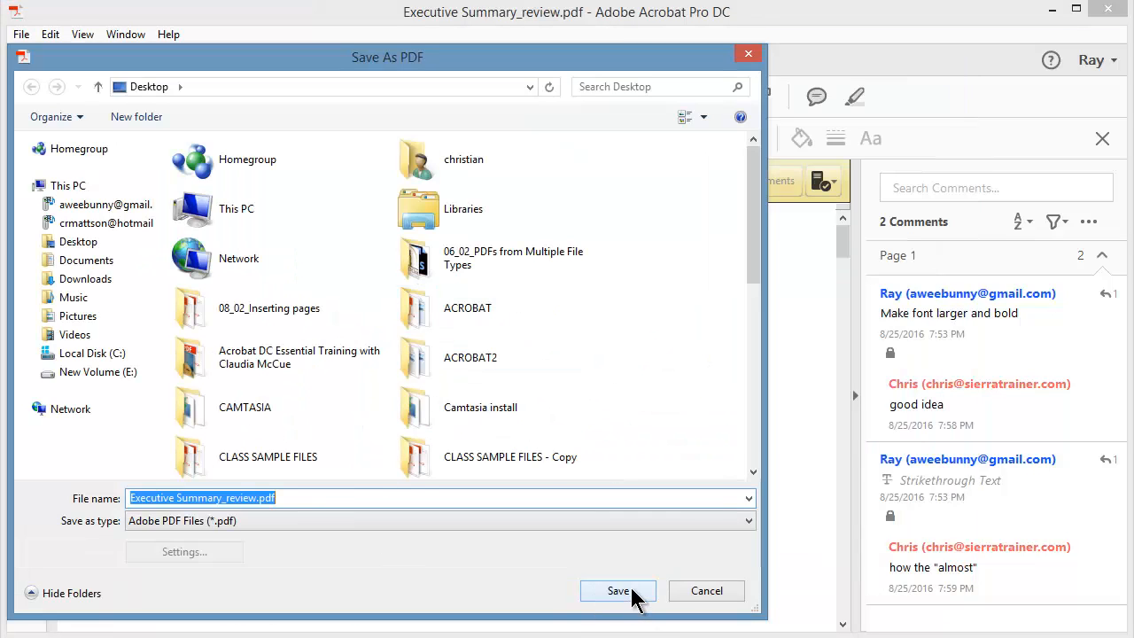
{"action": "left_click", "coordinate": [617, 591]}
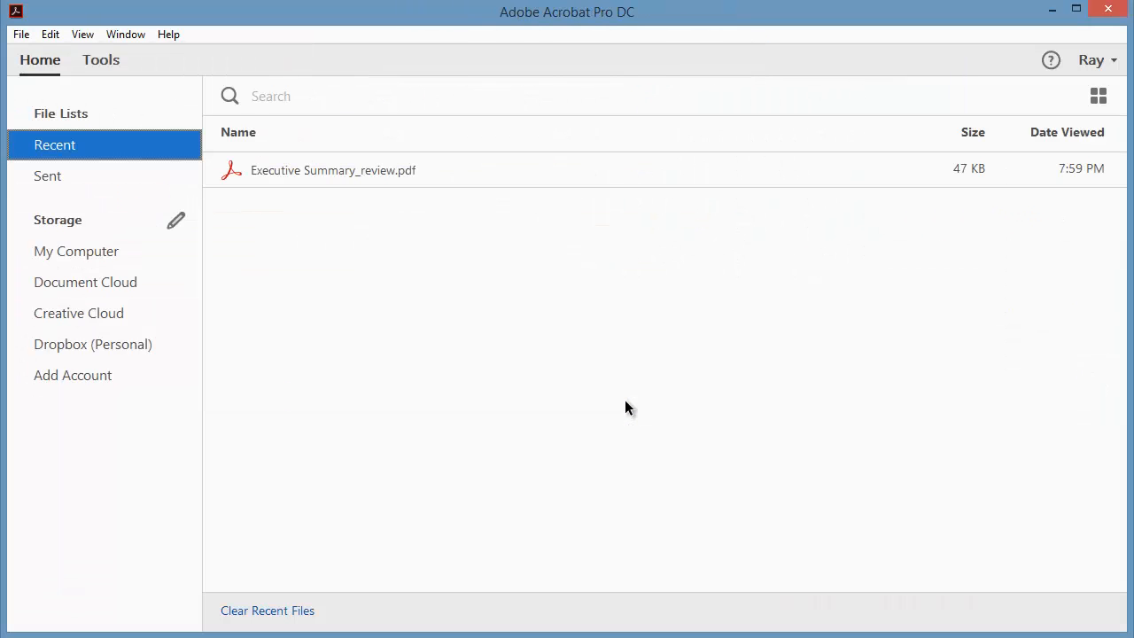
Step: Reopen Executive Summary_review.pdf, dismiss the welcome summary, and sort comments by author
{"action": "double_click", "coordinate": [333, 169]}
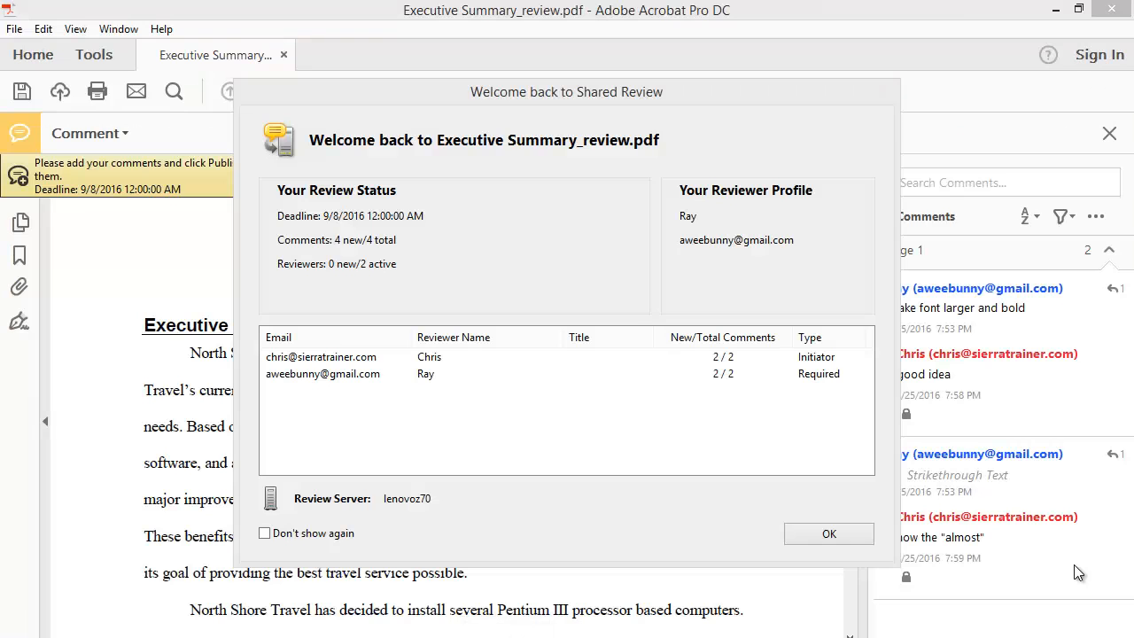
{"action": "mouse_move", "coordinate": [775, 406]}
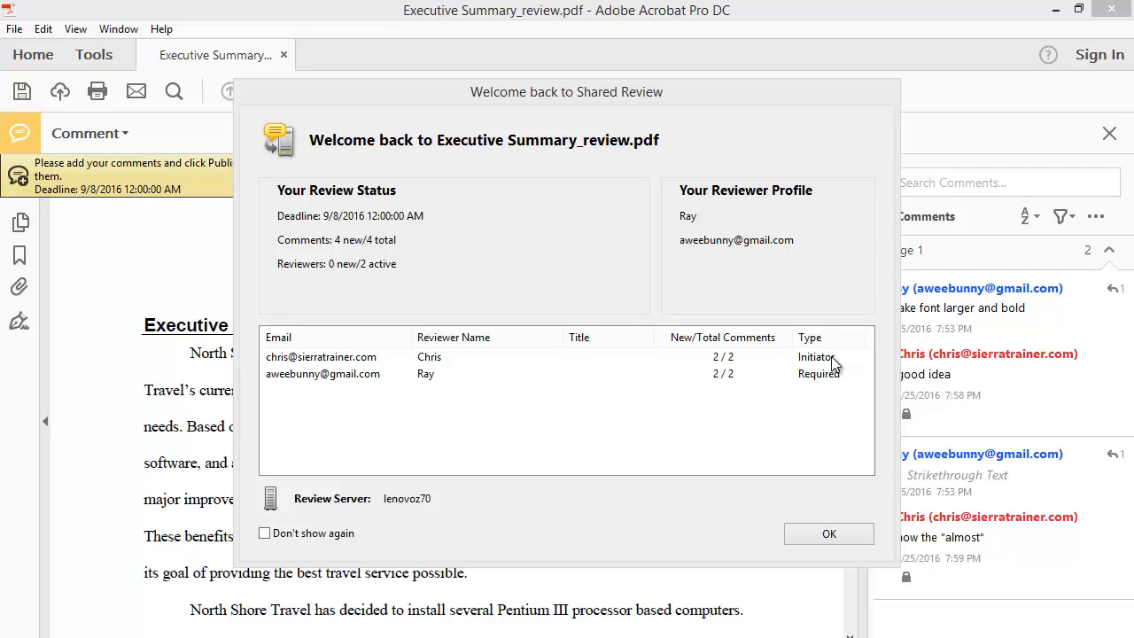
{"action": "mouse_move", "coordinate": [744, 220]}
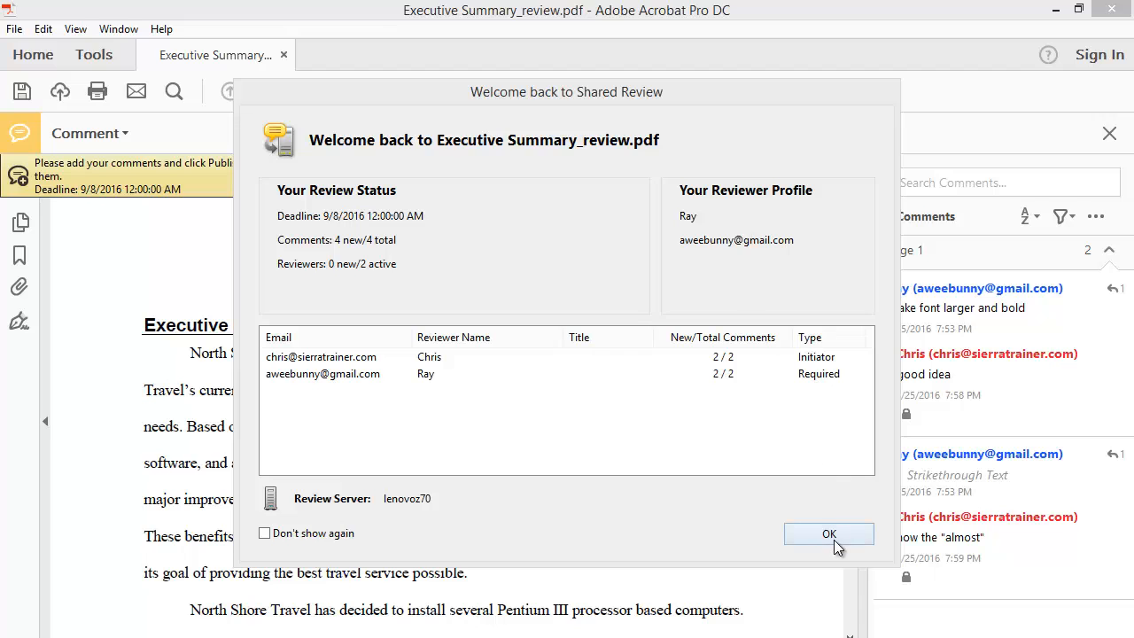
{"action": "left_click", "coordinate": [829, 534]}
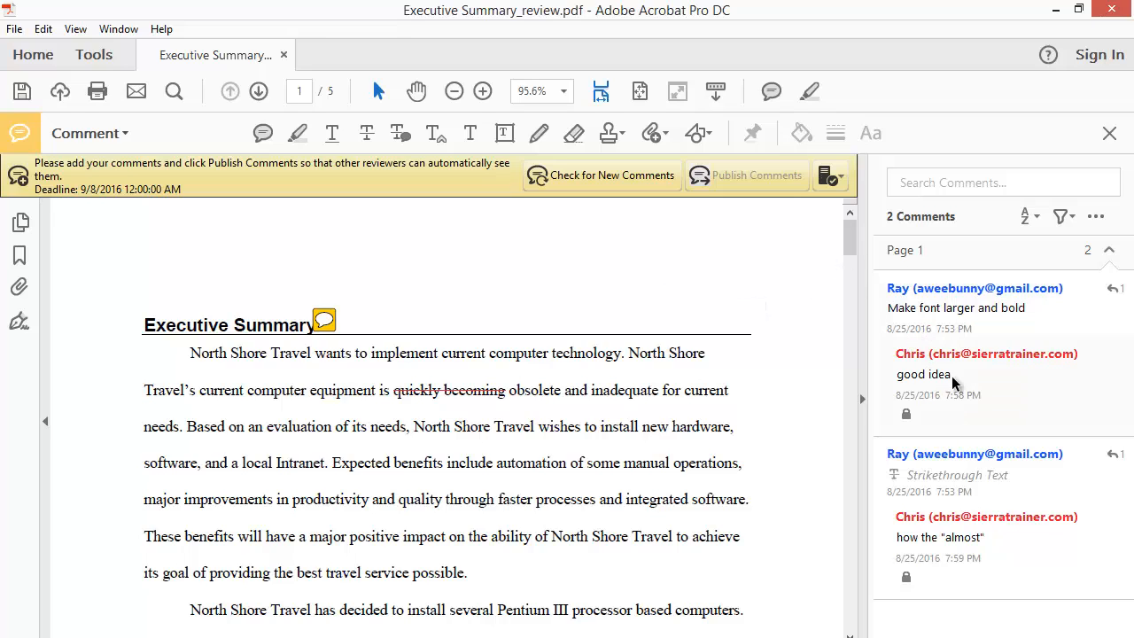
{"action": "mouse_move", "coordinate": [1029, 497]}
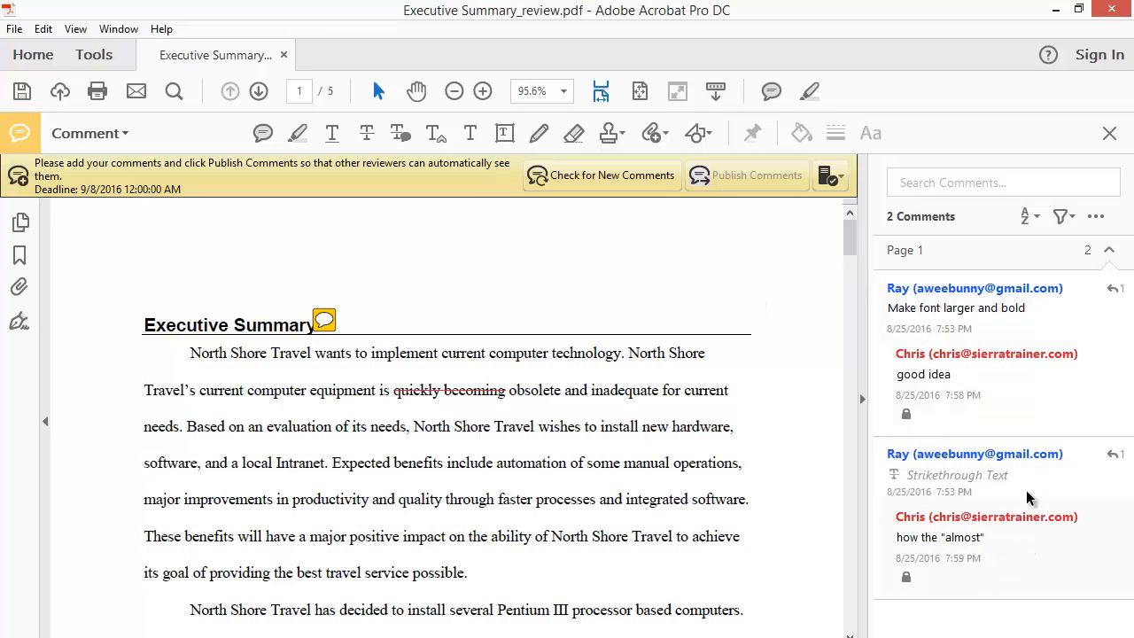
{"action": "mouse_move", "coordinate": [992, 369]}
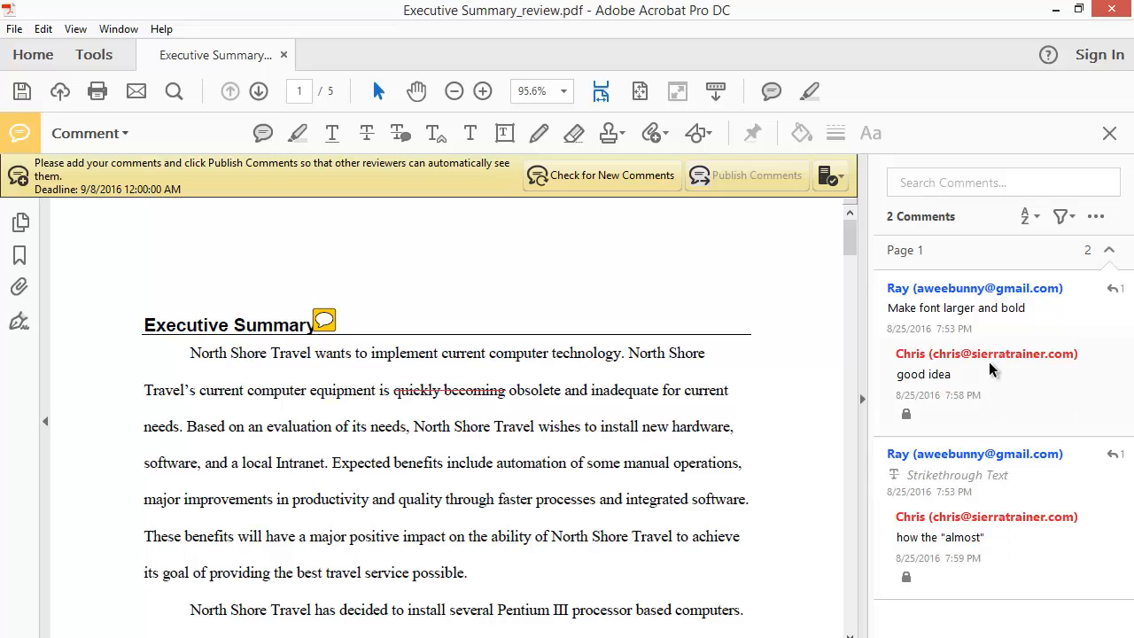
{"action": "mouse_move", "coordinate": [988, 529]}
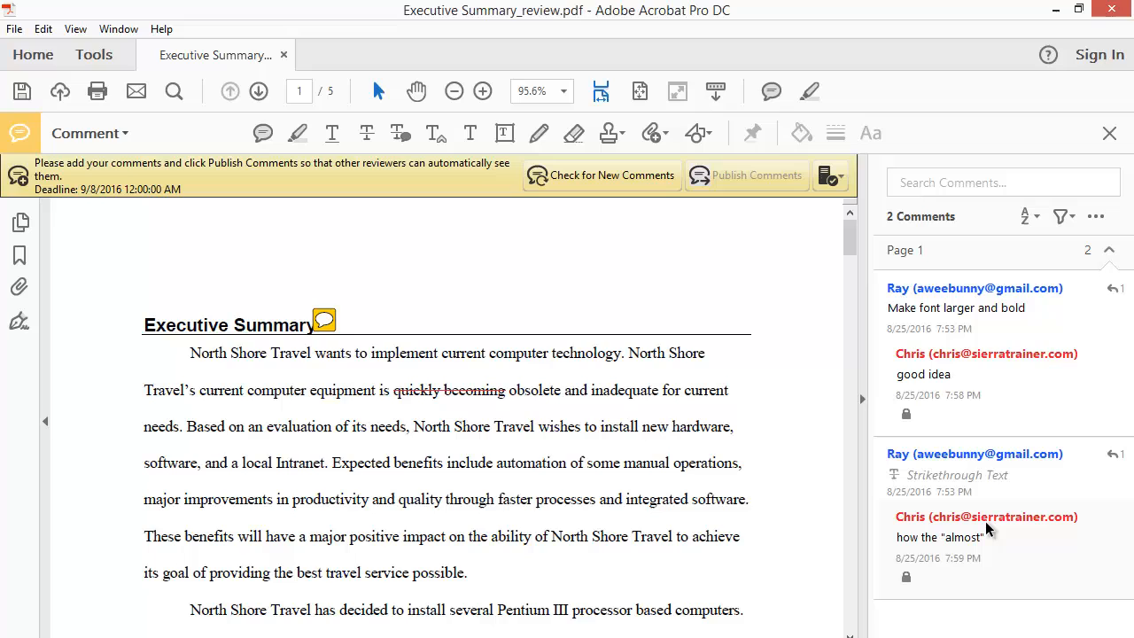
{"action": "mouse_move", "coordinate": [963, 492]}
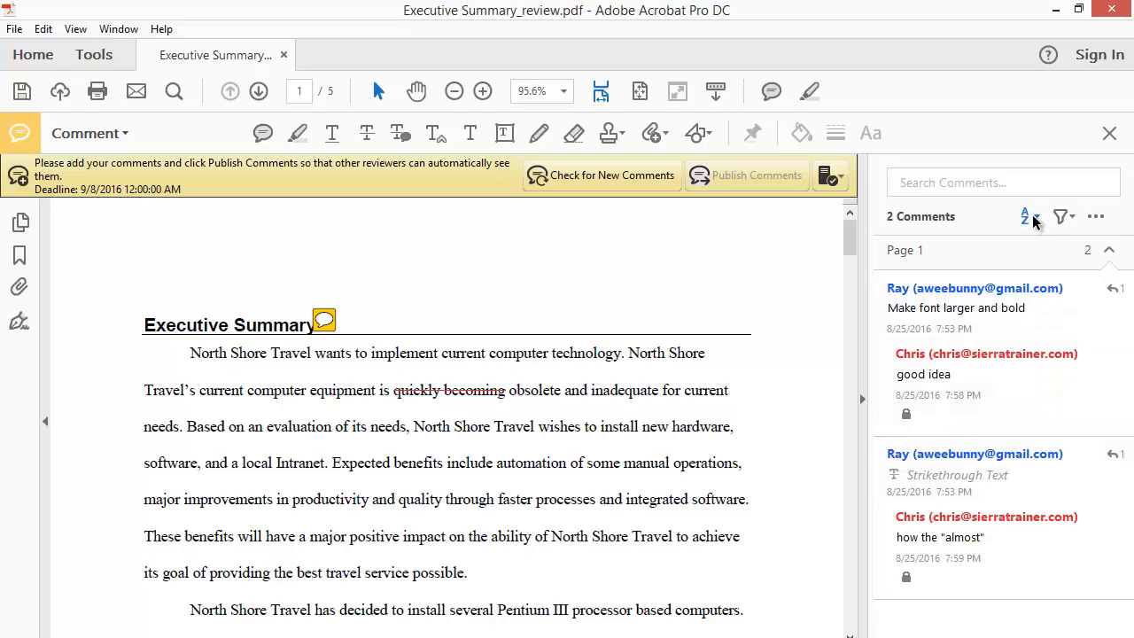
{"action": "left_click", "coordinate": [1028, 216]}
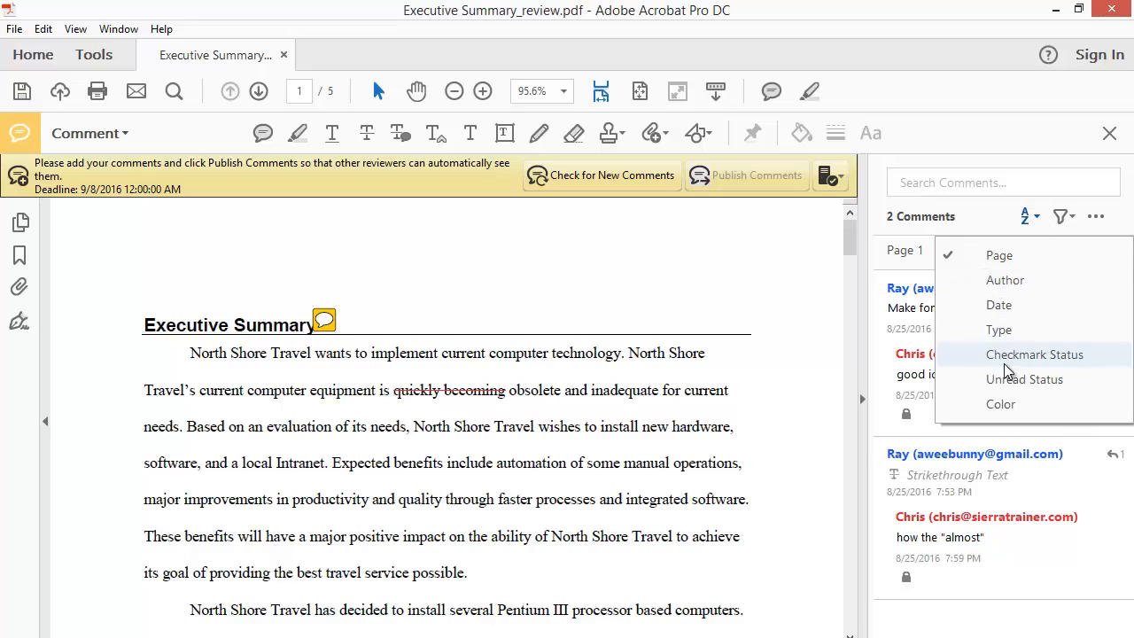
{"action": "mouse_move", "coordinate": [1005, 366]}
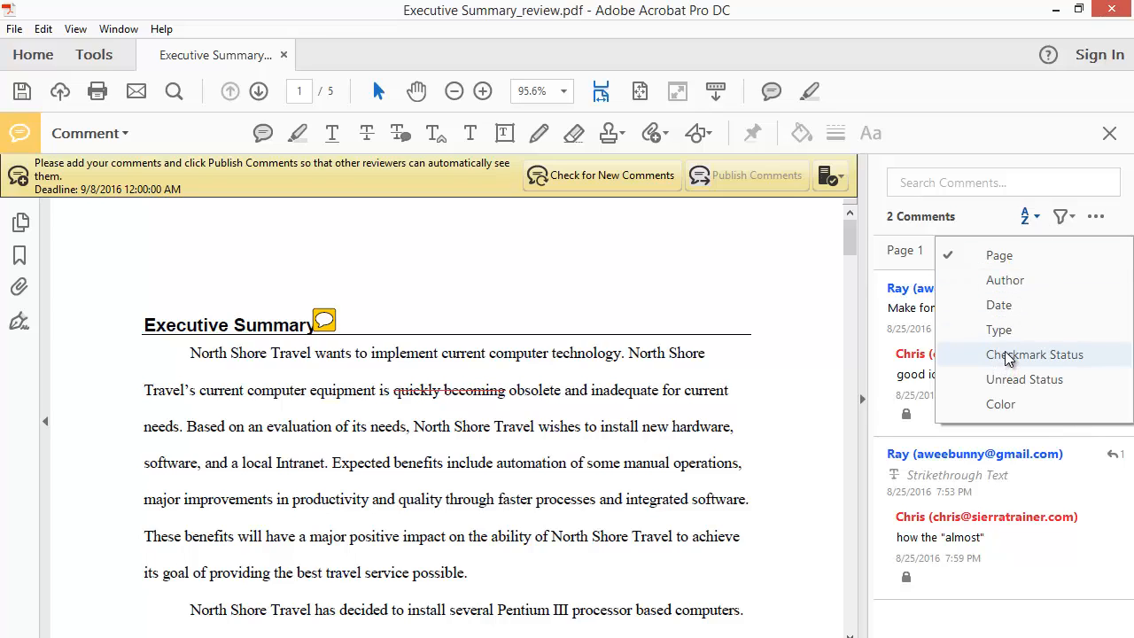
{"action": "mouse_move", "coordinate": [999, 304]}
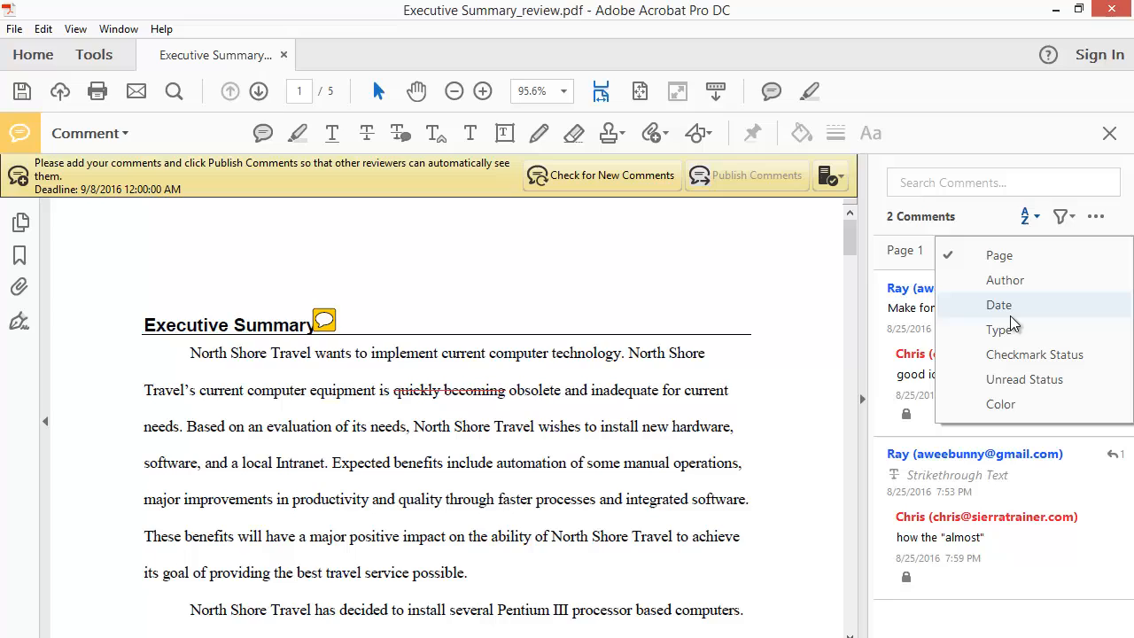
{"action": "mouse_move", "coordinate": [1013, 317]}
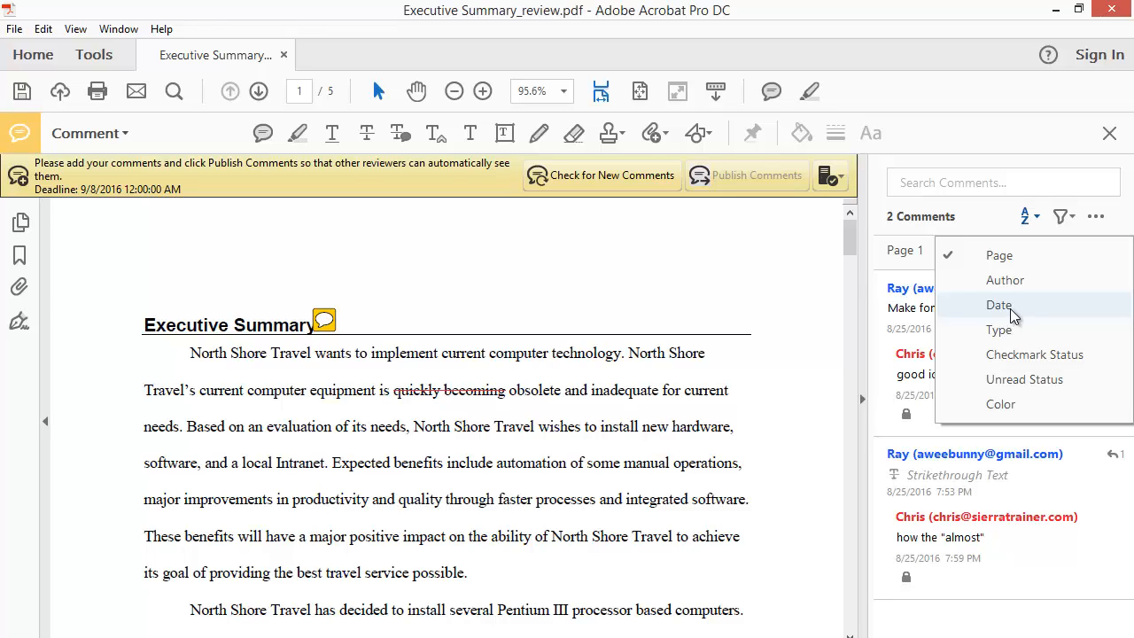
{"action": "mouse_move", "coordinate": [1006, 279]}
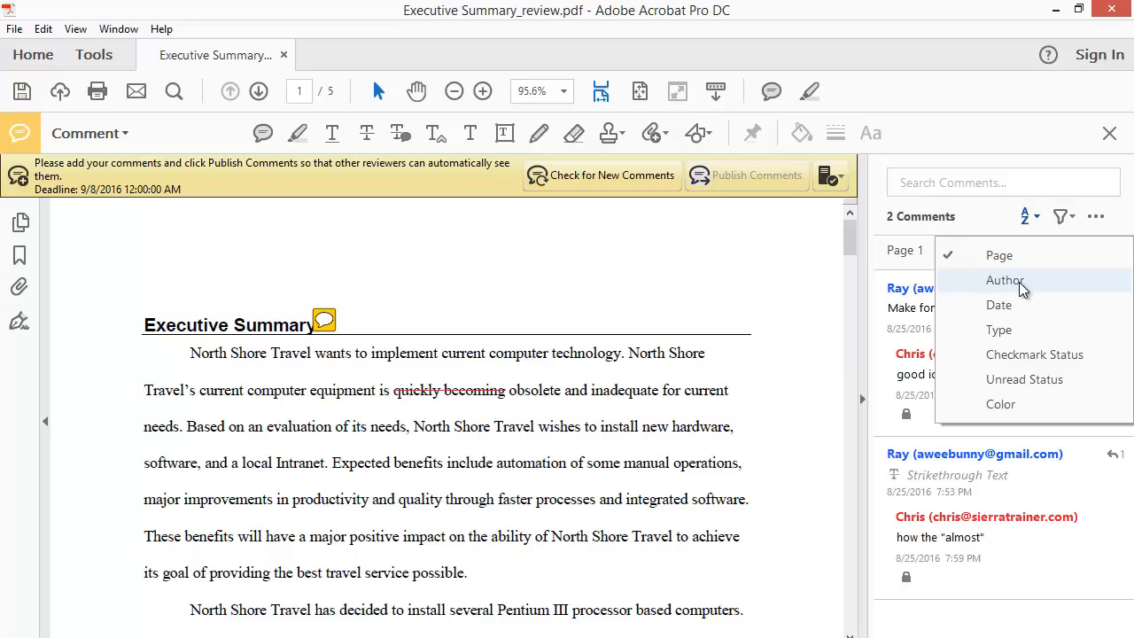
{"action": "mouse_move", "coordinate": [1019, 297]}
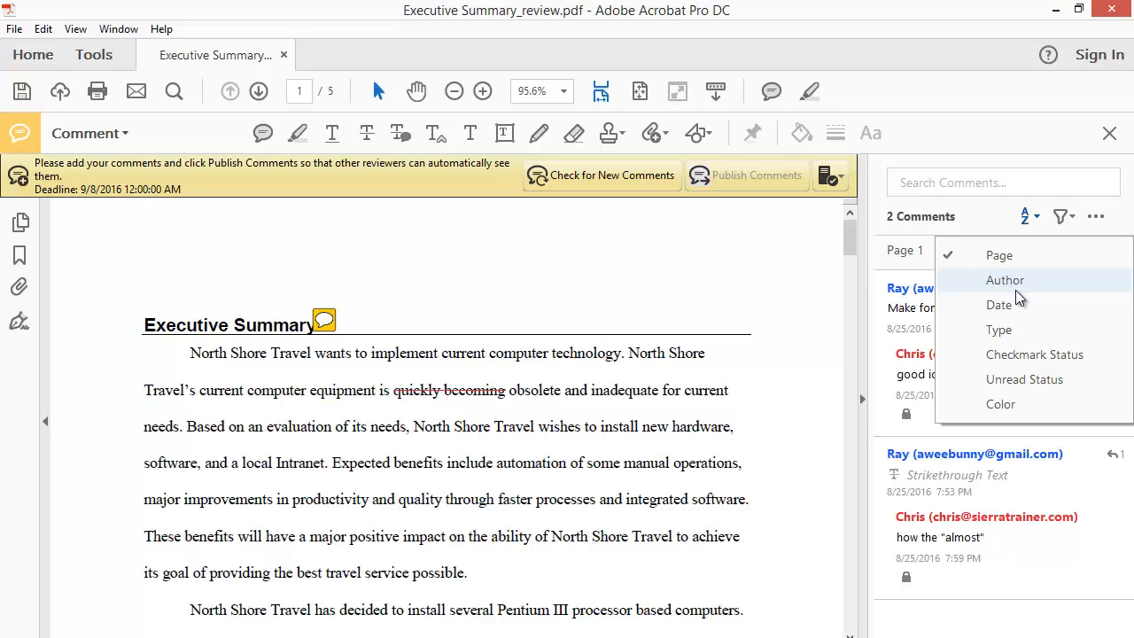
{"action": "left_click", "coordinate": [1004, 280]}
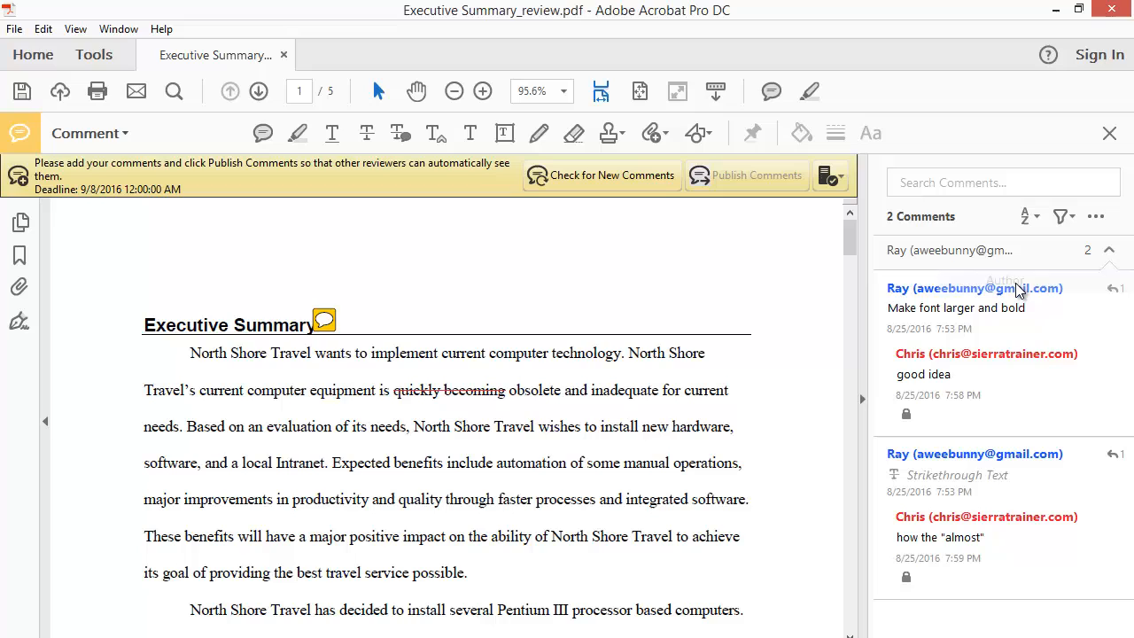
{"action": "left_click", "coordinate": [1060, 216]}
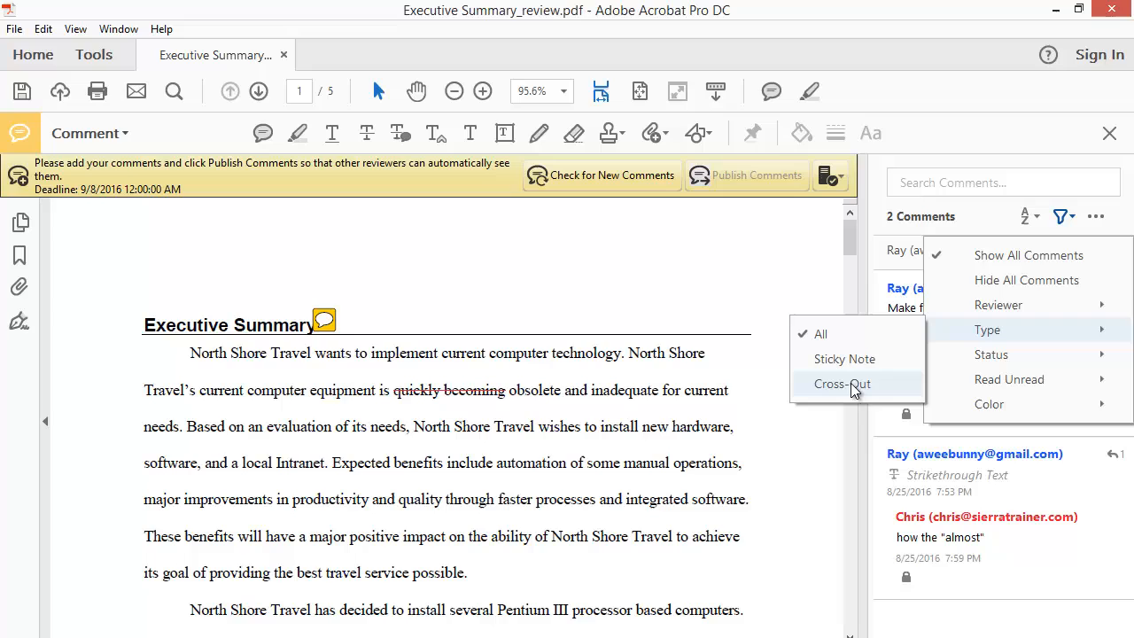
{"action": "mouse_move", "coordinate": [1009, 379]}
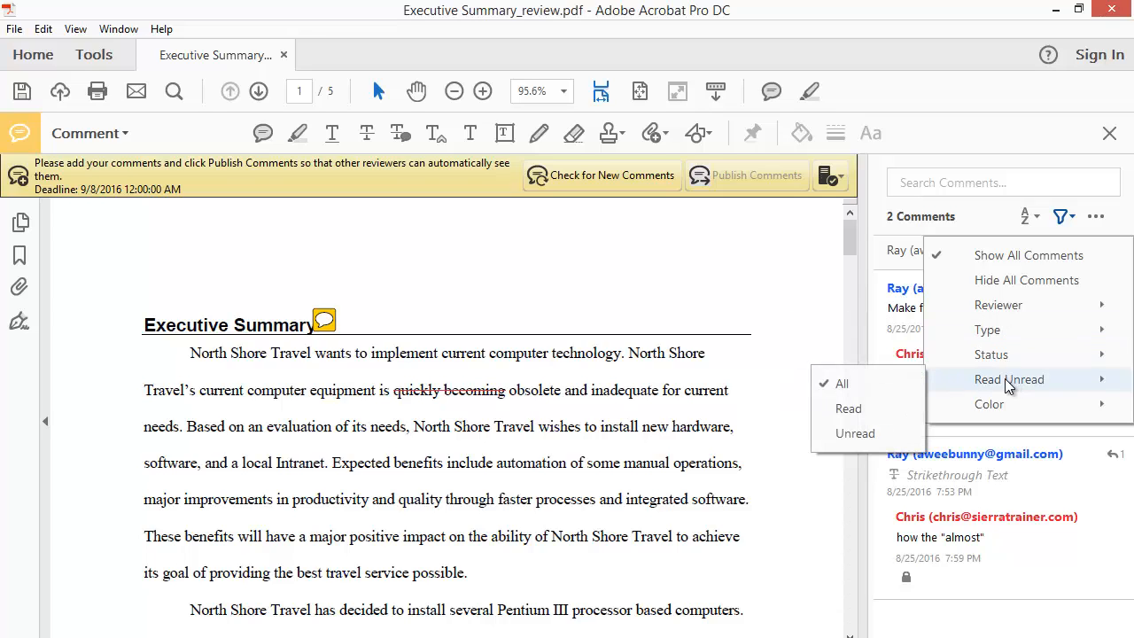
{"action": "mouse_move", "coordinate": [999, 388]}
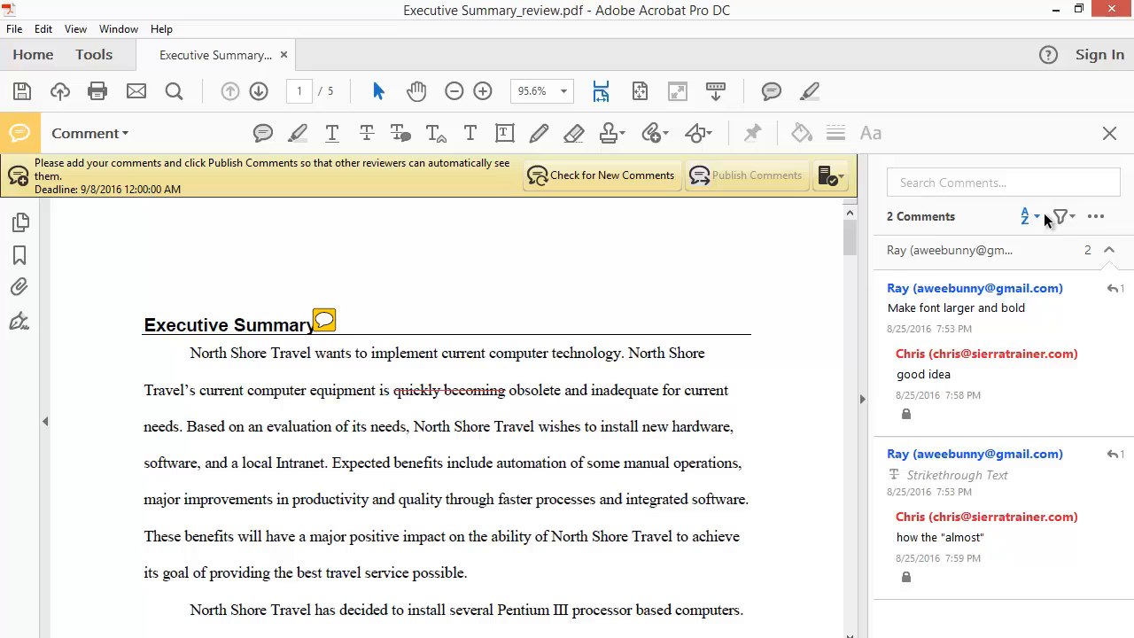
{"action": "left_click", "coordinate": [1027, 216]}
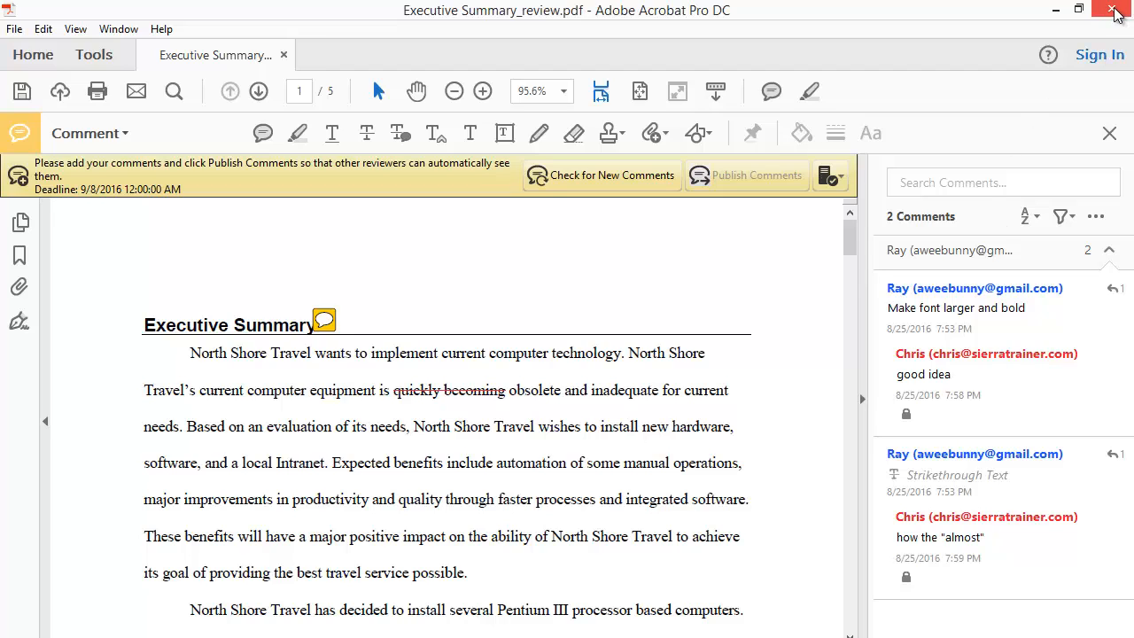
Step: Close the review PDF, saving changes, and open shared_folder in File Explorer
{"action": "left_click", "coordinate": [1116, 10]}
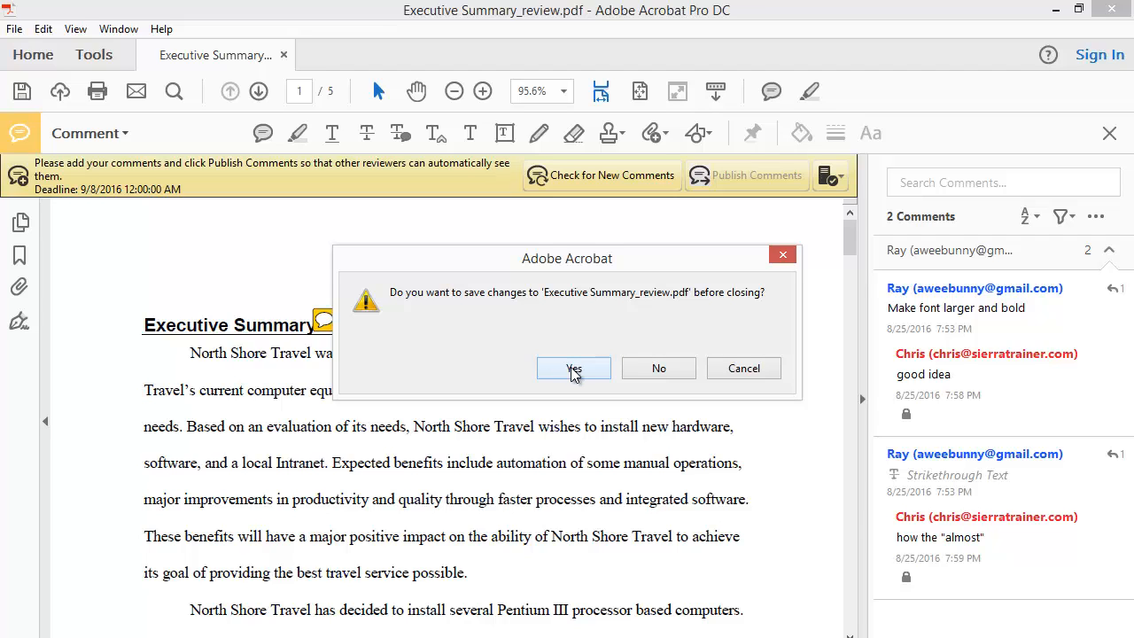
{"action": "left_click", "coordinate": [573, 368]}
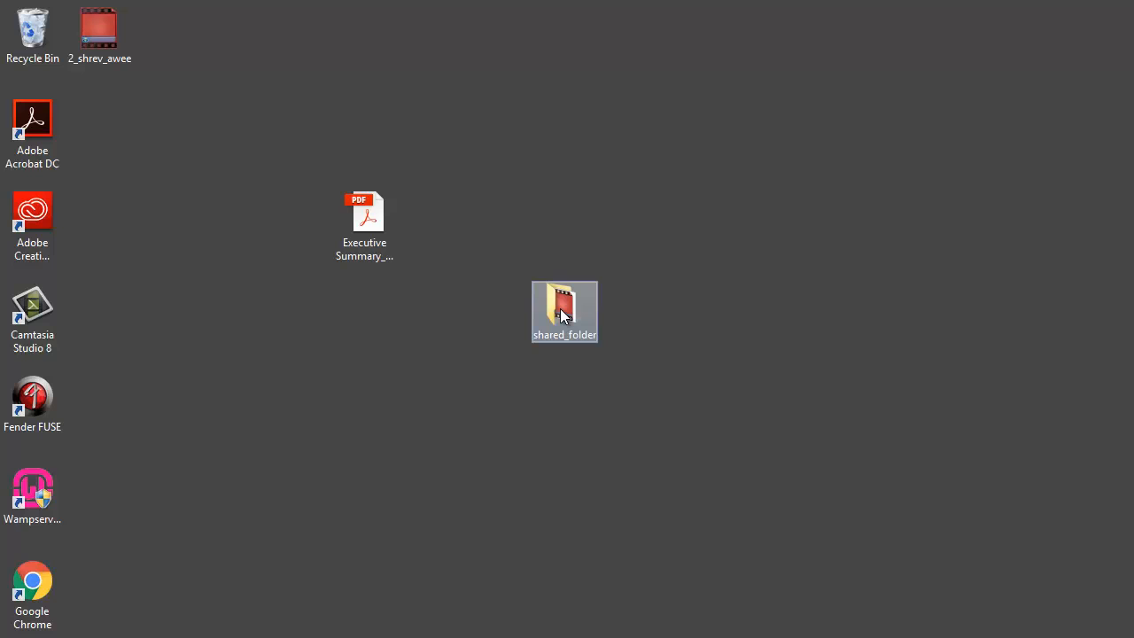
{"action": "double_click", "coordinate": [565, 311]}
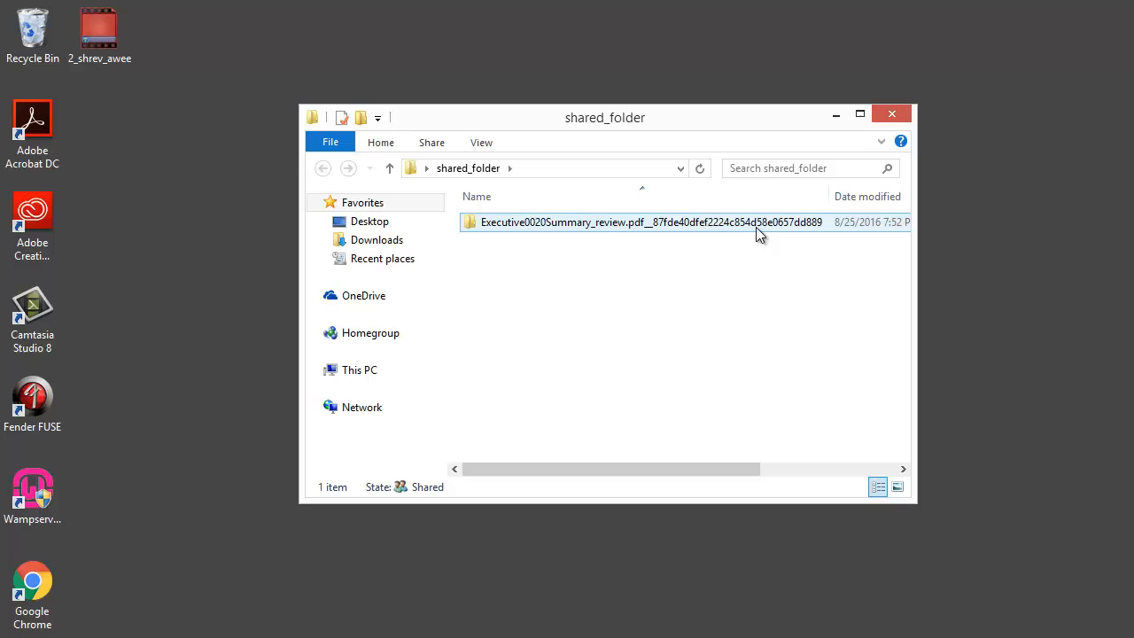
{"action": "mouse_move", "coordinate": [607, 226]}
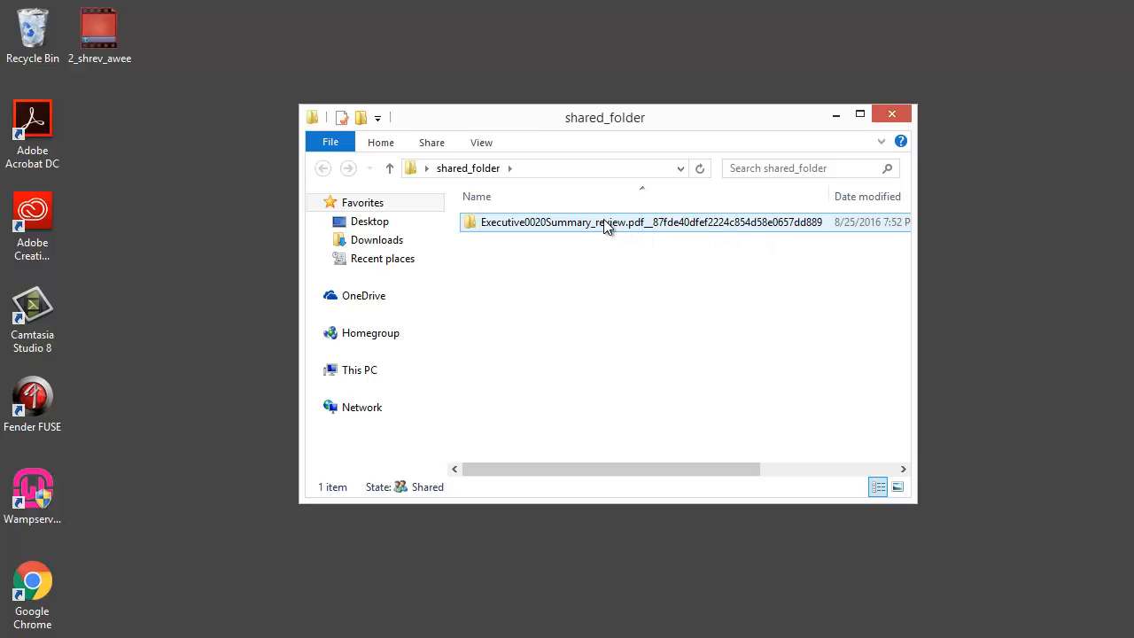
Step: Close shared_folder and reopen Executive Summary_review.pdf from the desktop
{"action": "left_click", "coordinate": [574, 298]}
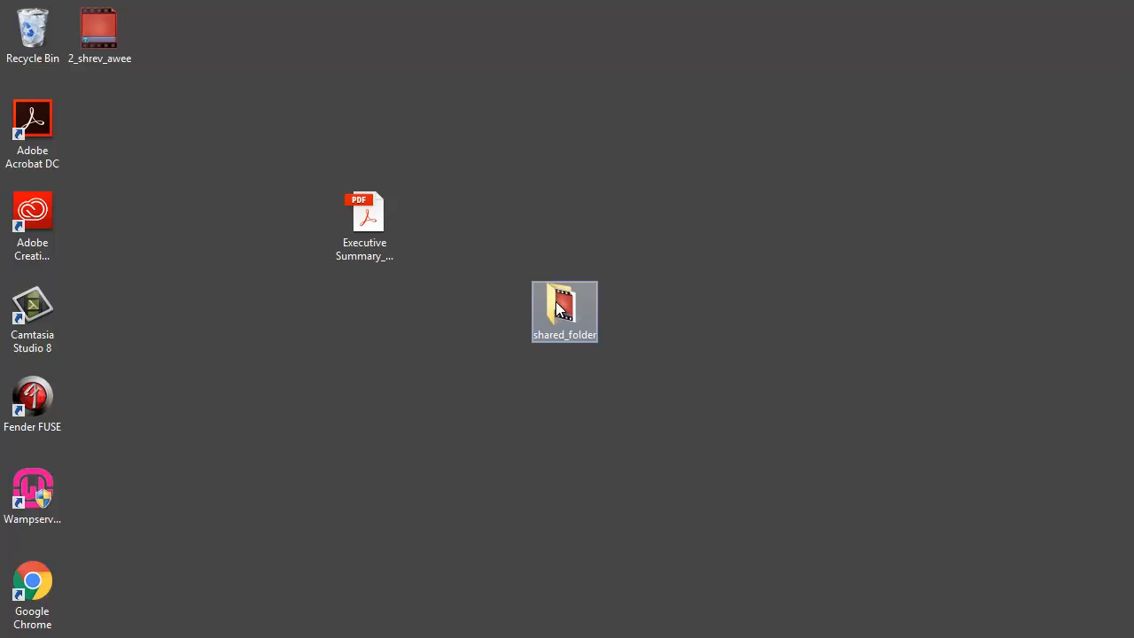
{"action": "mouse_move", "coordinate": [561, 345]}
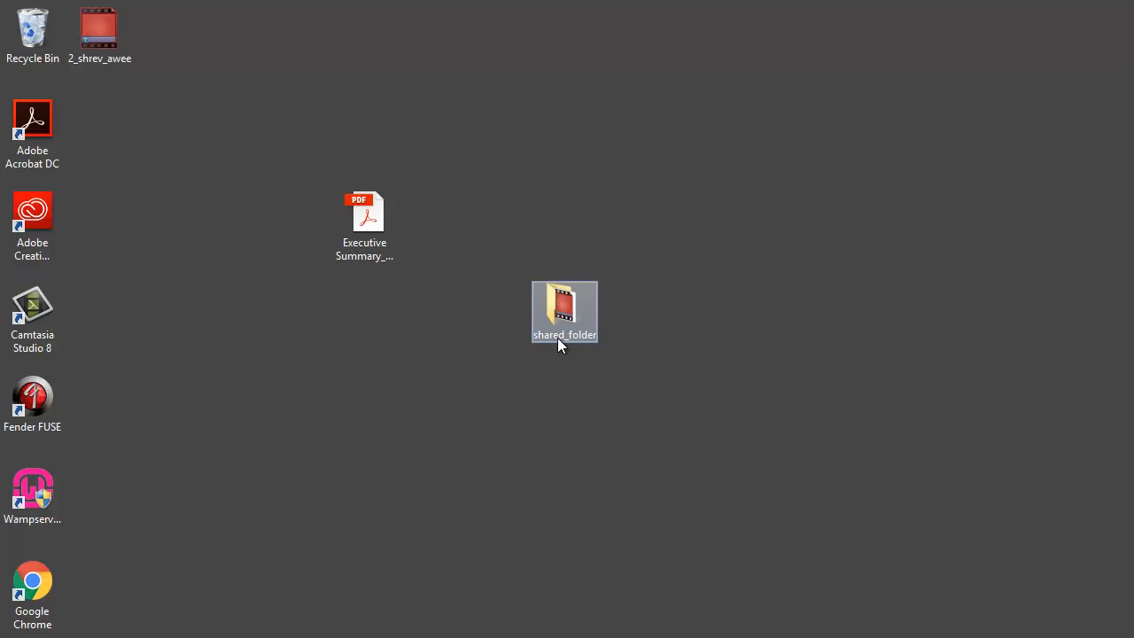
{"action": "left_click", "coordinate": [364, 227]}
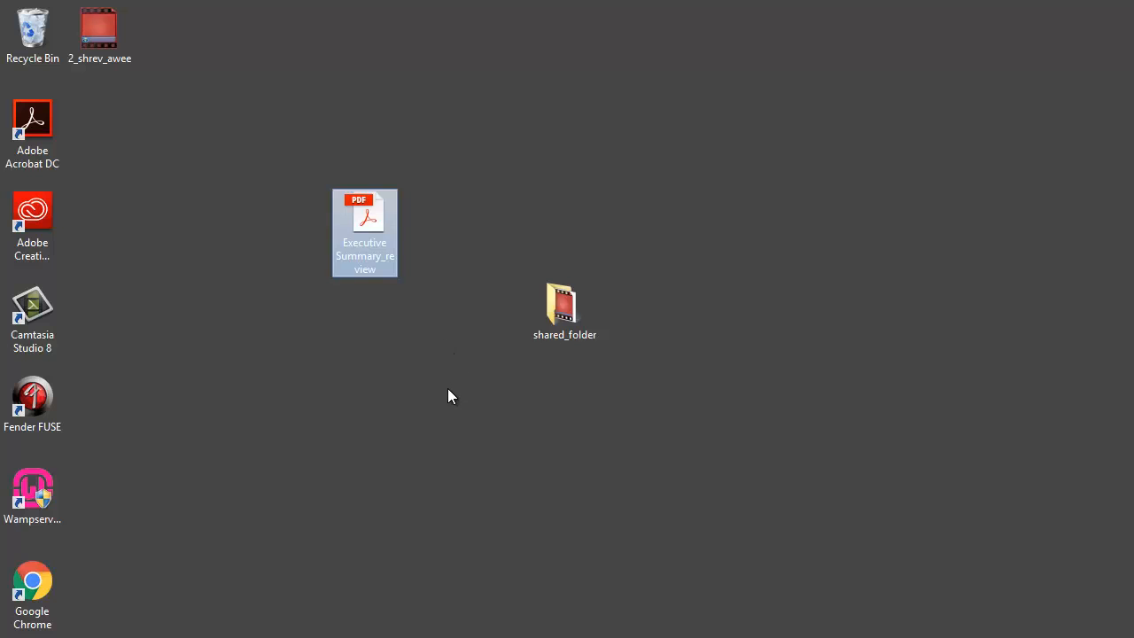
{"action": "double_click", "coordinate": [364, 212]}
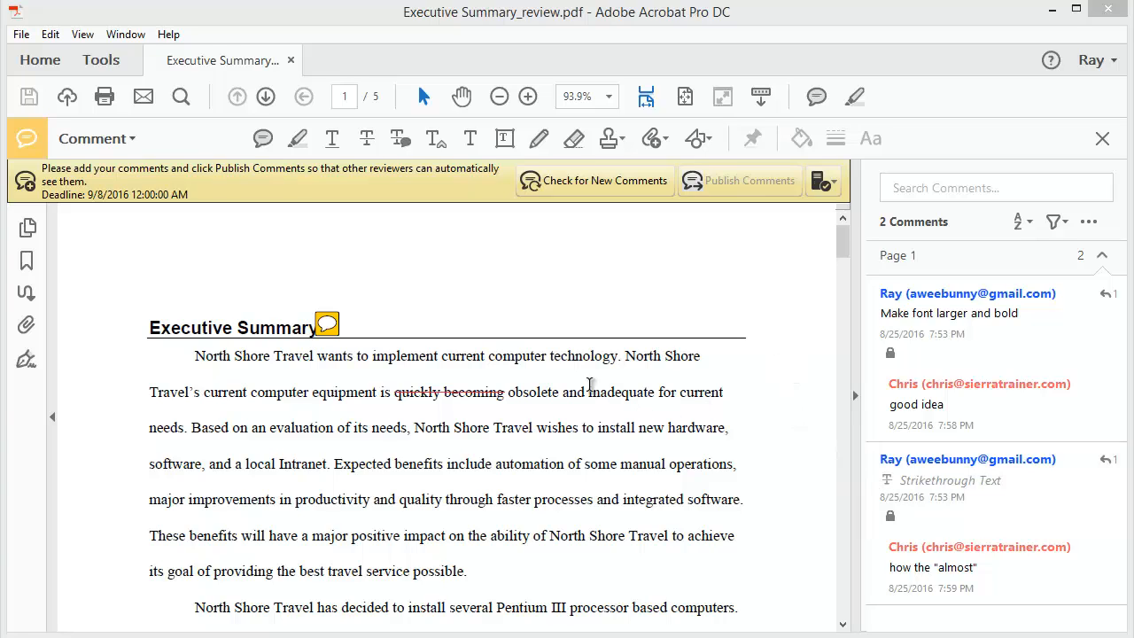
{"action": "mouse_move", "coordinate": [686, 321]}
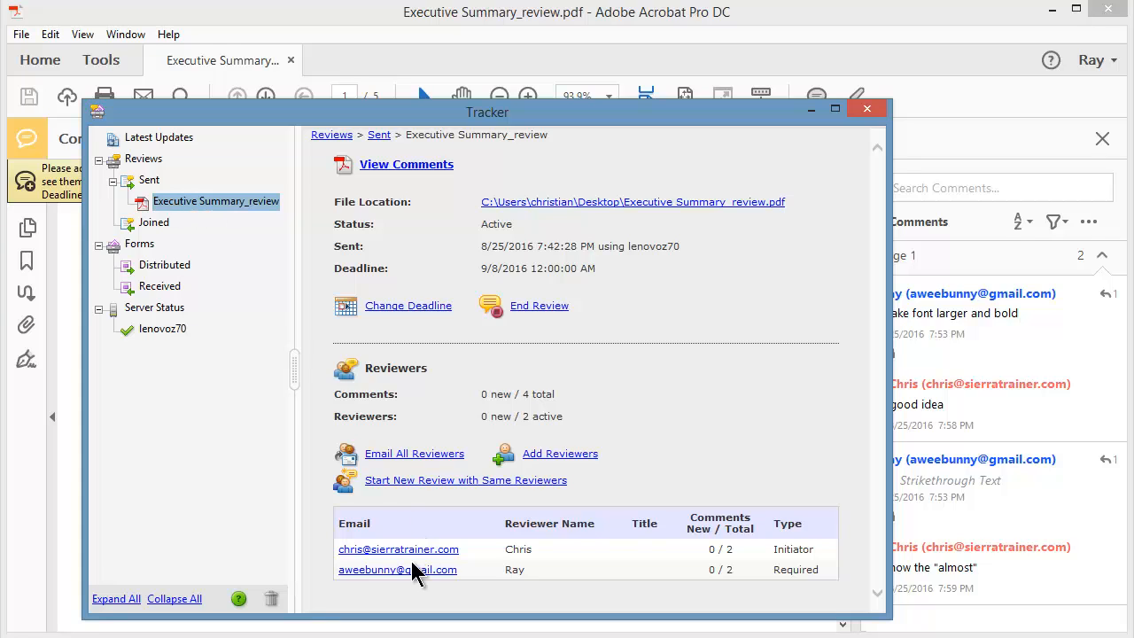
{"action": "mouse_move", "coordinate": [749, 550]}
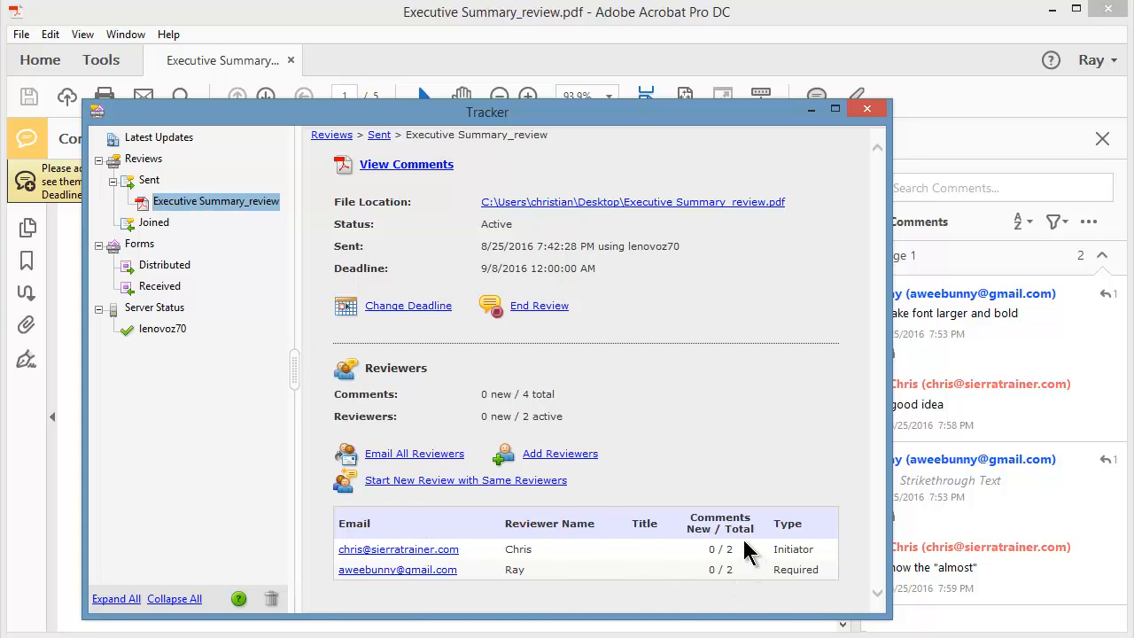
{"action": "mouse_move", "coordinate": [740, 576]}
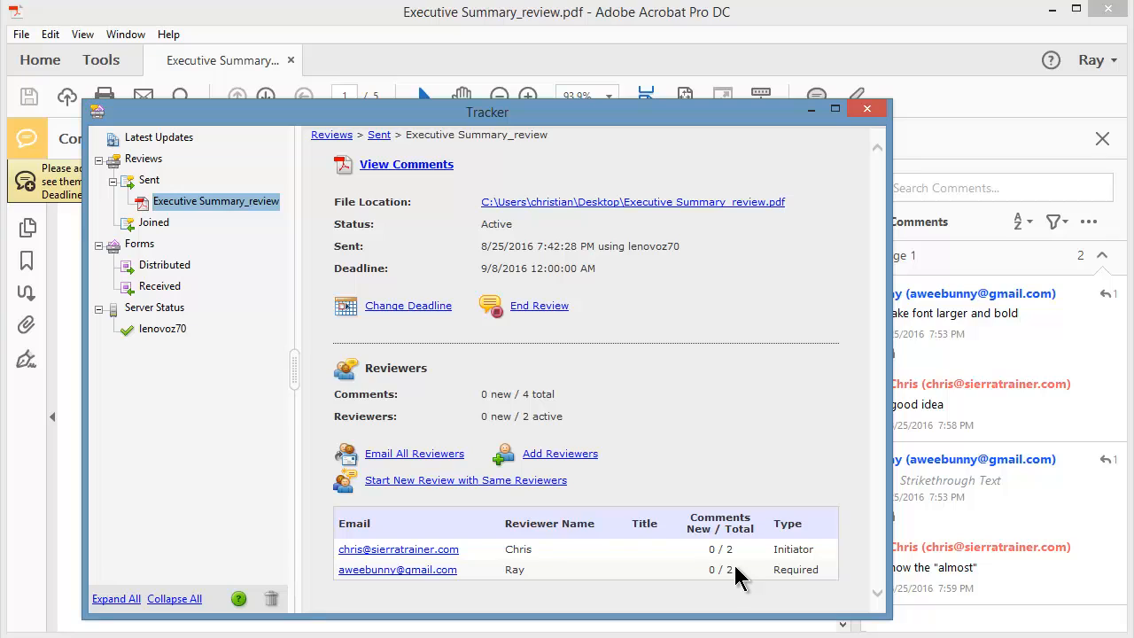
{"action": "mouse_move", "coordinate": [647, 399]}
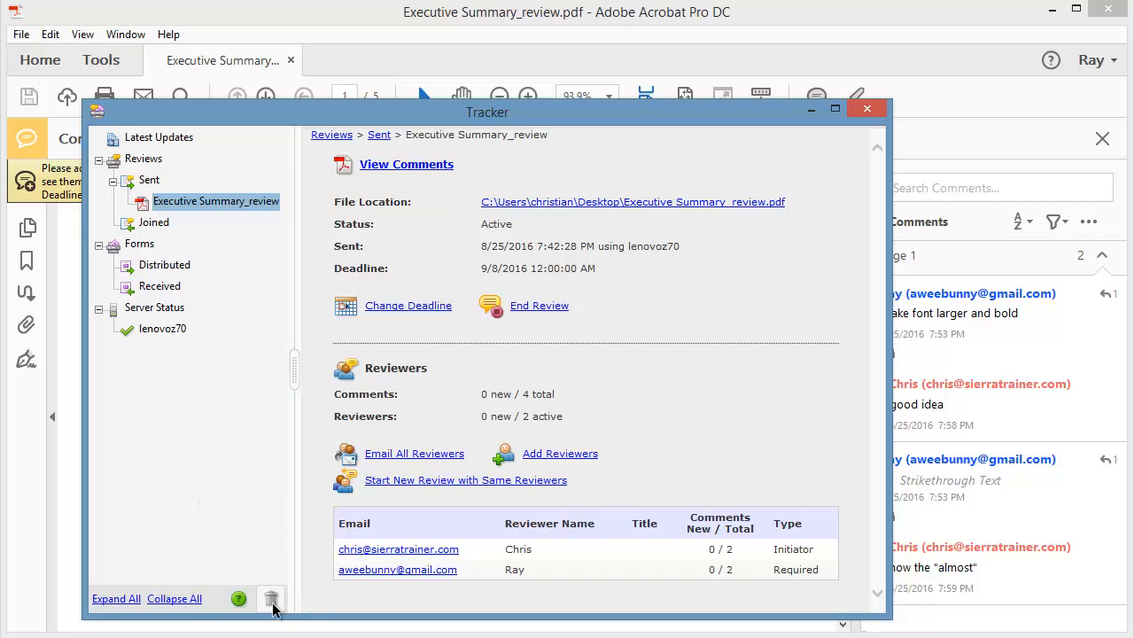
Step: Permanently remove the Executive Summary_review from Tracker's Sent reviews, then close Tracker
{"action": "left_click", "coordinate": [270, 599]}
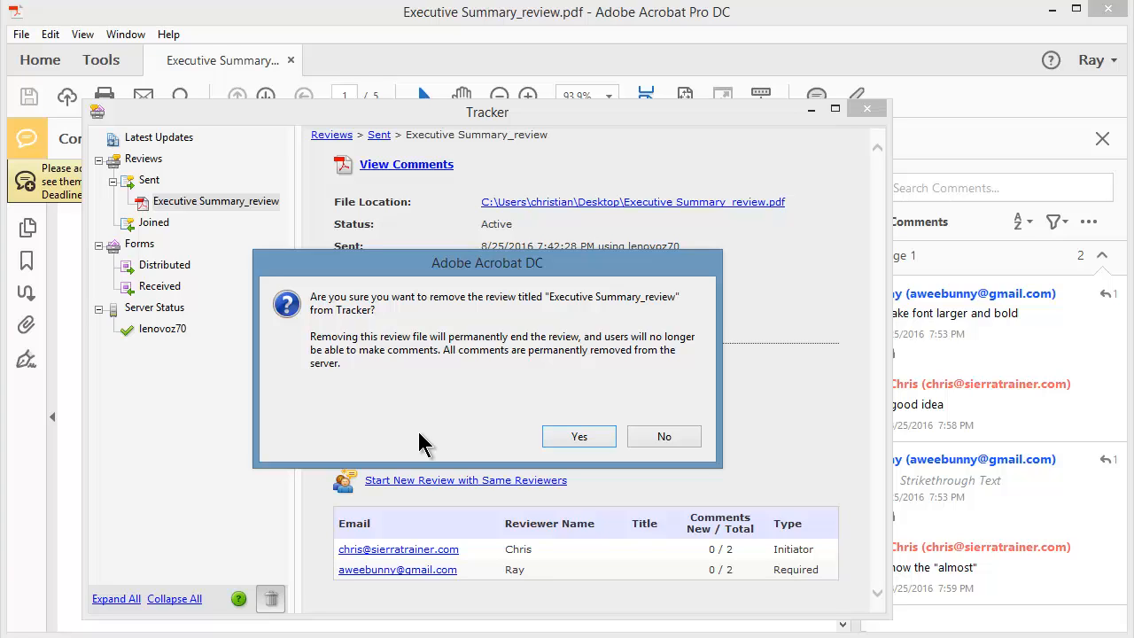
{"action": "mouse_move", "coordinate": [430, 443]}
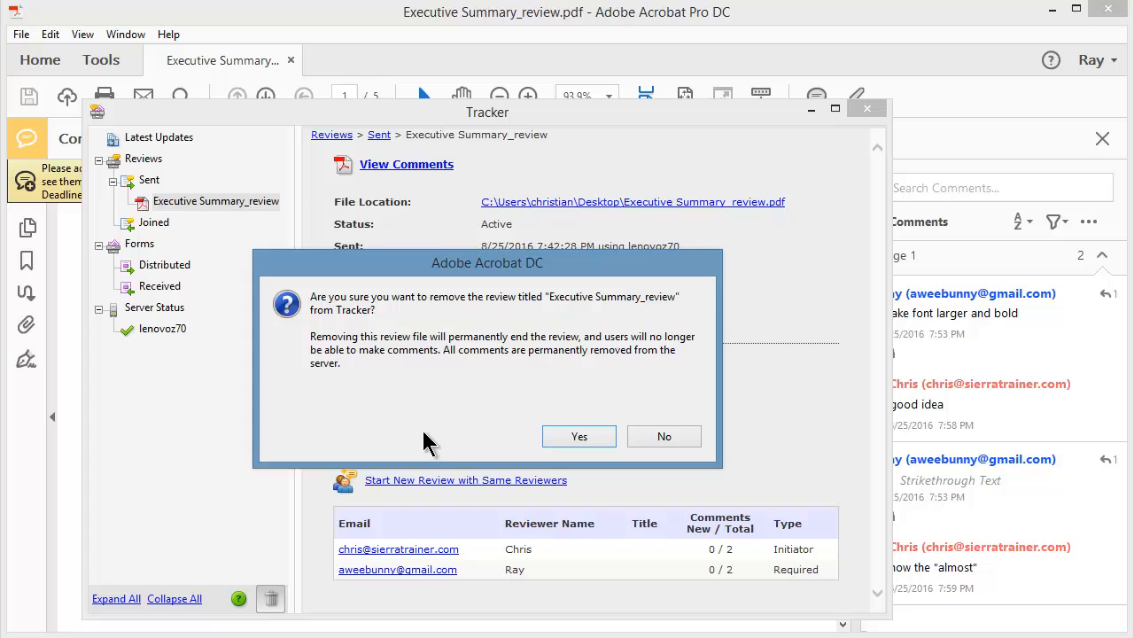
{"action": "left_click", "coordinate": [664, 436]}
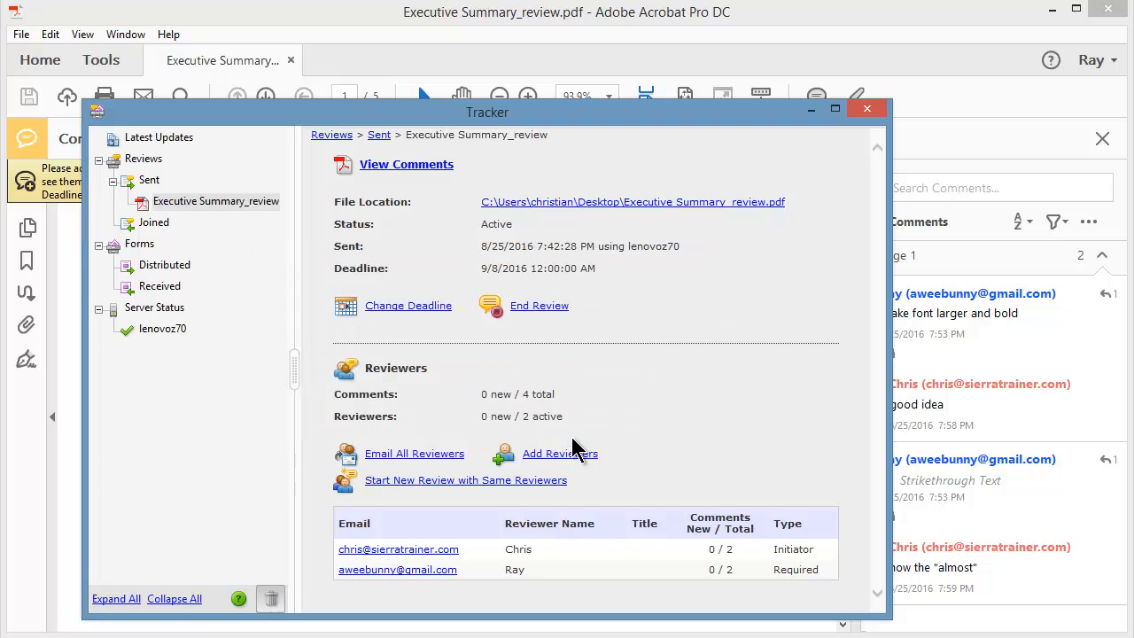
{"action": "left_click", "coordinate": [149, 180]}
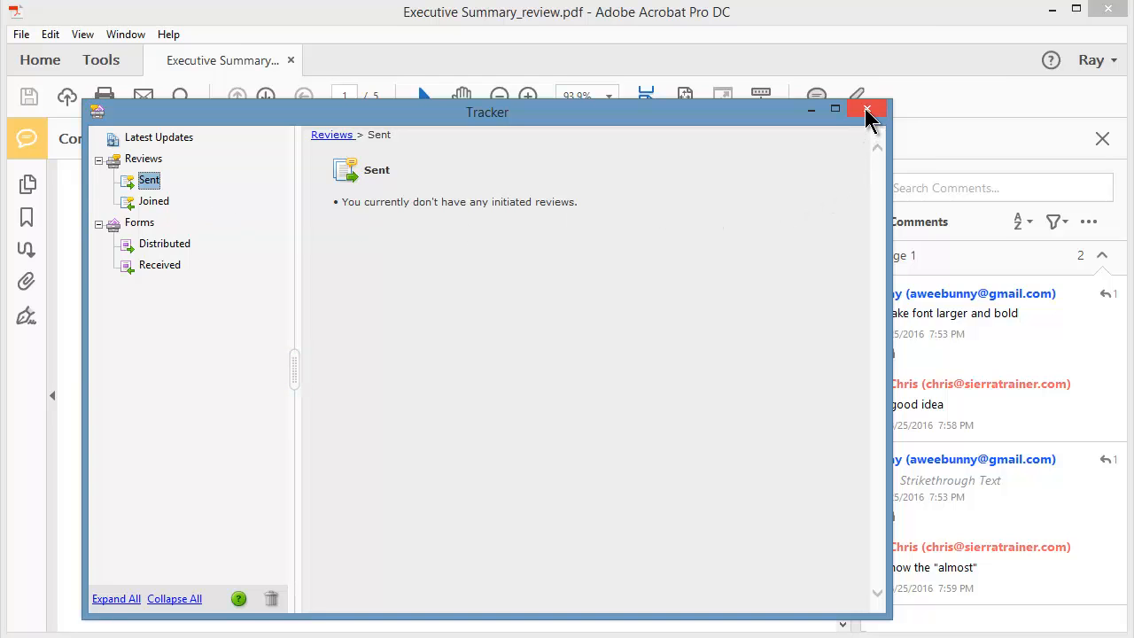
{"action": "left_click", "coordinate": [868, 109]}
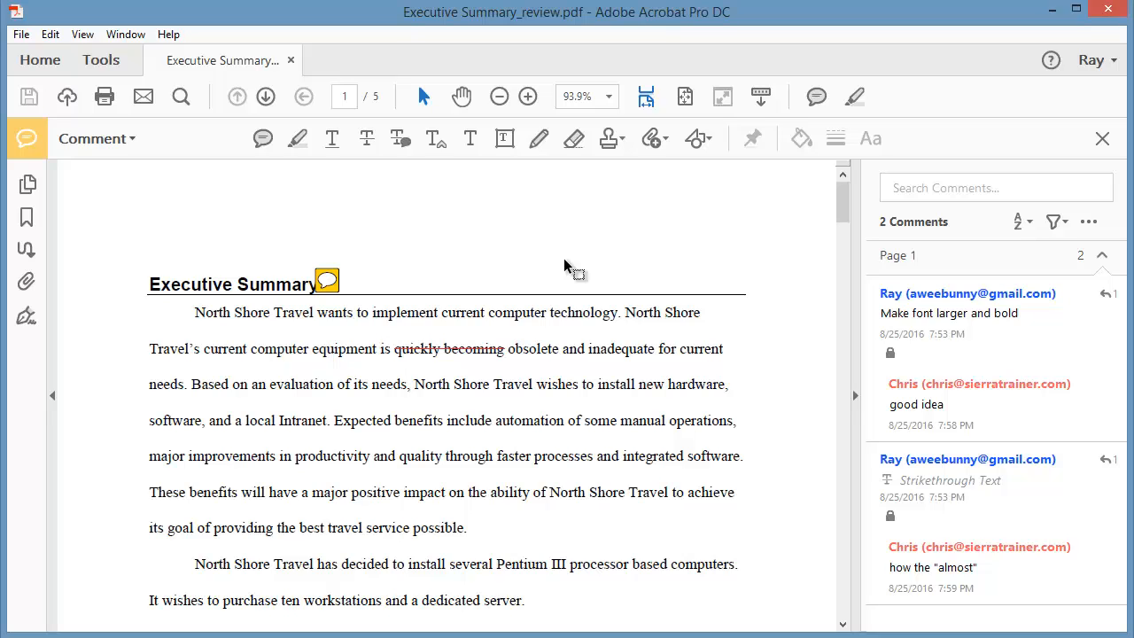
{"action": "mouse_move", "coordinate": [155, 49]}
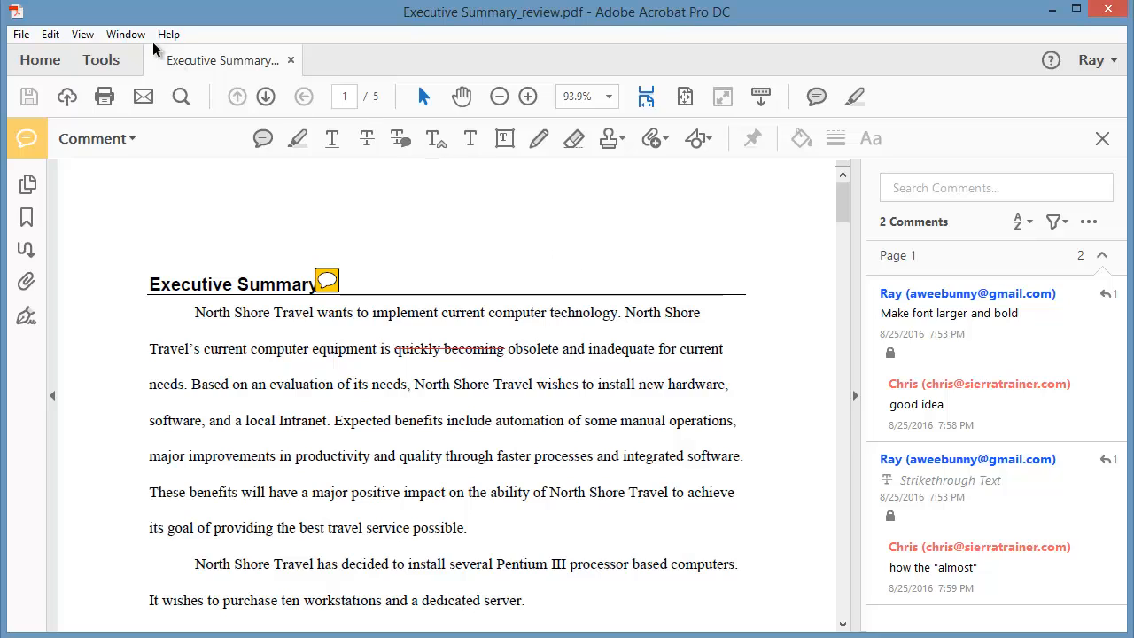
Step: Check the Window menu to confirm Executive Summary_review.pdf is the only open document
{"action": "left_click", "coordinate": [125, 33]}
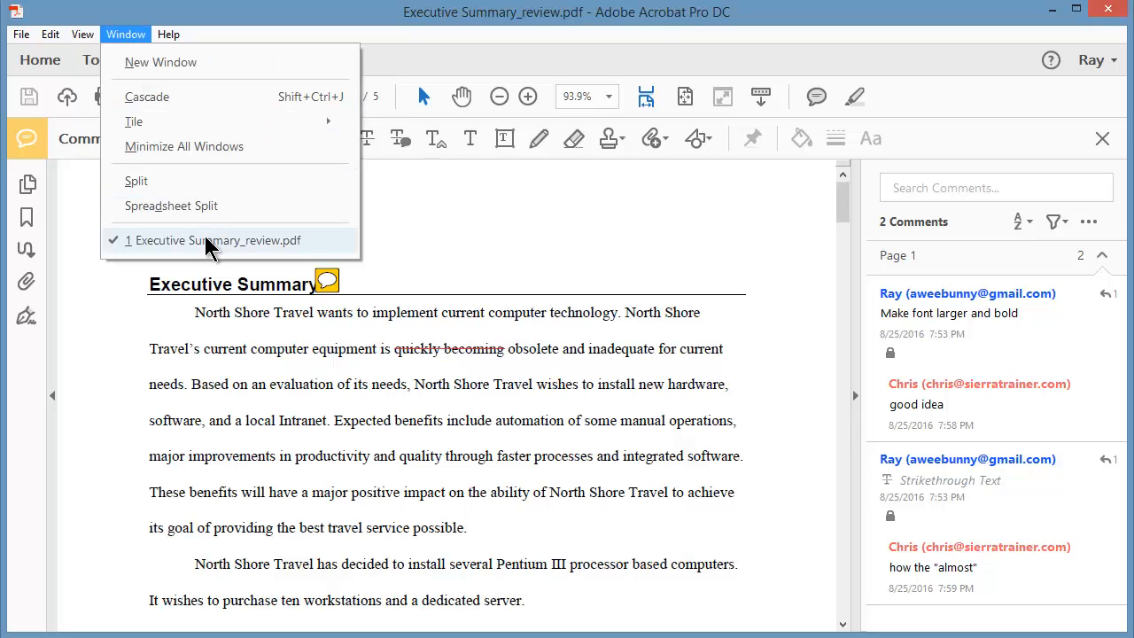
{"action": "left_click", "coordinate": [216, 240]}
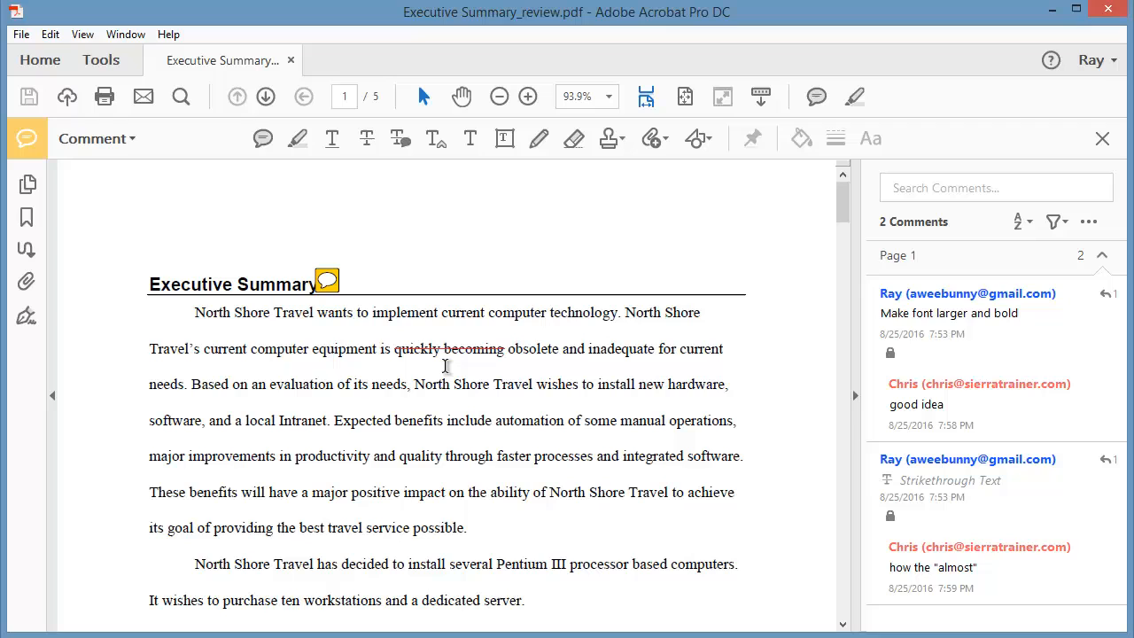
{"action": "mouse_move", "coordinate": [966, 293]}
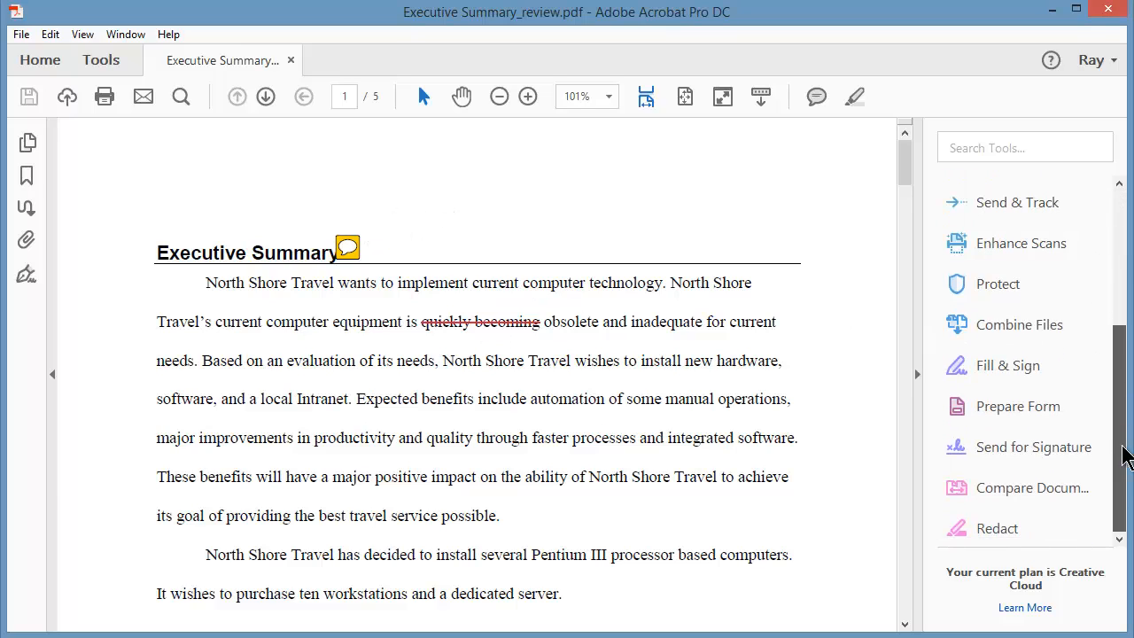
{"action": "mouse_move", "coordinate": [997, 528]}
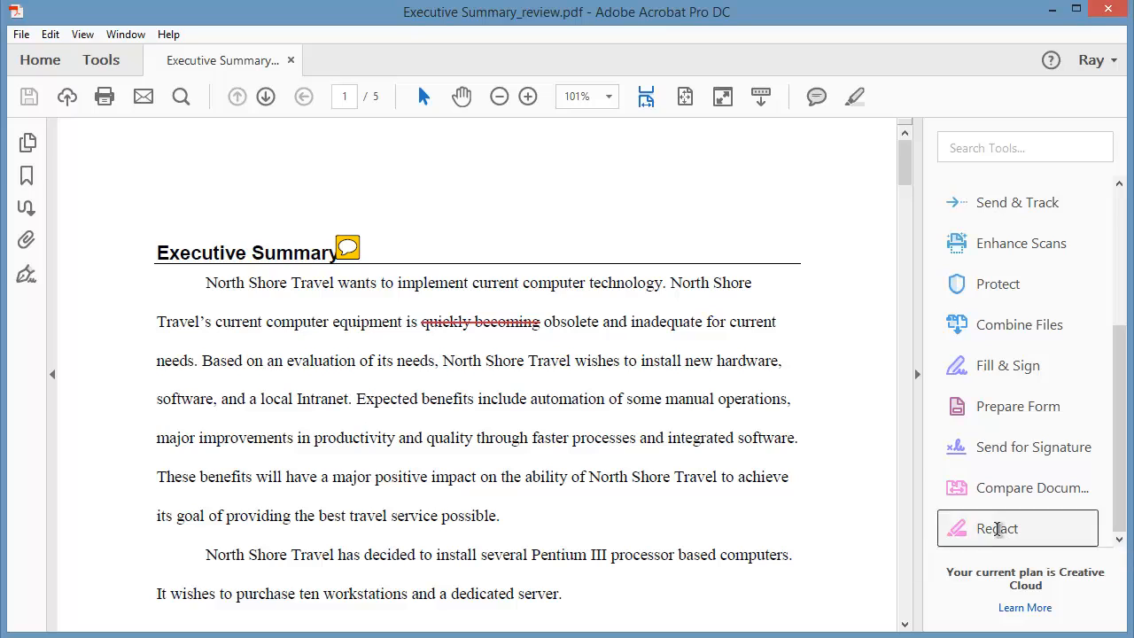
Step: Remove digital signatures and comments and markups with Redact's Remove Hidden Information
{"action": "left_click", "coordinate": [997, 528]}
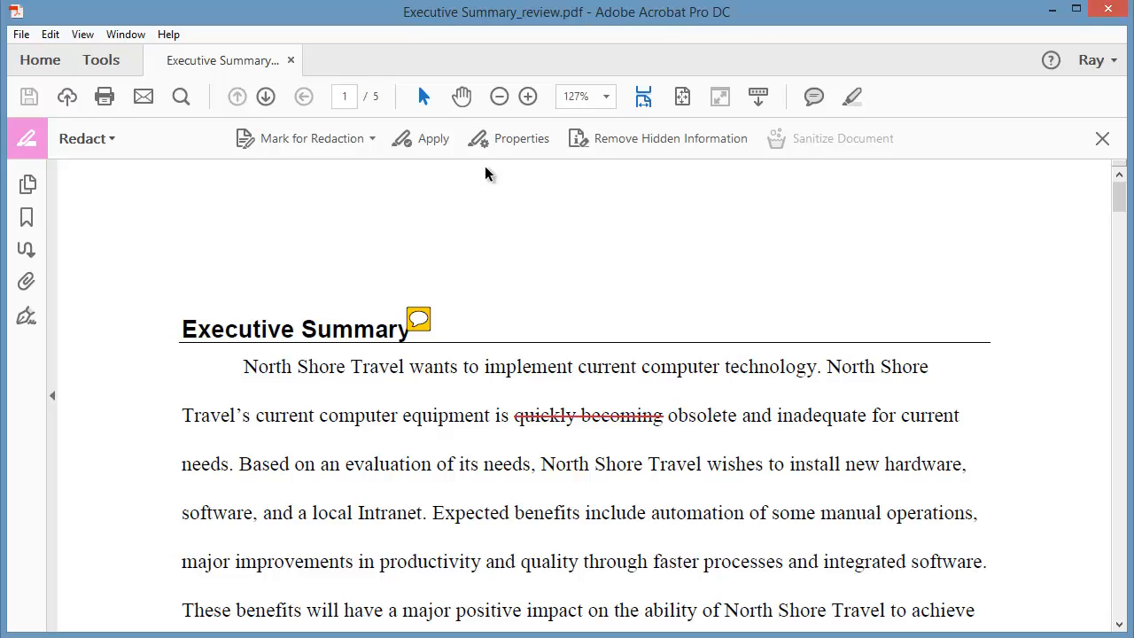
{"action": "mouse_move", "coordinate": [562, 235]}
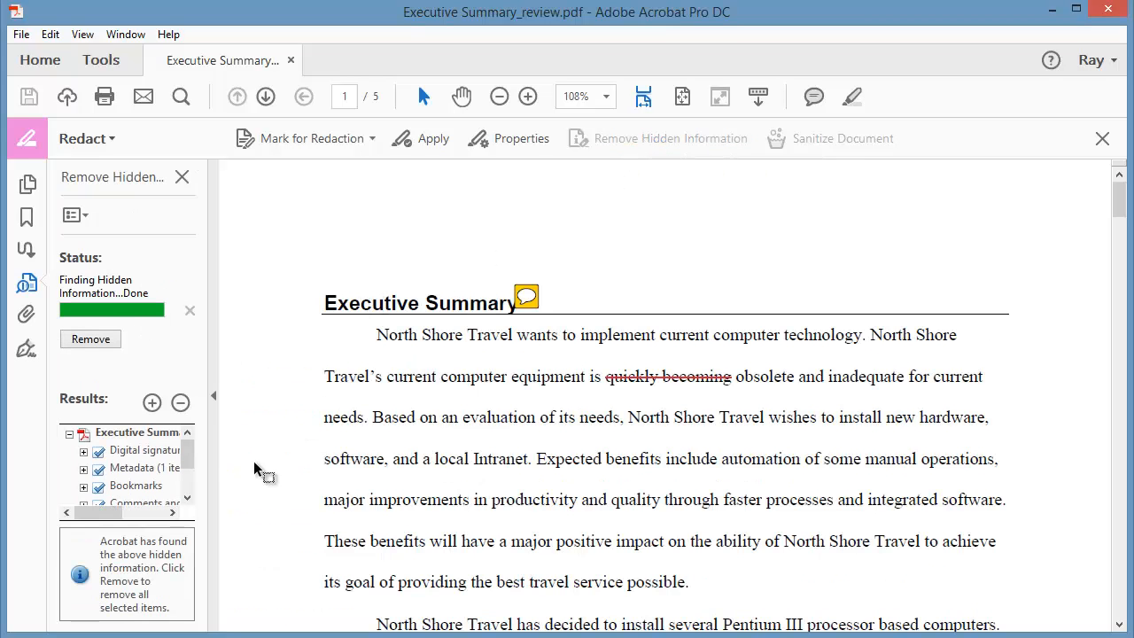
{"action": "scroll", "scroll_direction": "down", "scroll_amount": 3}
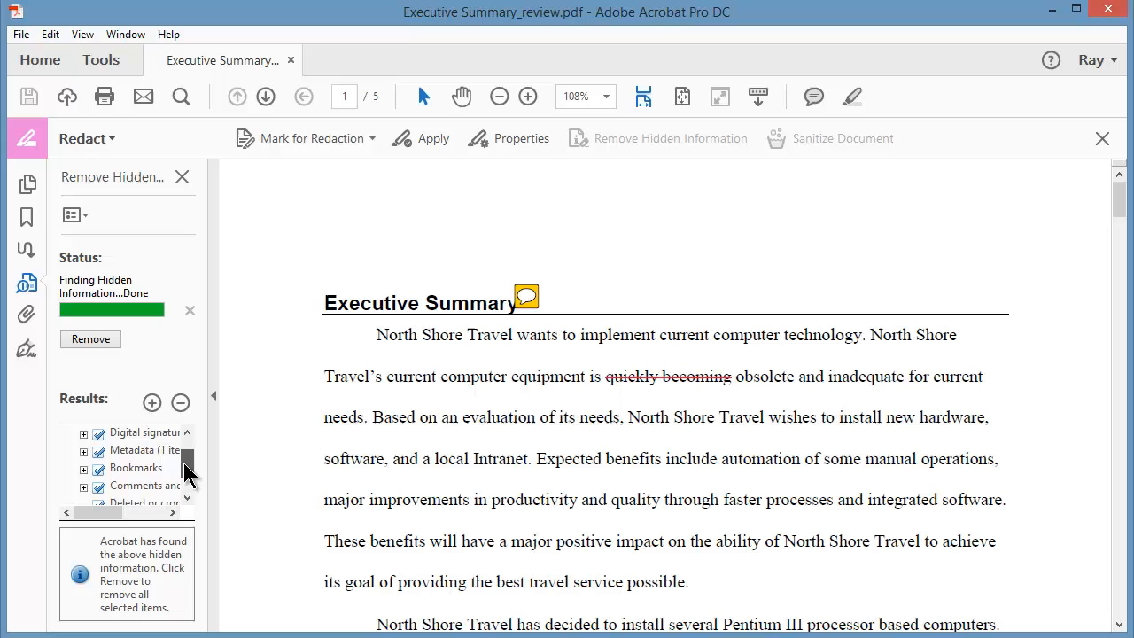
{"action": "scroll", "scroll_direction": "down", "scroll_amount": 3}
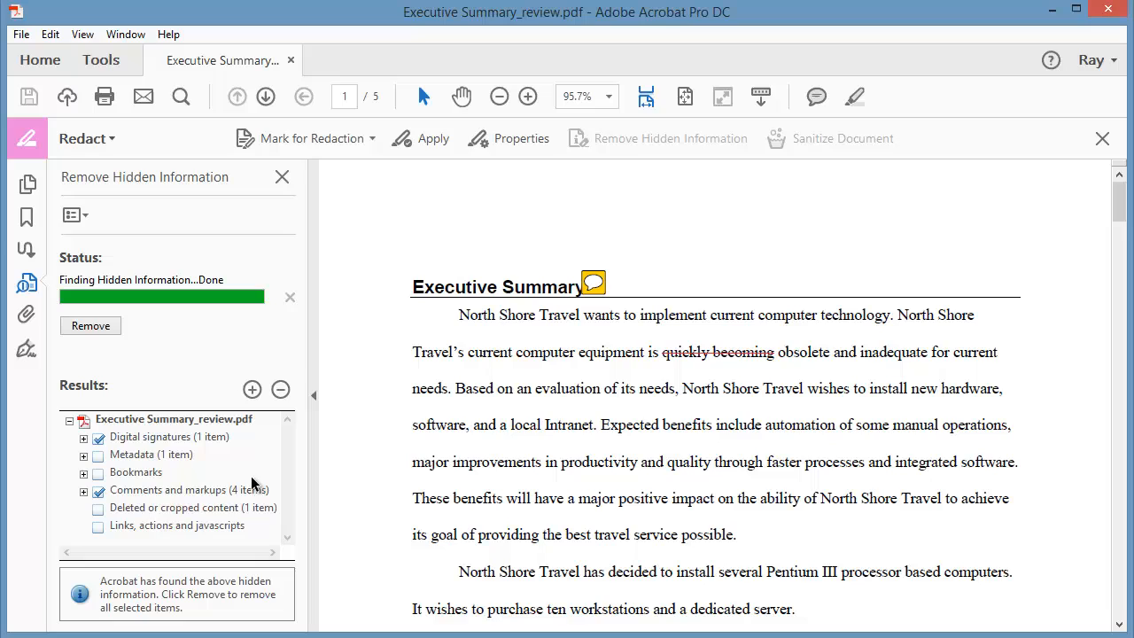
{"action": "mouse_move", "coordinate": [185, 507]}
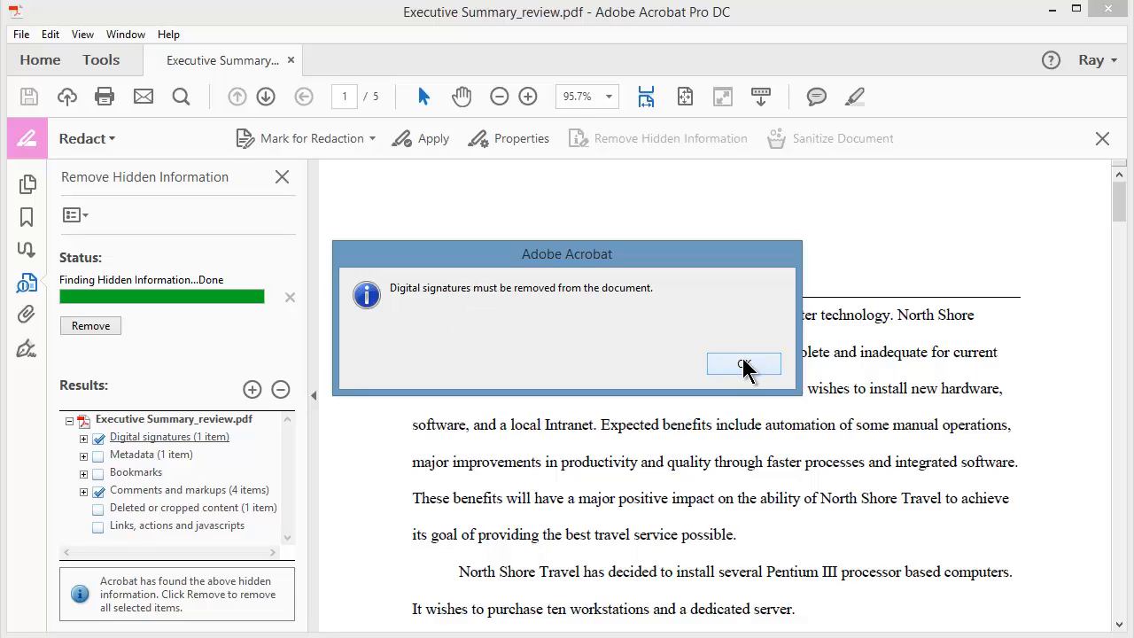
{"action": "left_click", "coordinate": [744, 364]}
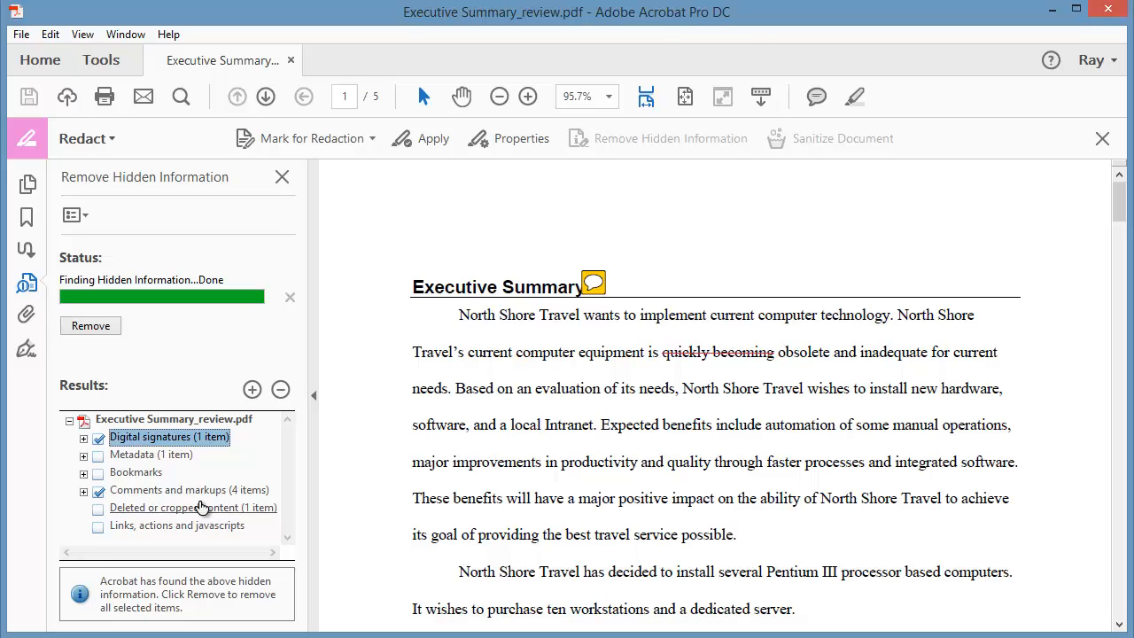
{"action": "mouse_move", "coordinate": [540, 239]}
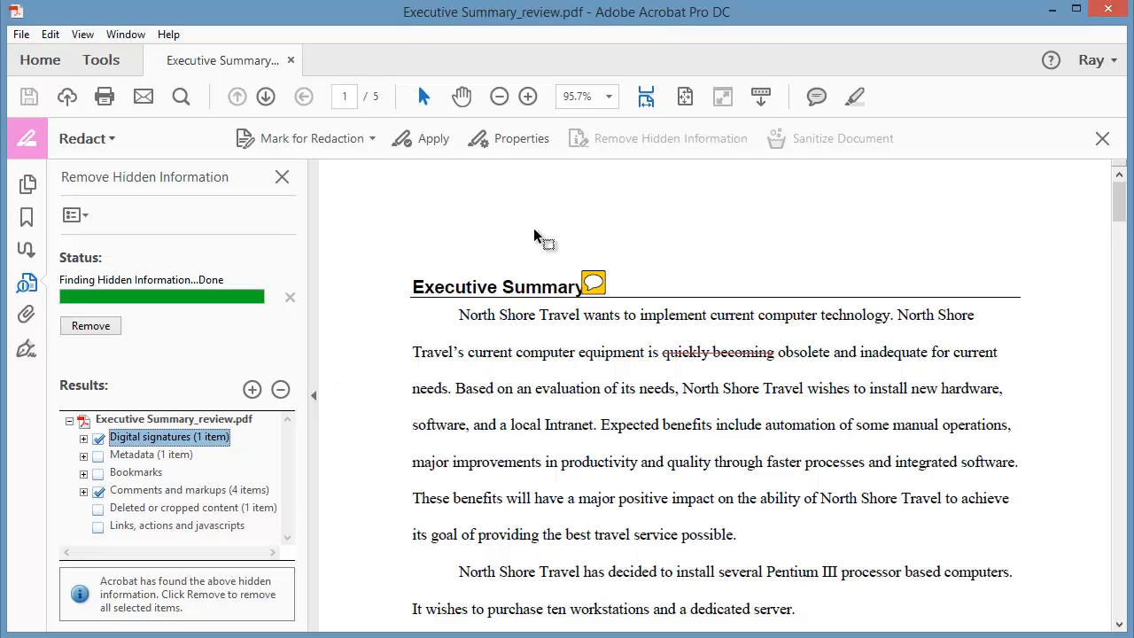
{"action": "left_click", "coordinate": [91, 325]}
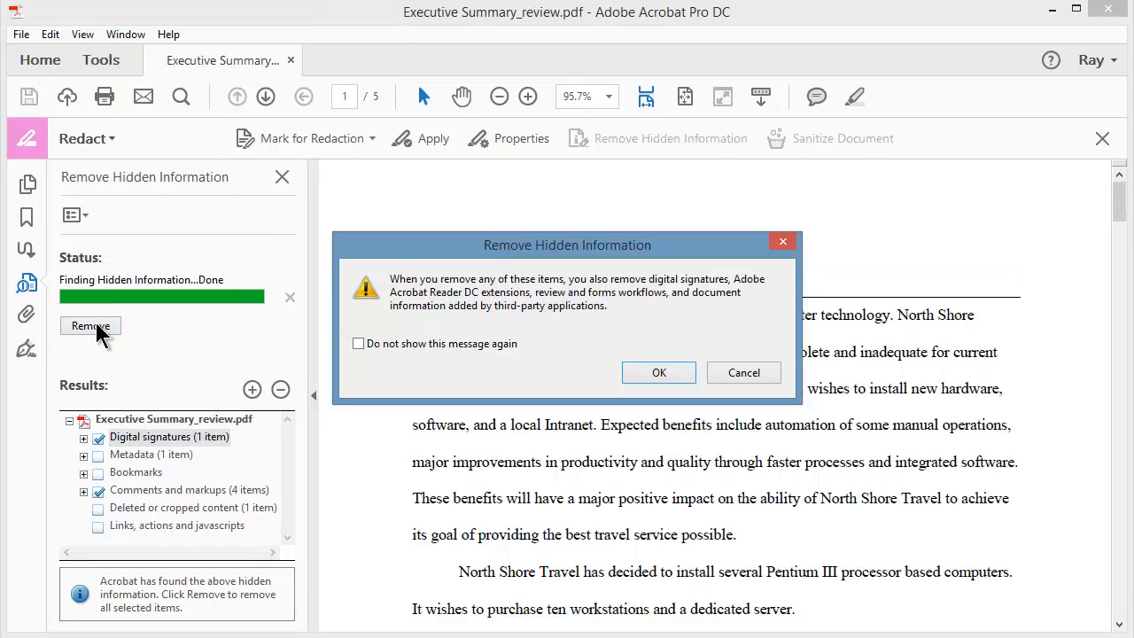
{"action": "left_click", "coordinate": [658, 372]}
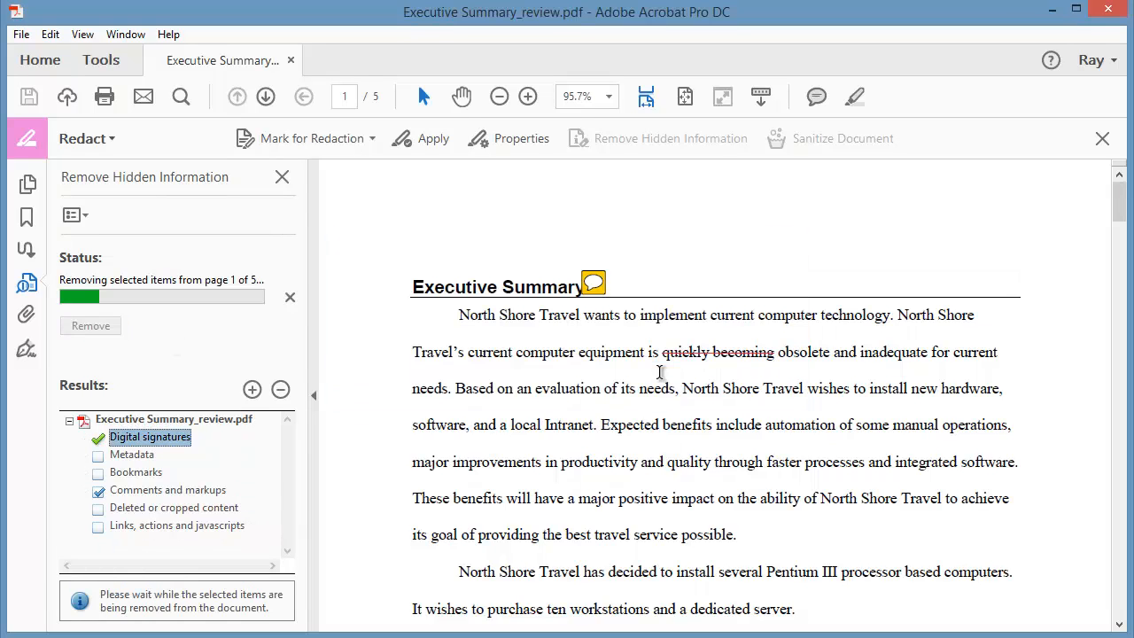